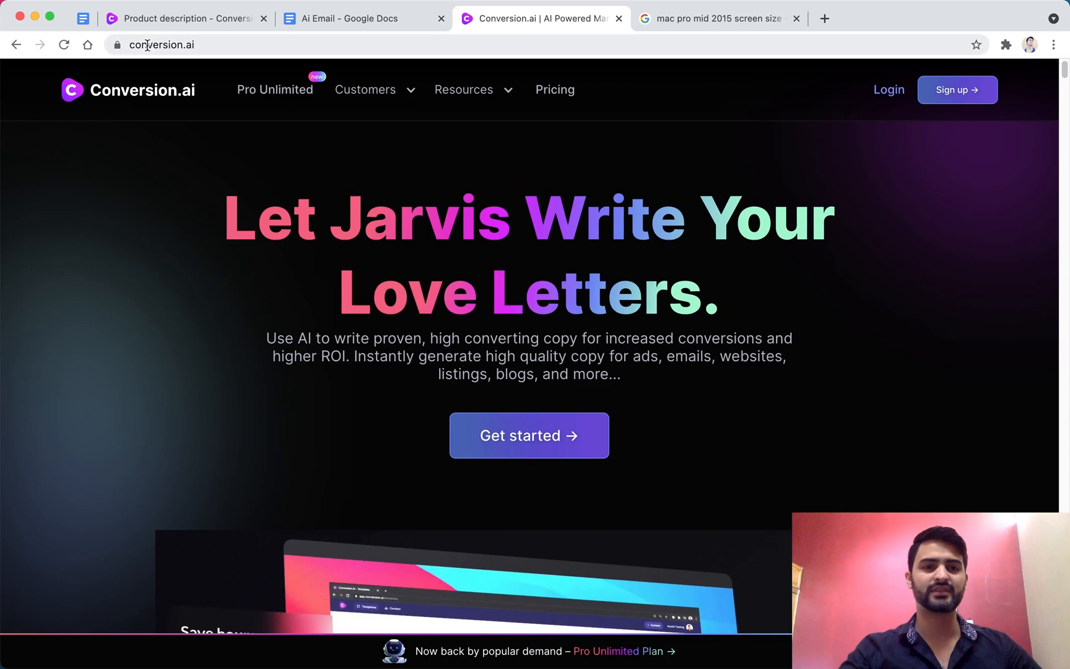
Switch to the Conversion.ai Product description tab showing the three massage descriptions.
click(184, 19)
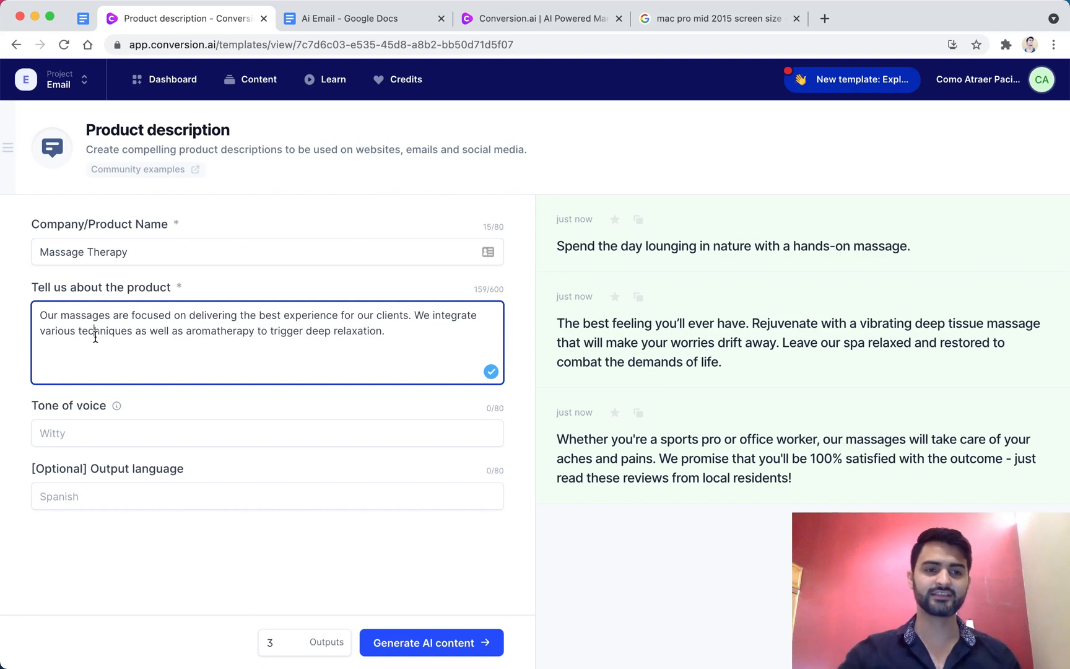
triple_click(83, 251)
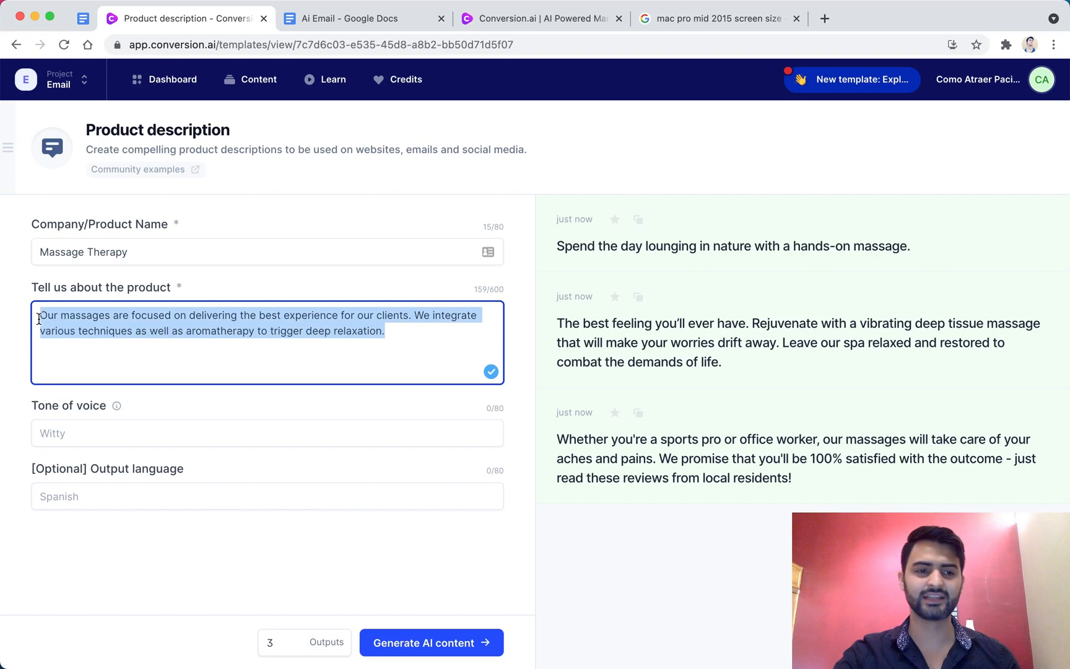
click(147, 349)
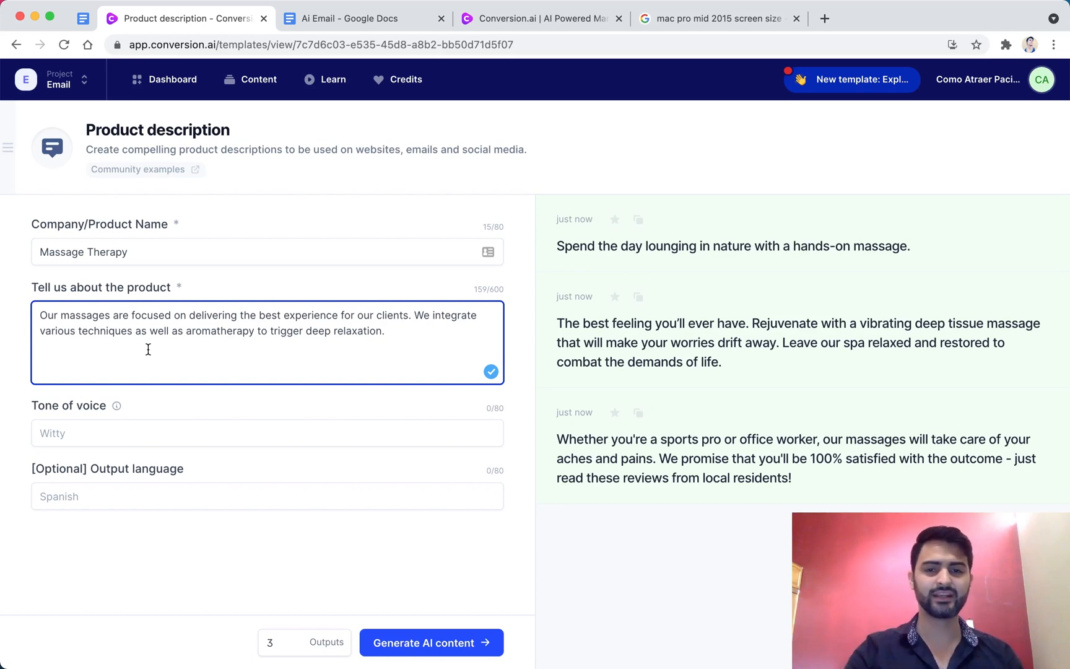
mouse_move(749, 333)
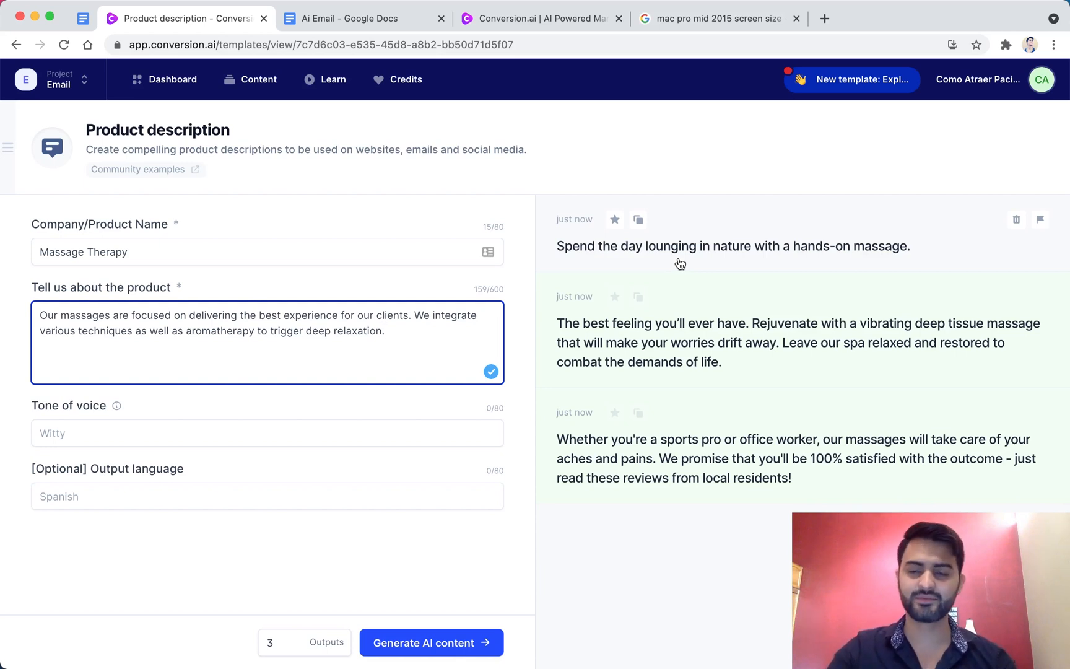
mouse_move(671, 259)
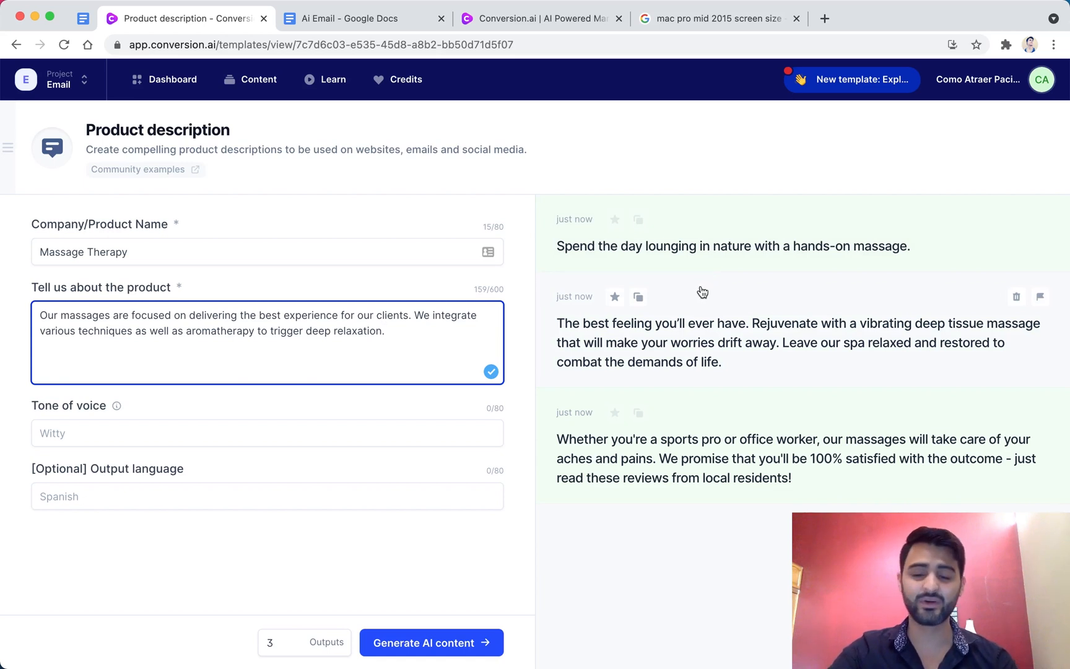
Copy the second generated massage description into Ai Email, then select the full product description text.
click(637, 296)
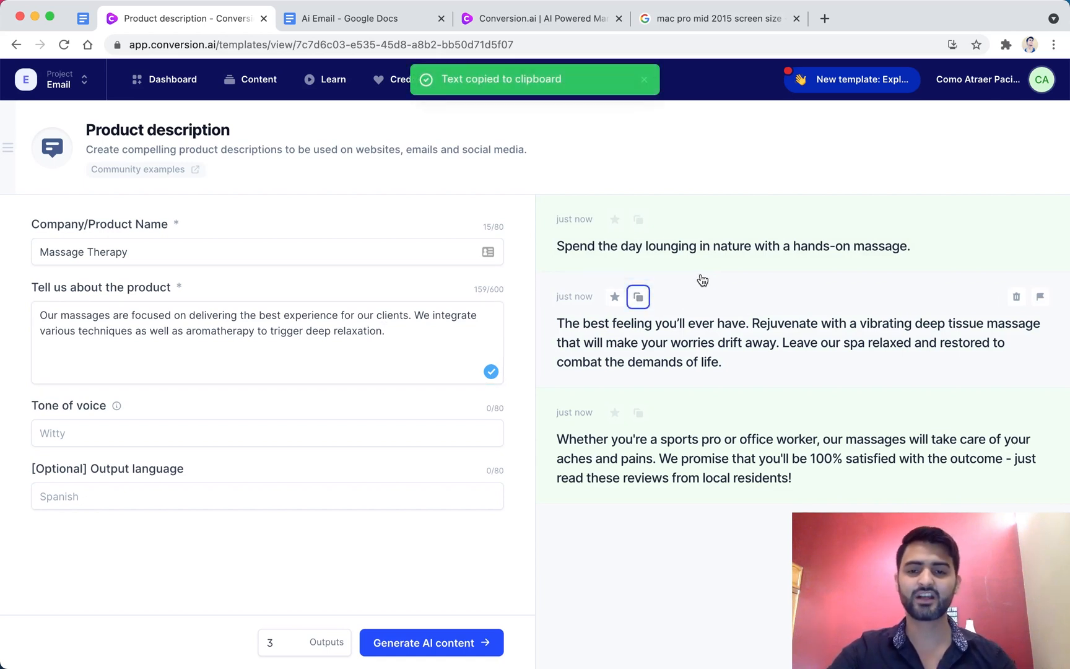
click(364, 19)
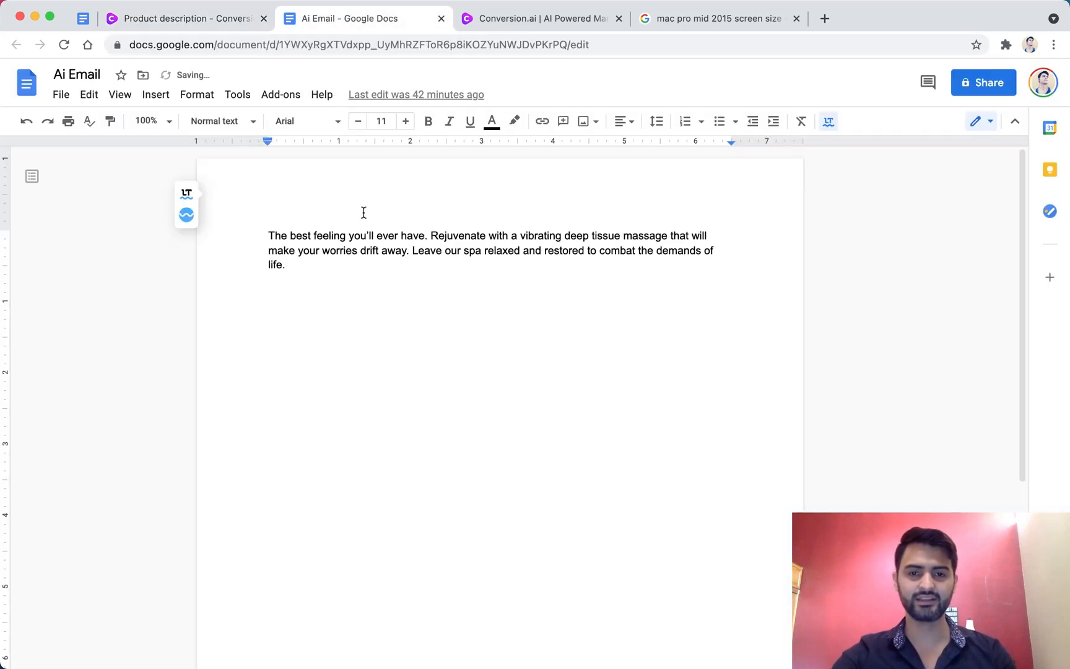
click(184, 18)
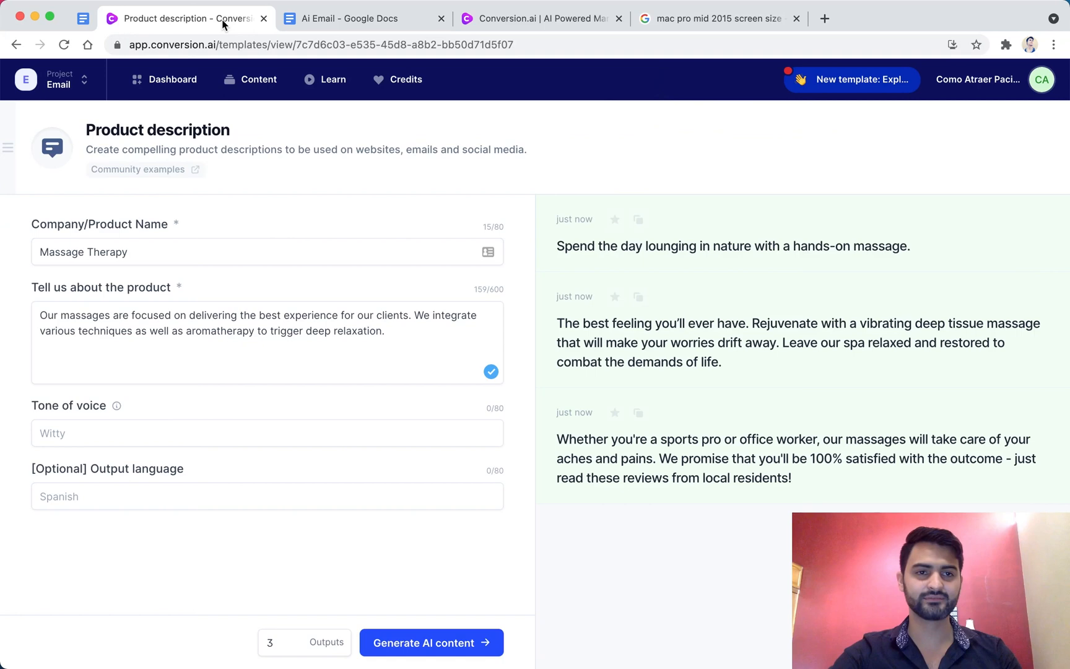
triple_click(266, 322)
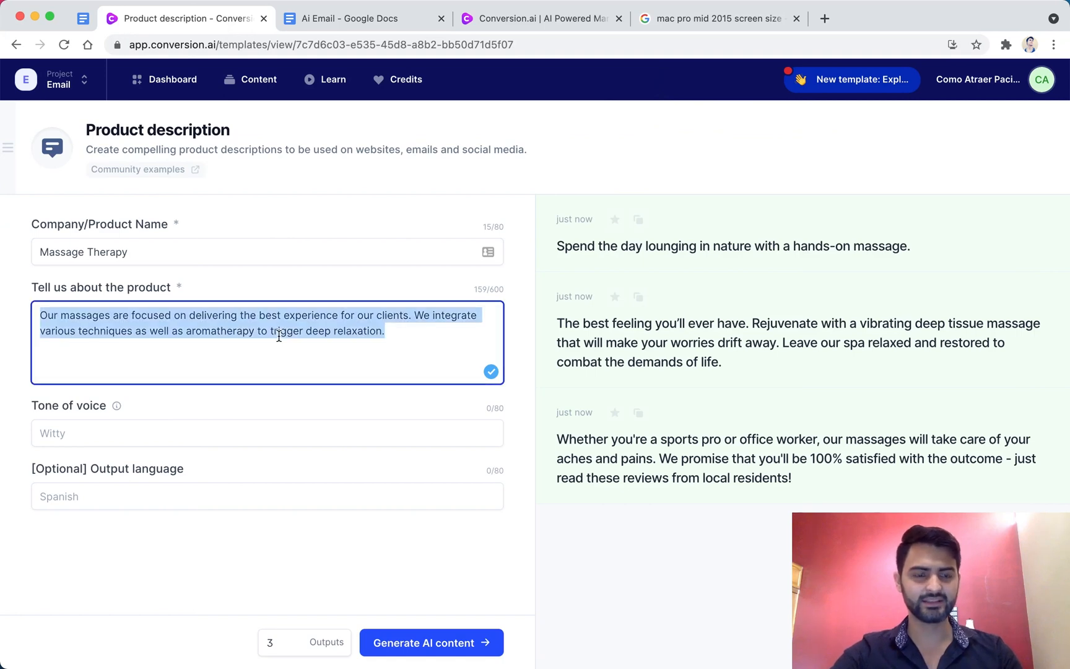
mouse_move(172, 80)
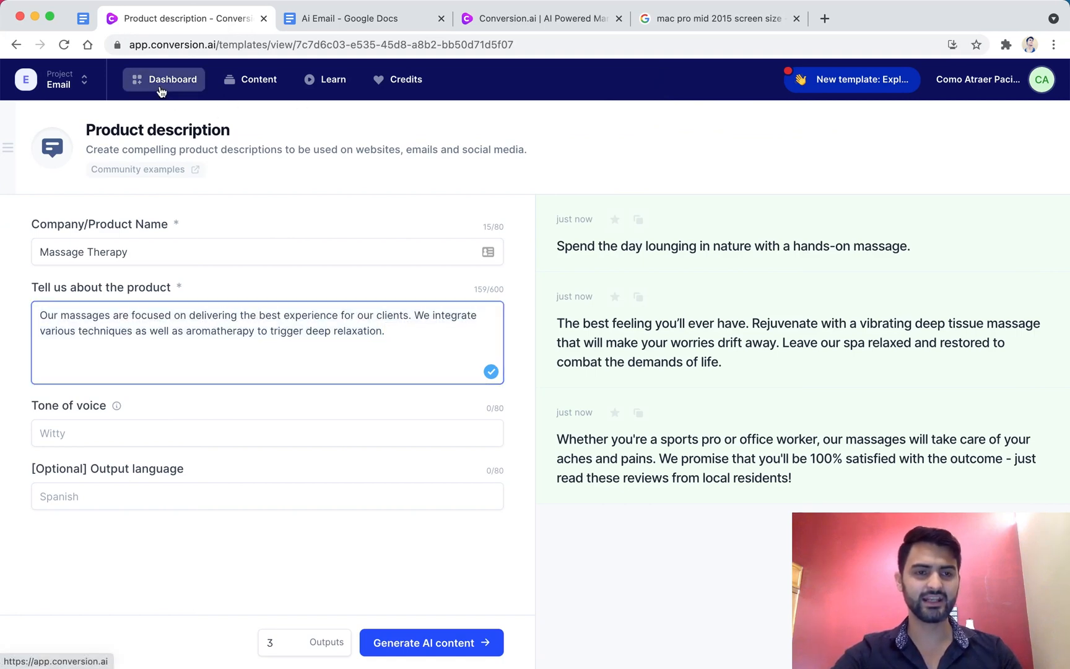
Return to the Dashboard template gallery and browse down through the template cards.
click(172, 79)
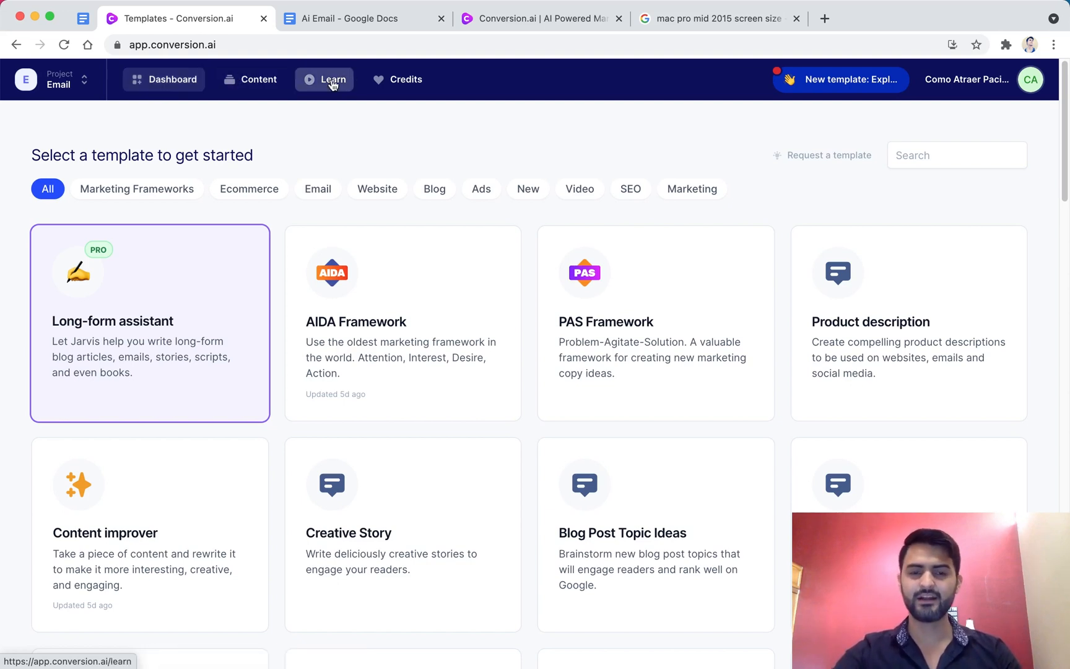
mouse_move(602, 137)
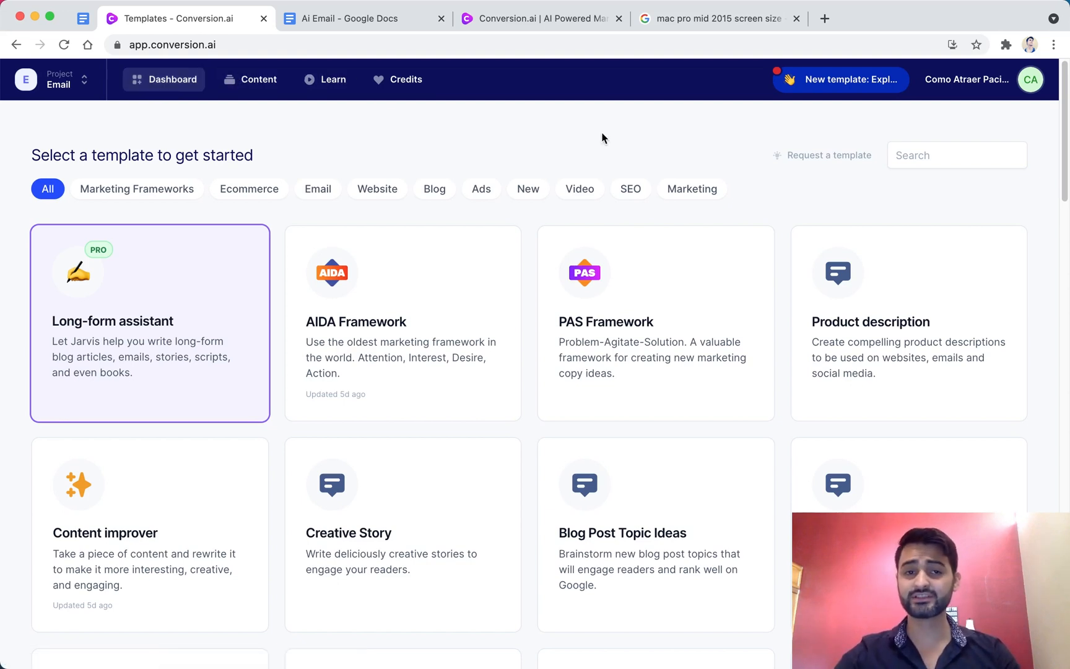
mouse_move(947, 332)
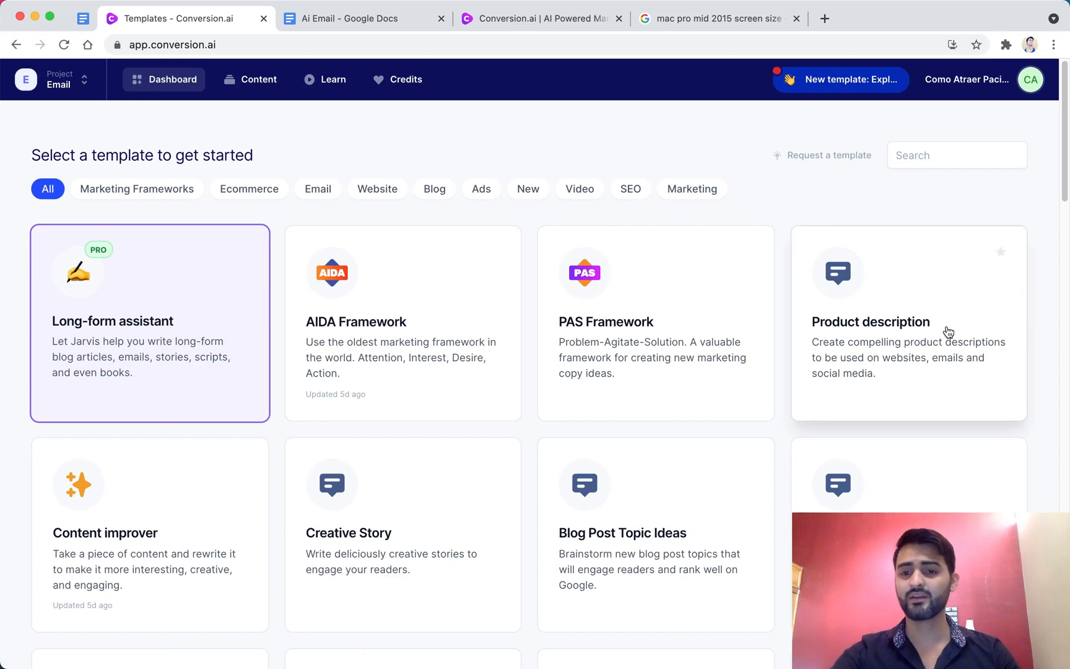
mouse_move(868, 331)
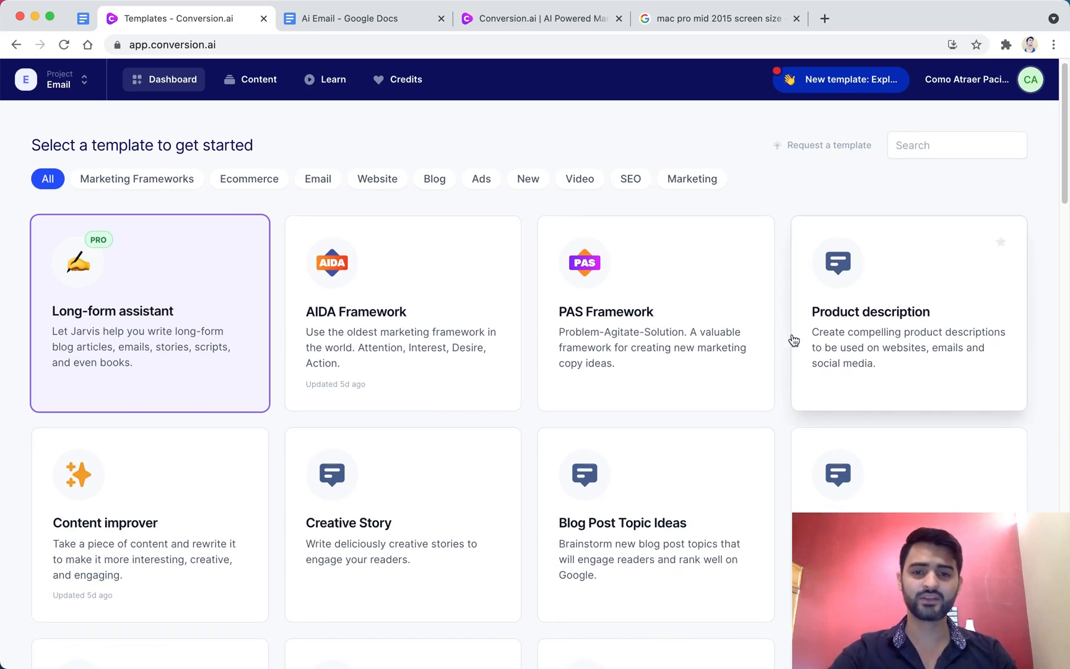
mouse_move(415, 315)
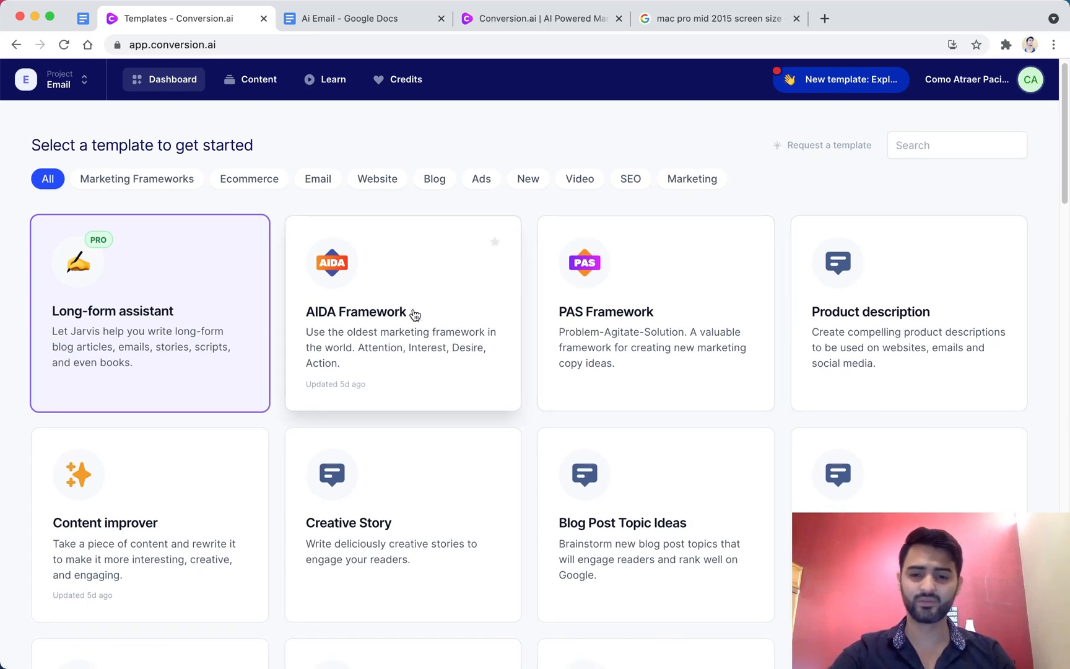
scroll(down, 3)
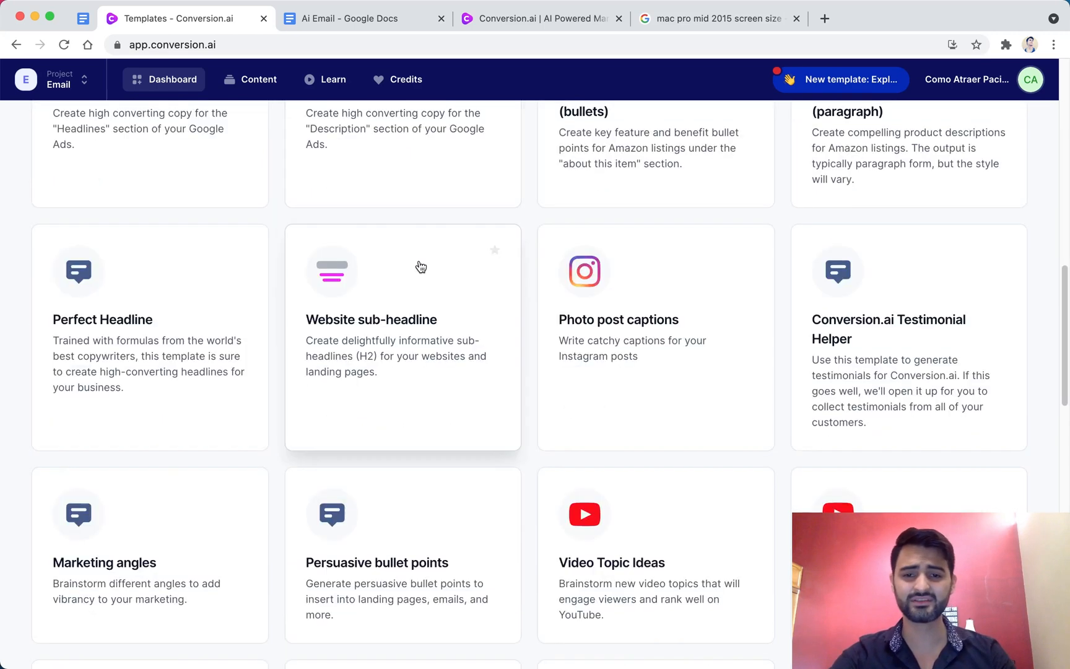
scroll(down, 3)
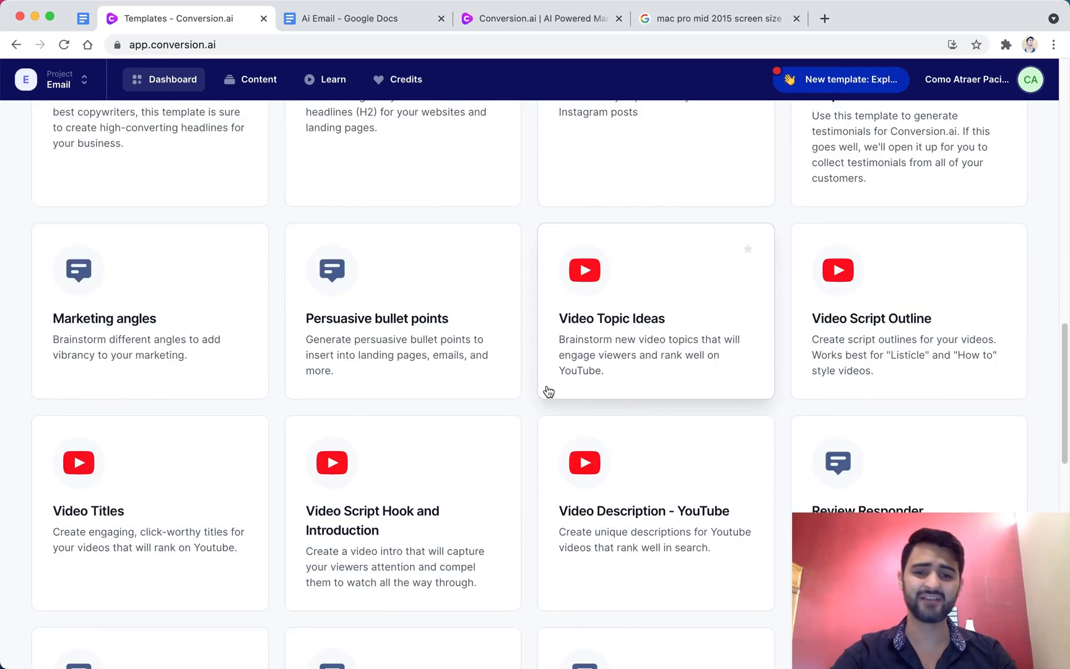
scroll(down, 3)
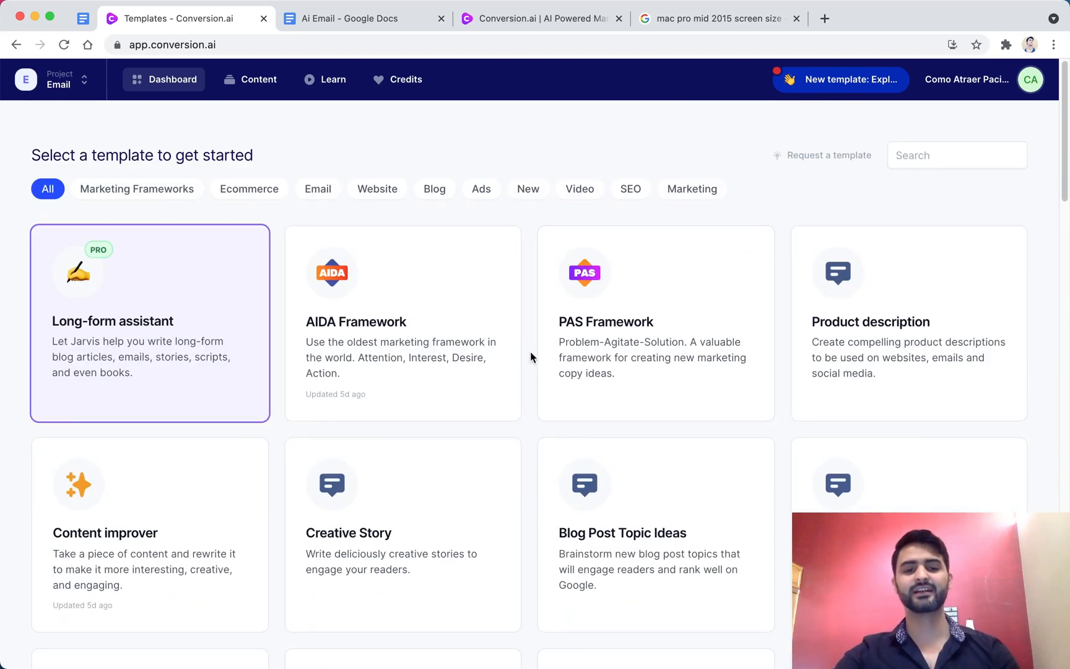
mouse_move(442, 345)
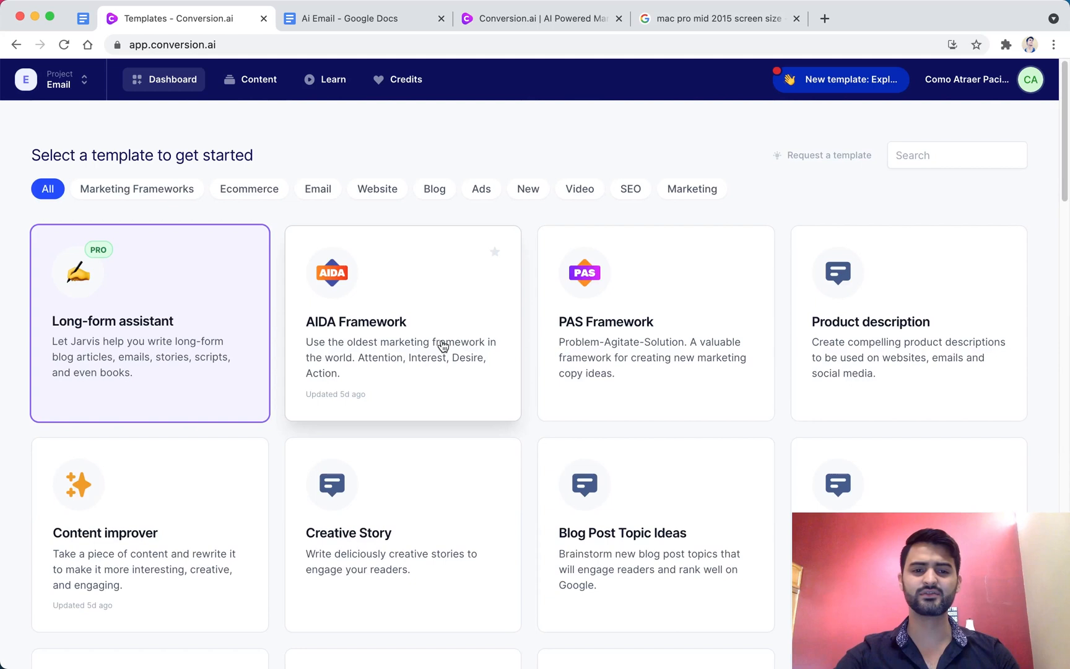
Fill the AIDA Framework with the massage description, product name 'Massage Therapy' and six outputs.
click(402, 323)
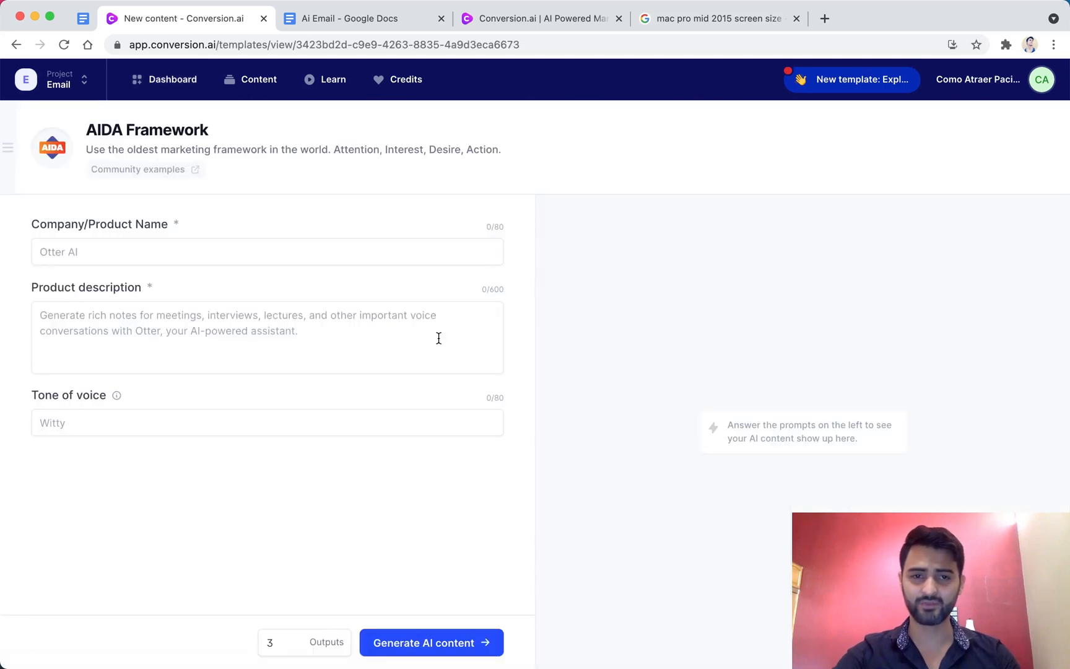
click(266, 337)
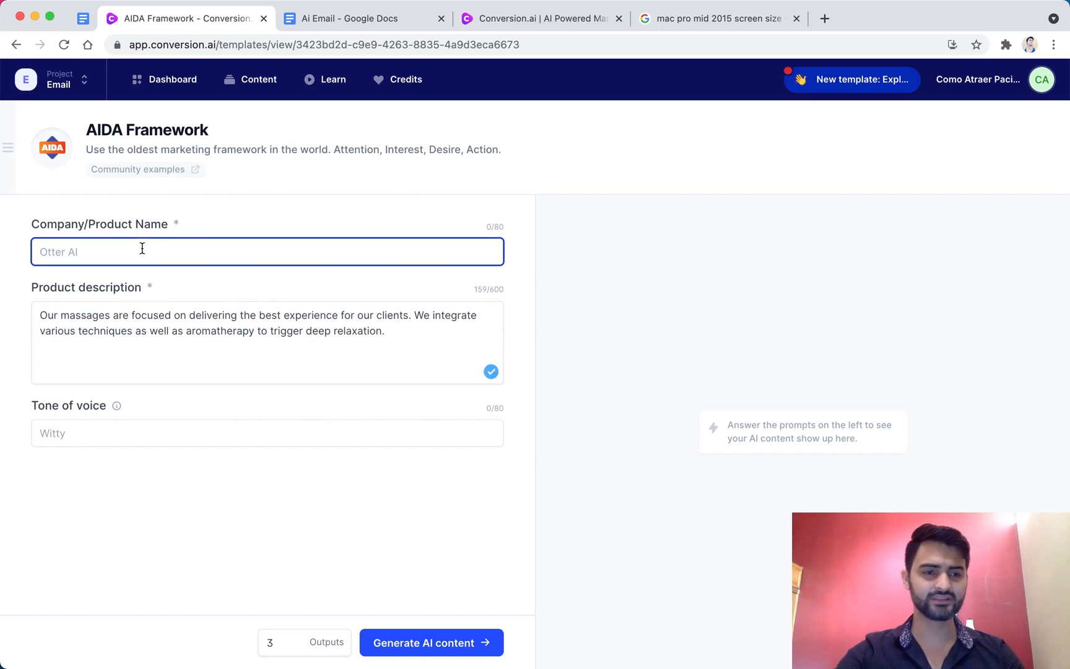
text(Massage)
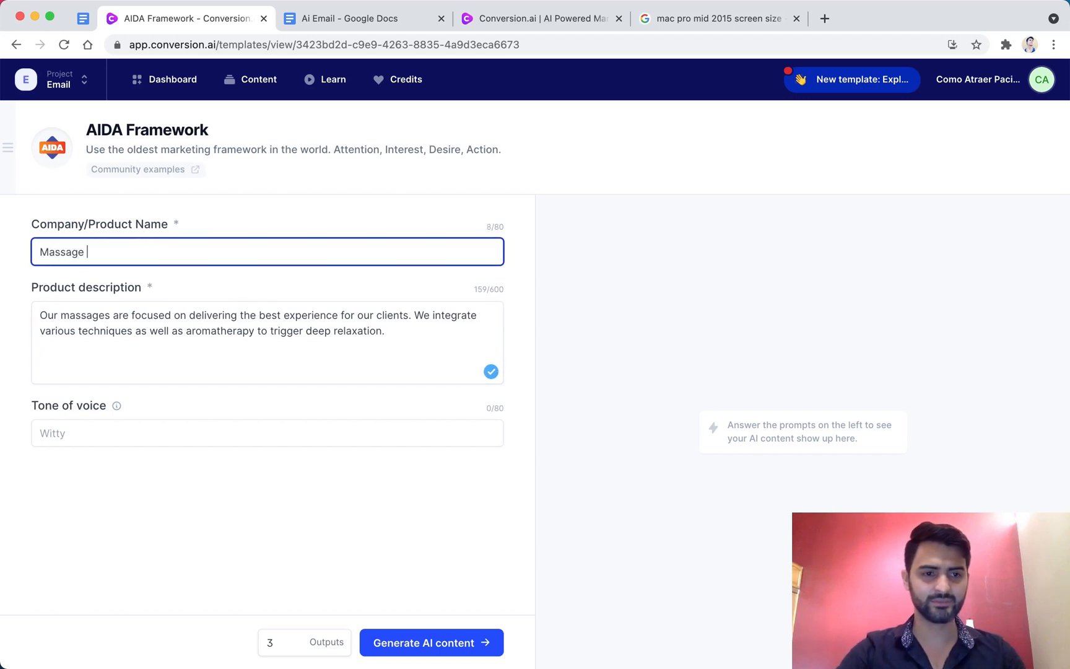
text(Therap)
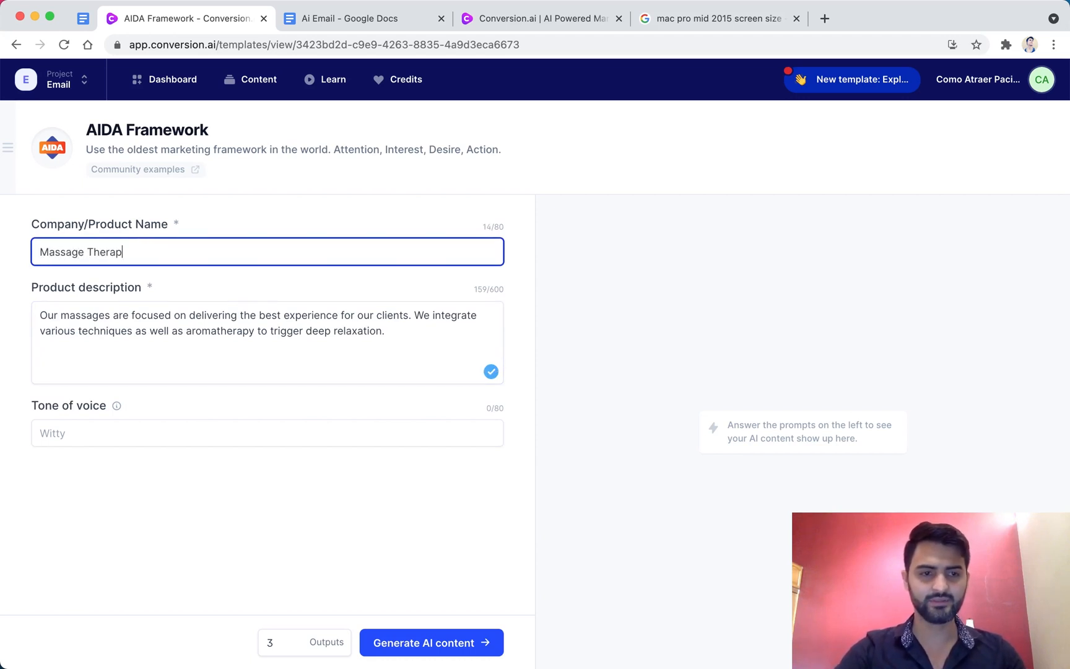
text(y)
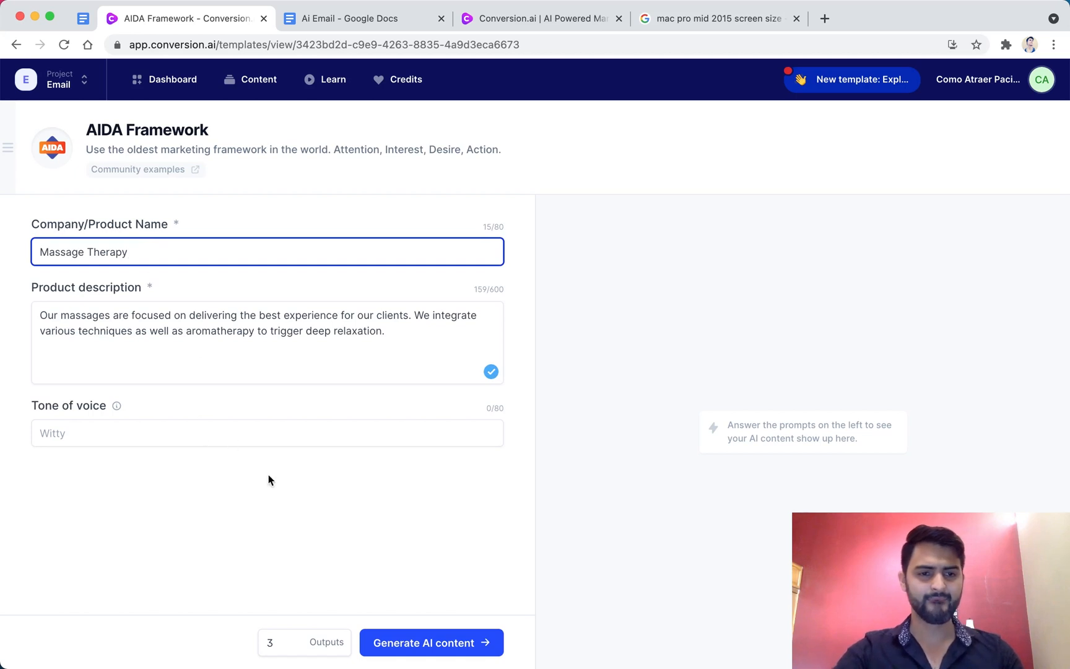
click(270, 642)
text(6)
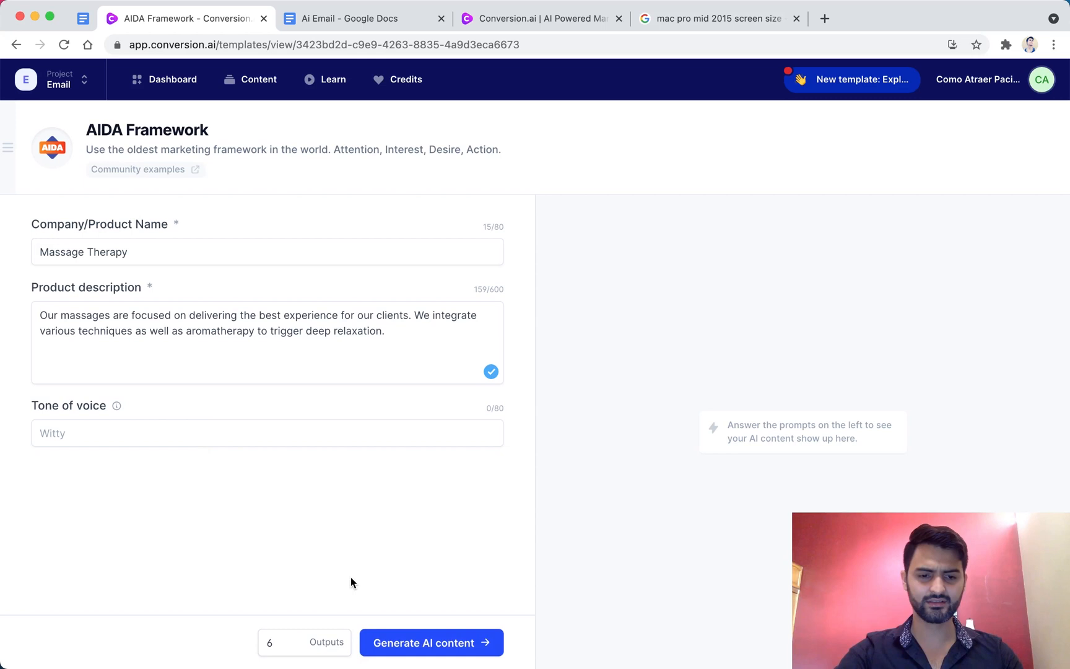
click(431, 642)
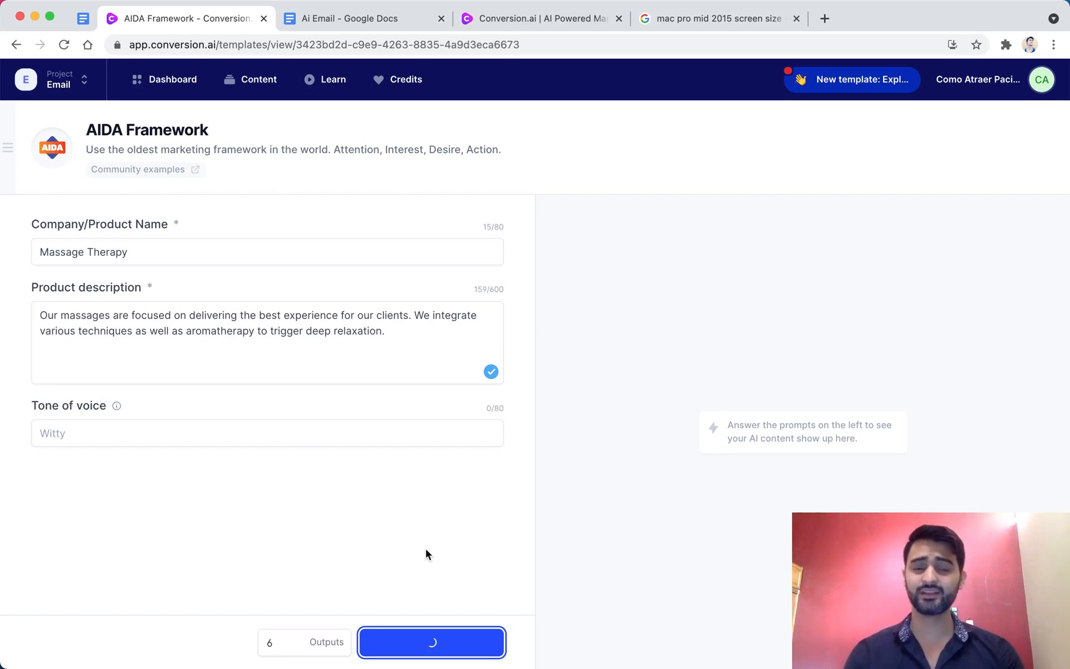
Generate the AIDA email drafts for Massage Therapy and read the Attention, Interest, Desire, Action results.
click(431, 642)
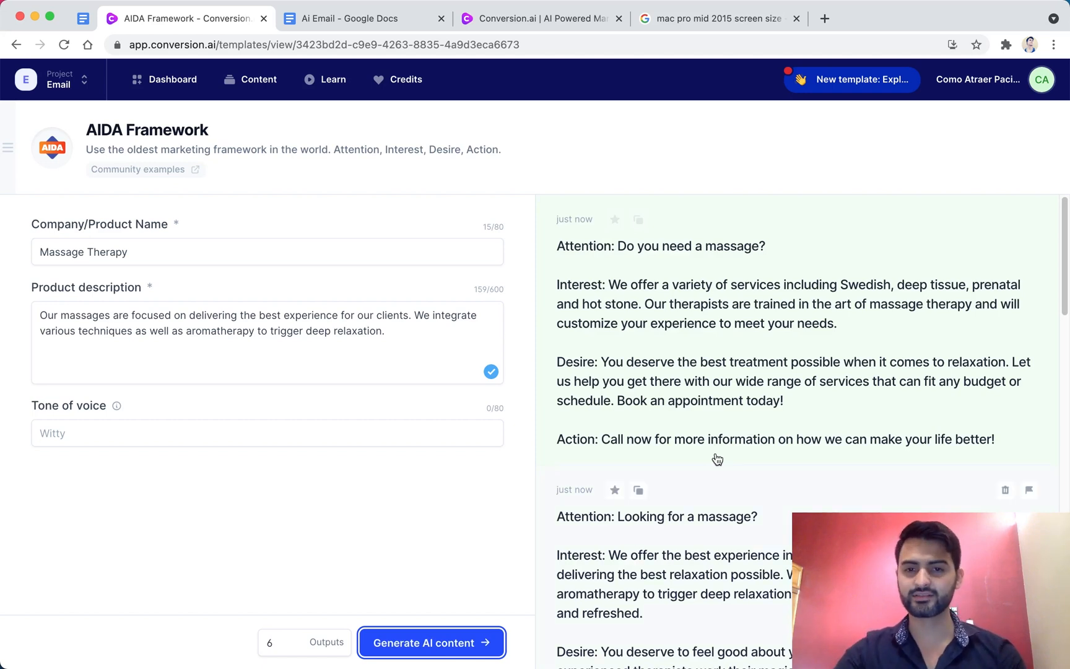
mouse_move(769, 369)
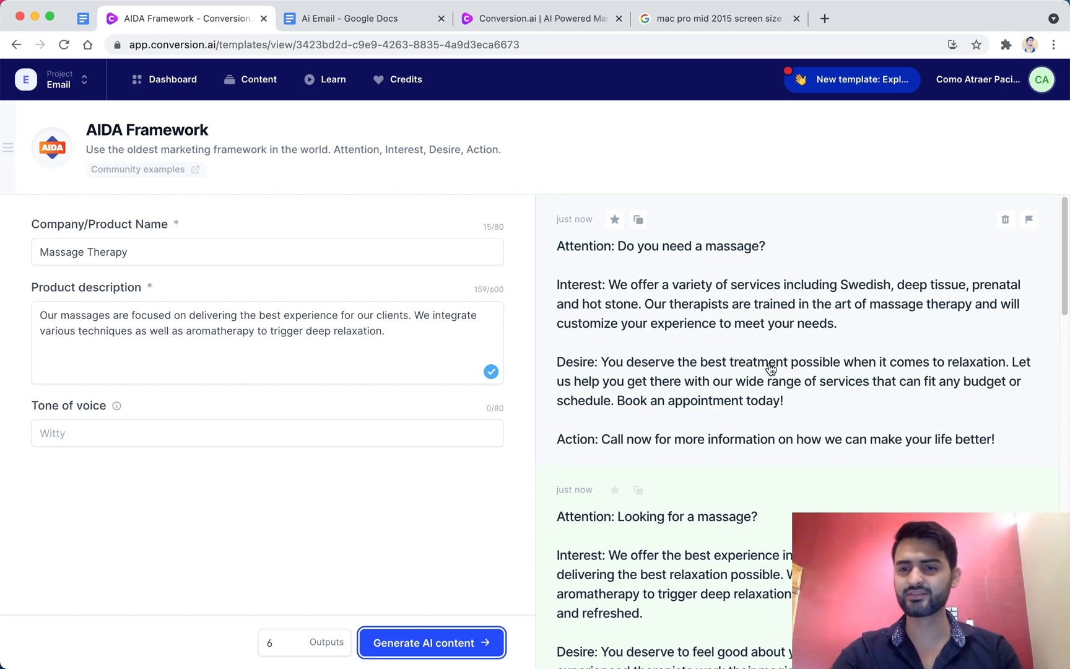
mouse_move(771, 364)
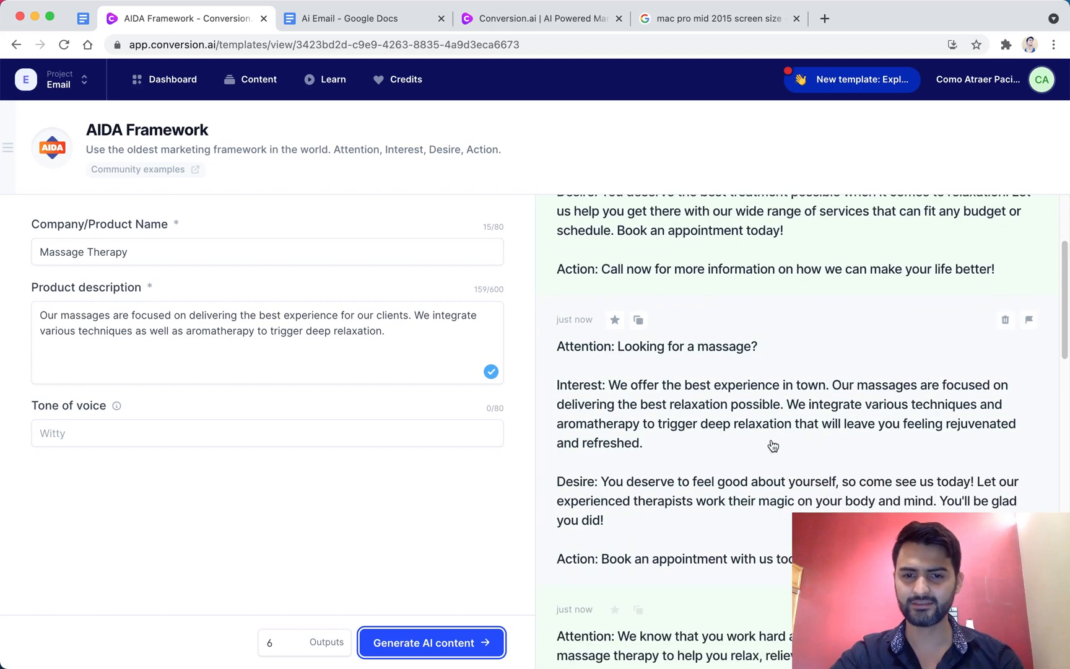
scroll(down, 3)
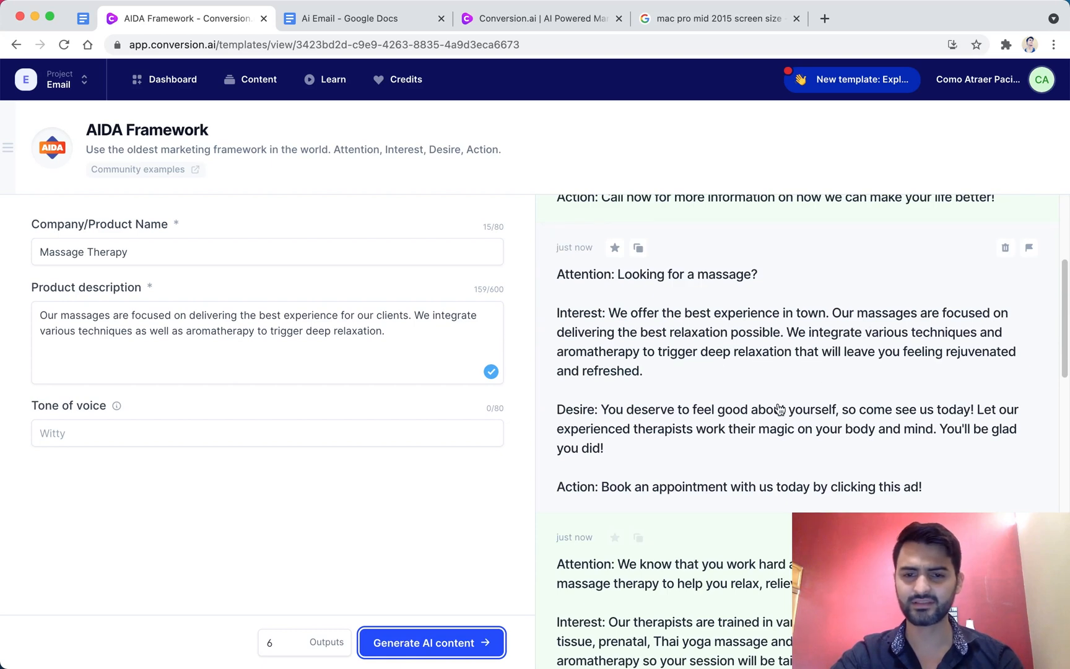
scroll(down, 3)
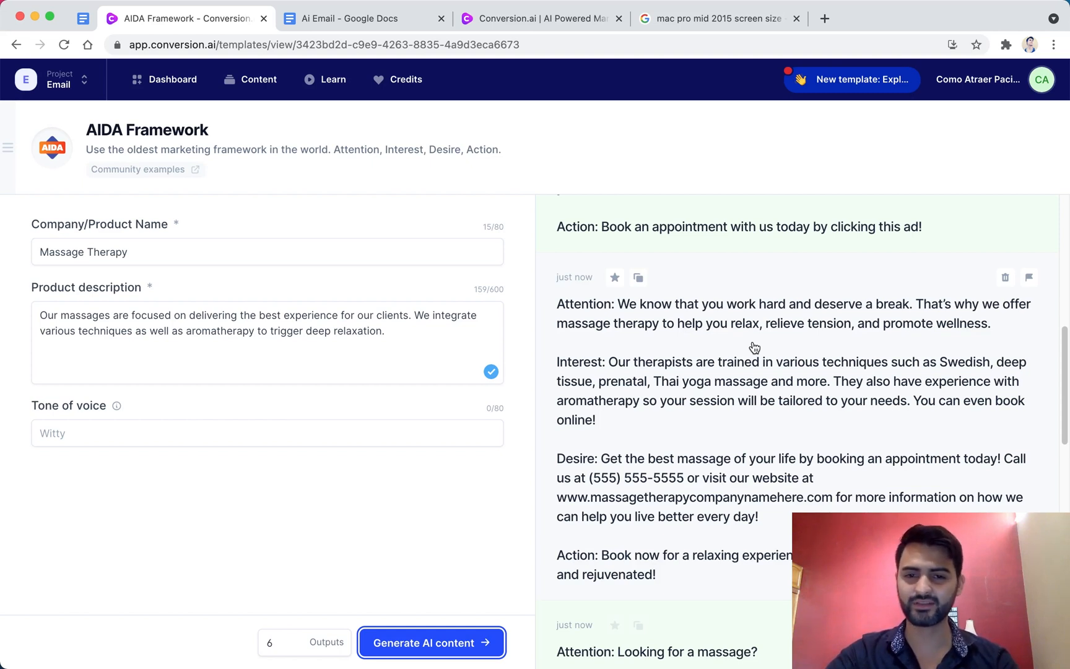
mouse_move(885, 382)
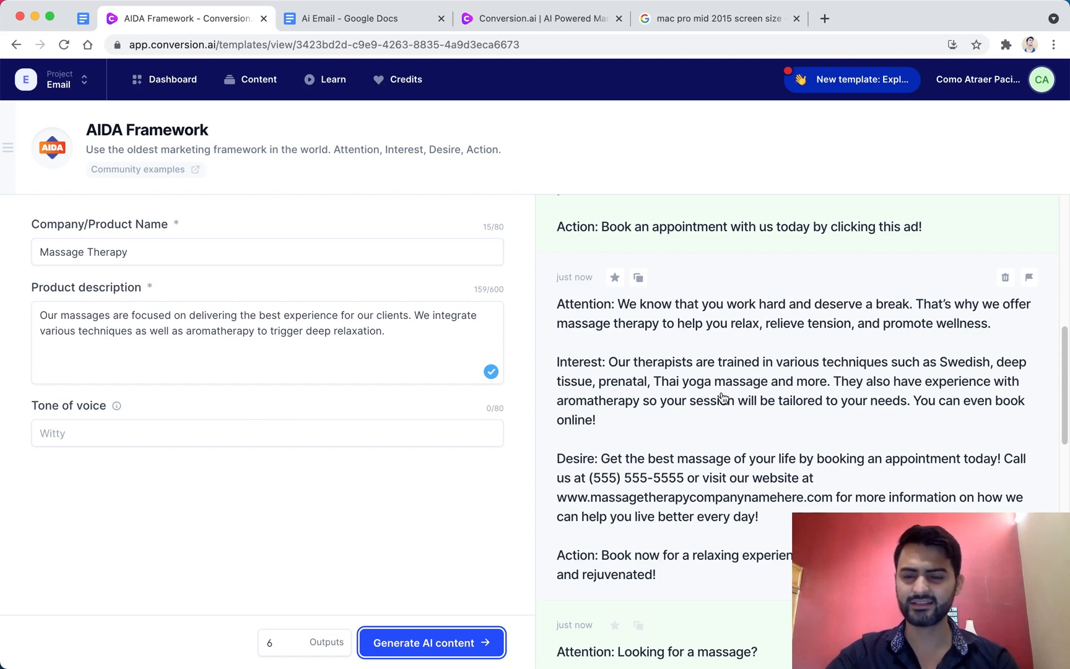
mouse_move(830, 398)
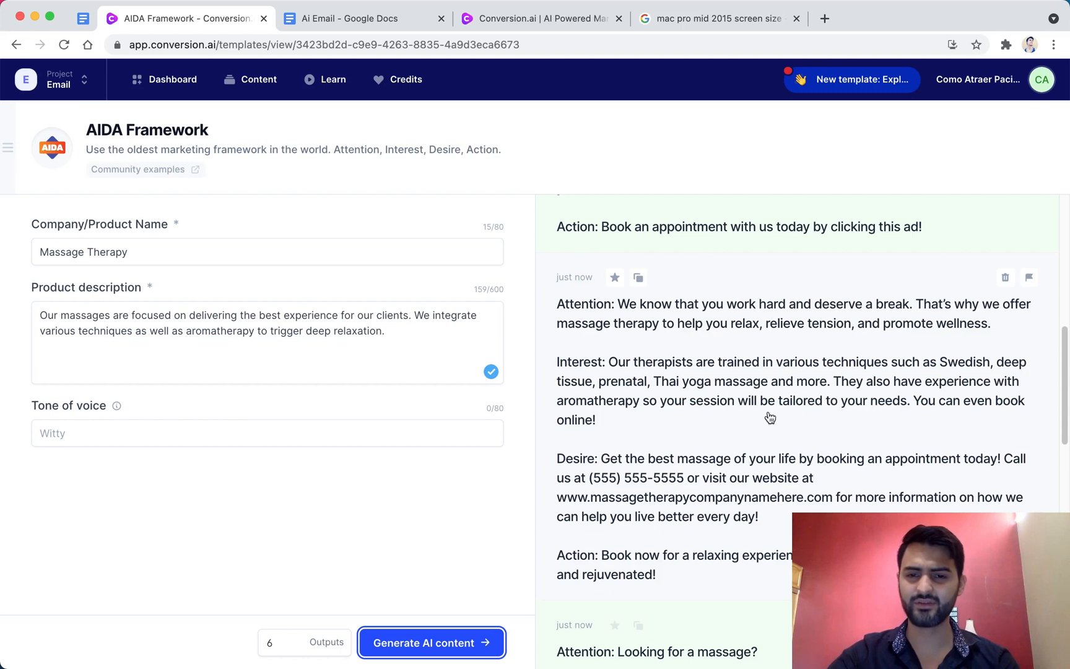
mouse_move(806, 416)
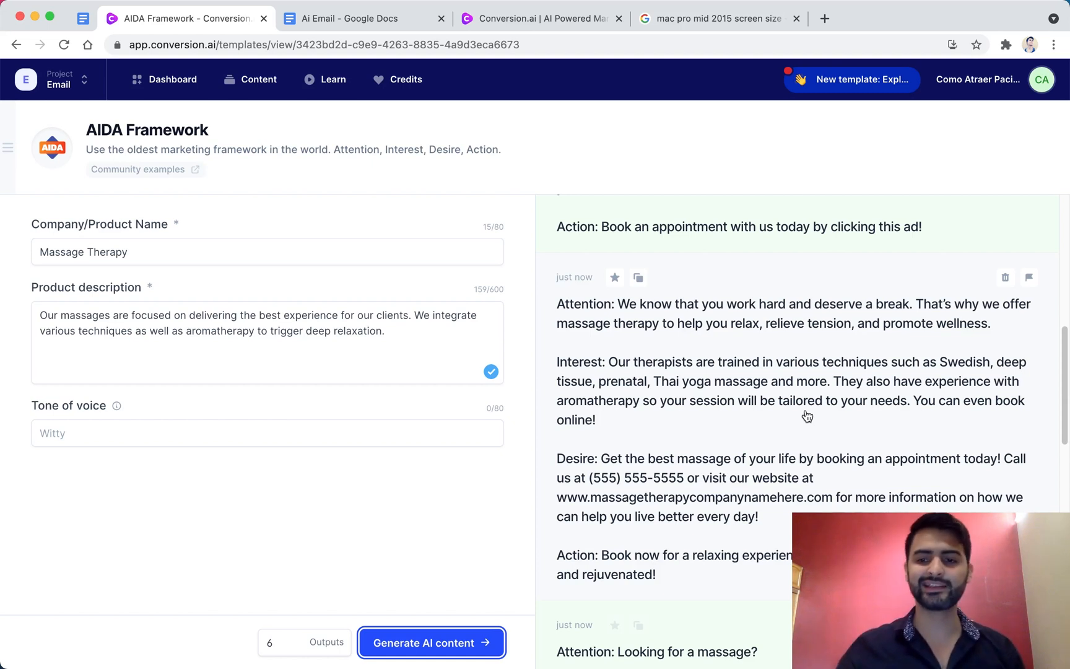
mouse_move(637, 278)
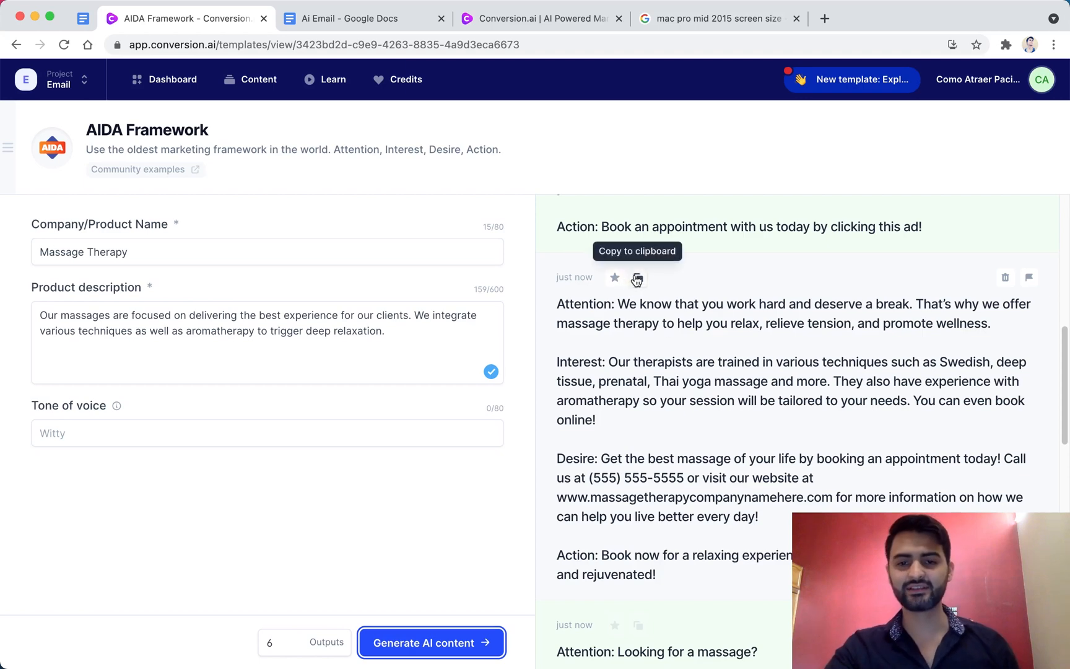
Paste the 'We know that you work hard' email into Ai Email, then select another draft's Interest and Desire paragraphs.
click(364, 19)
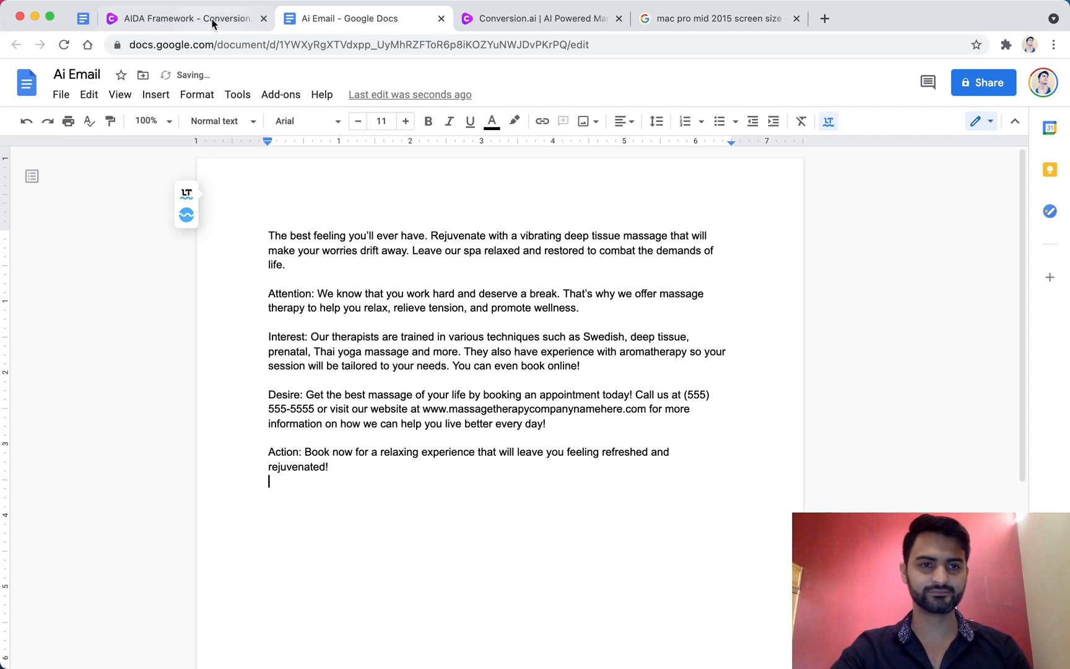
click(185, 19)
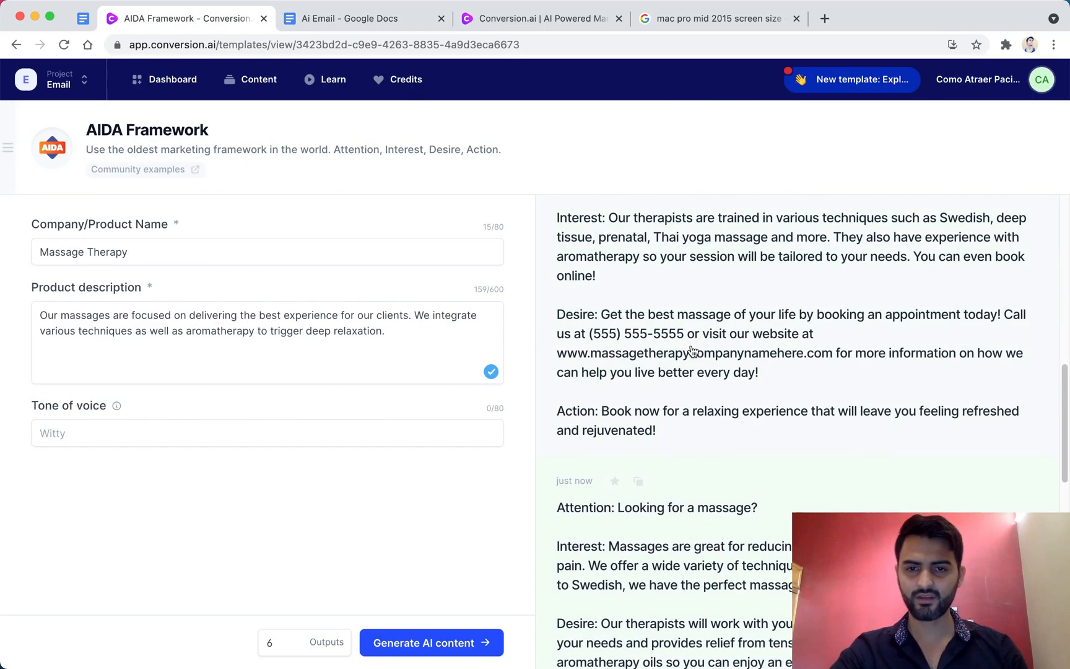
mouse_move(743, 359)
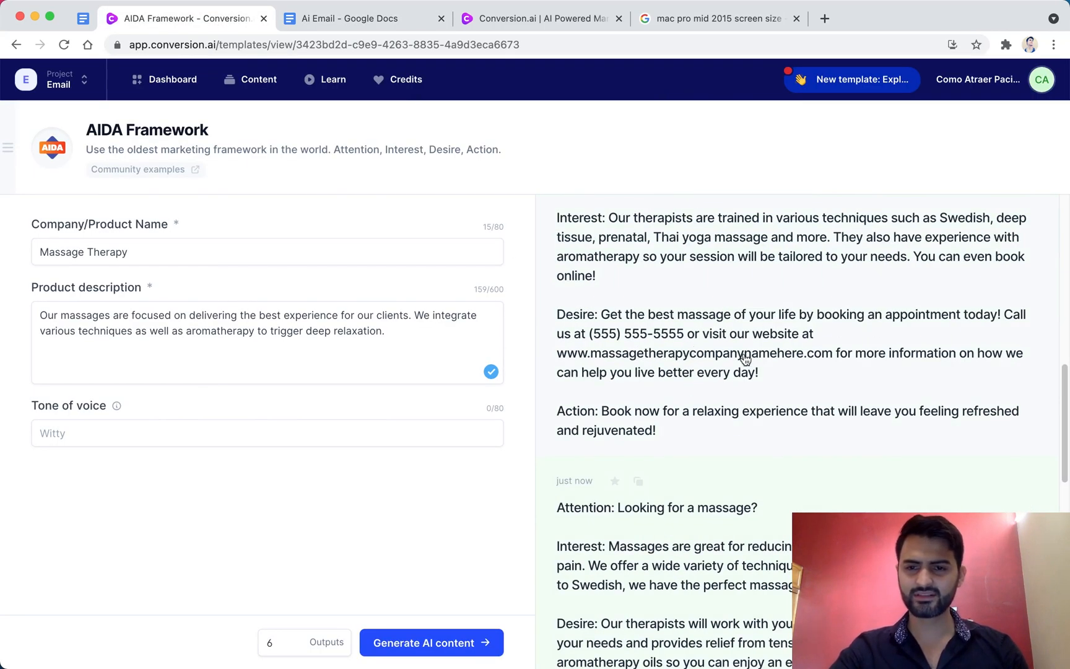
scroll(down, 3)
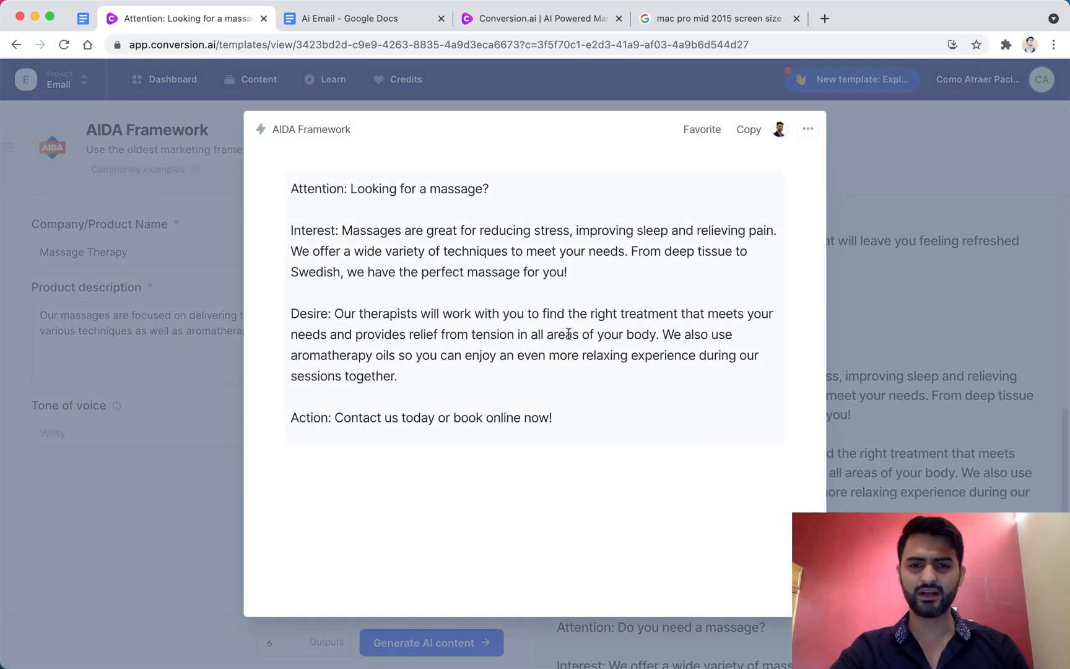
drag(291, 231, 567, 272)
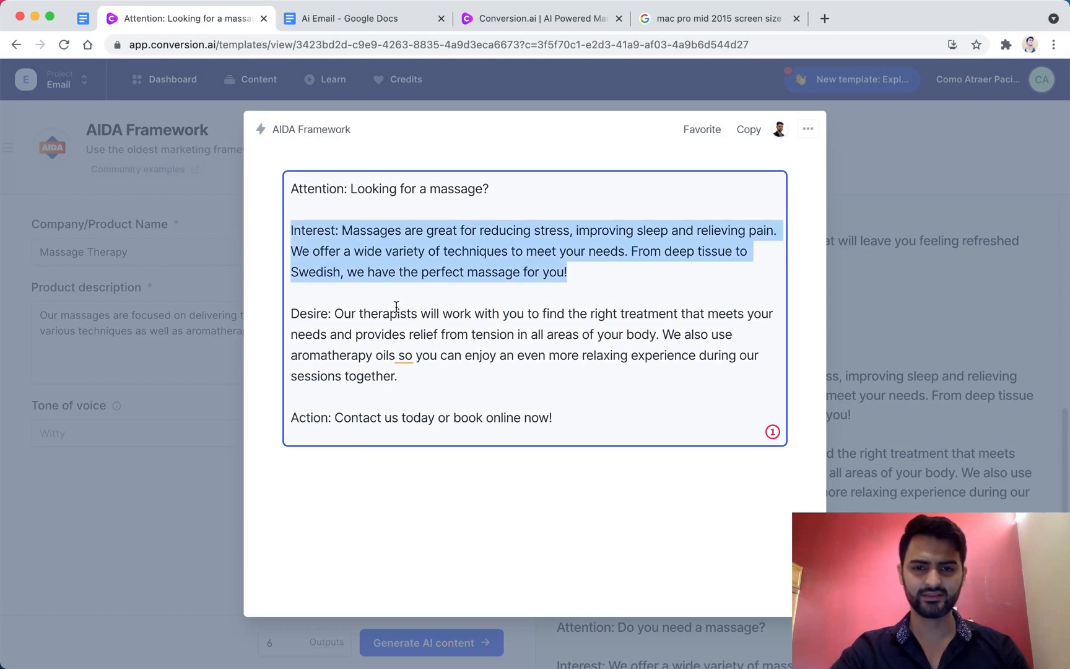
mouse_move(591, 362)
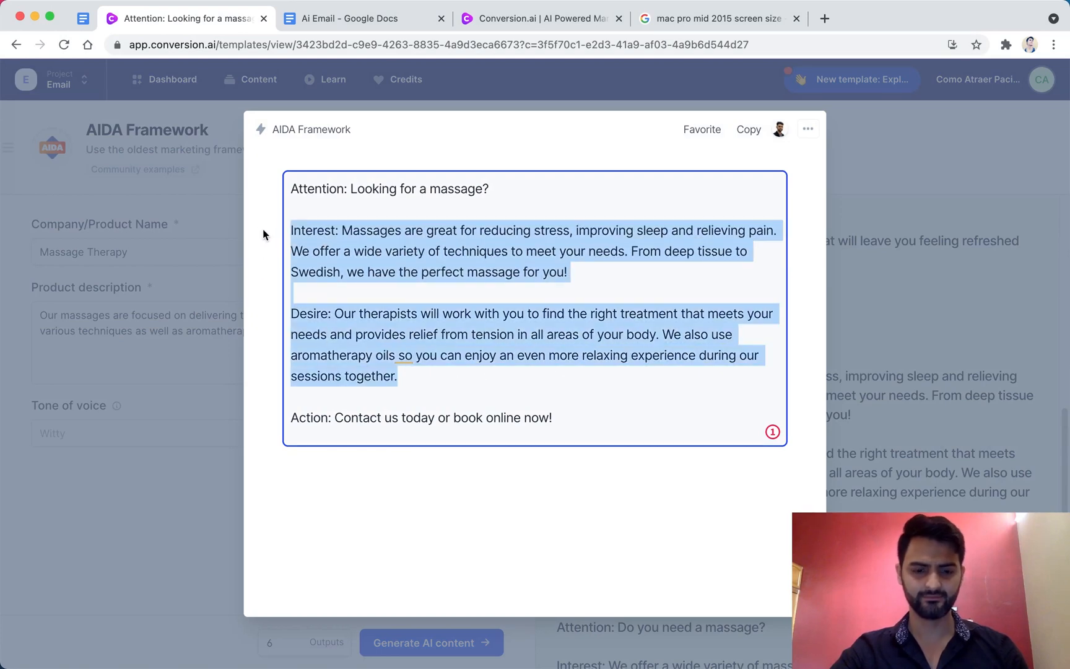
click(361, 18)
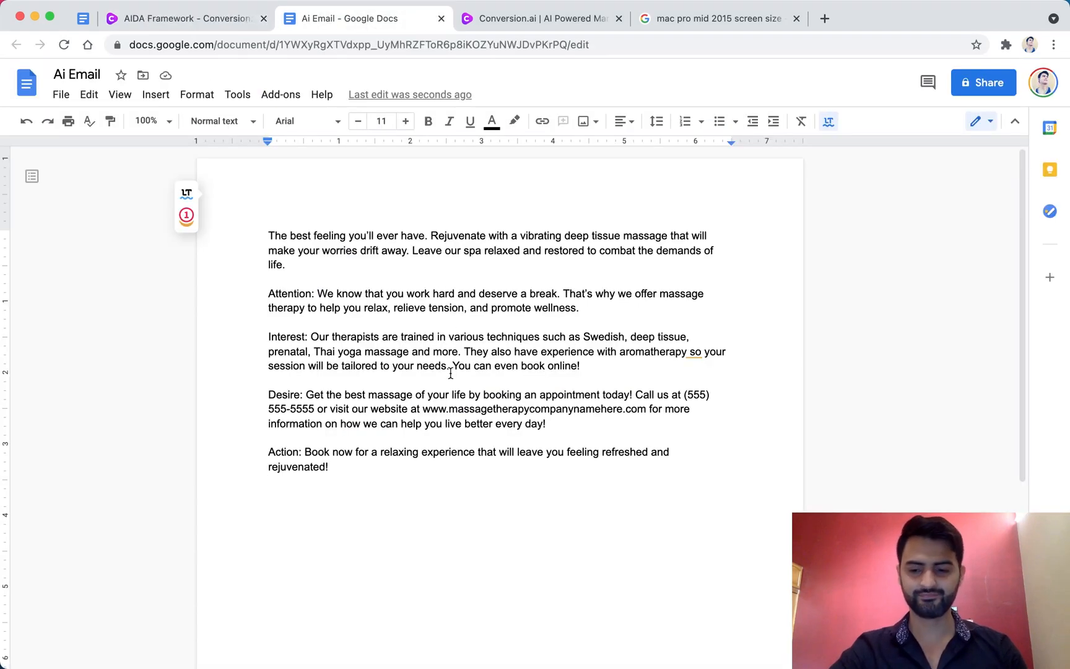
Paste the Interest and Desire paragraphs at the end of Ai Email and bring up the PAS Framework.
click(184, 18)
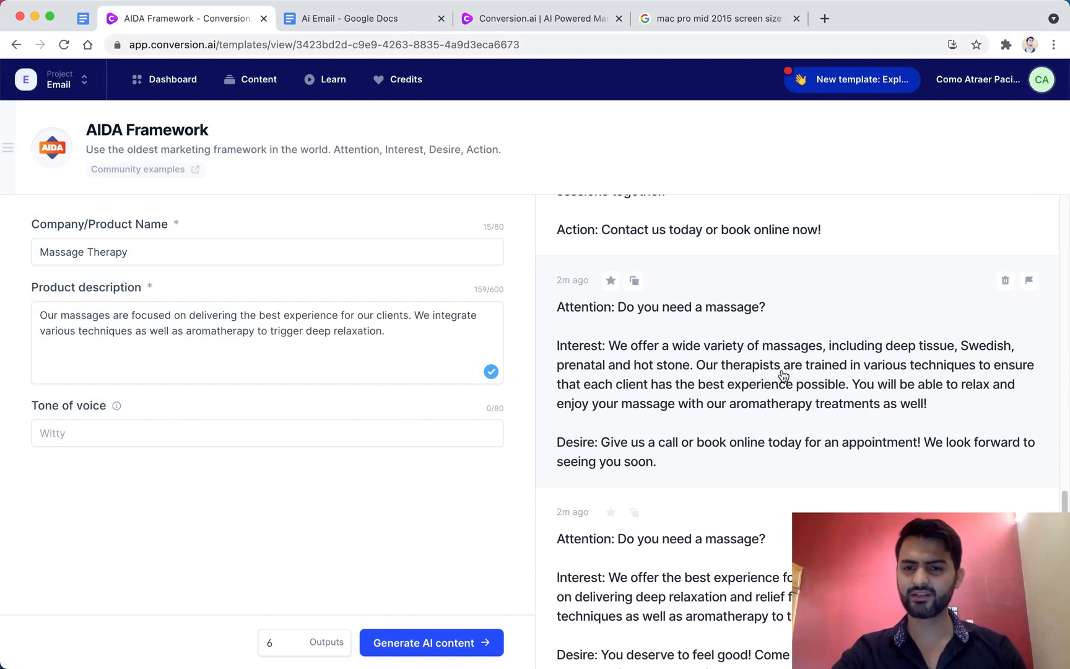
scroll(down, 3)
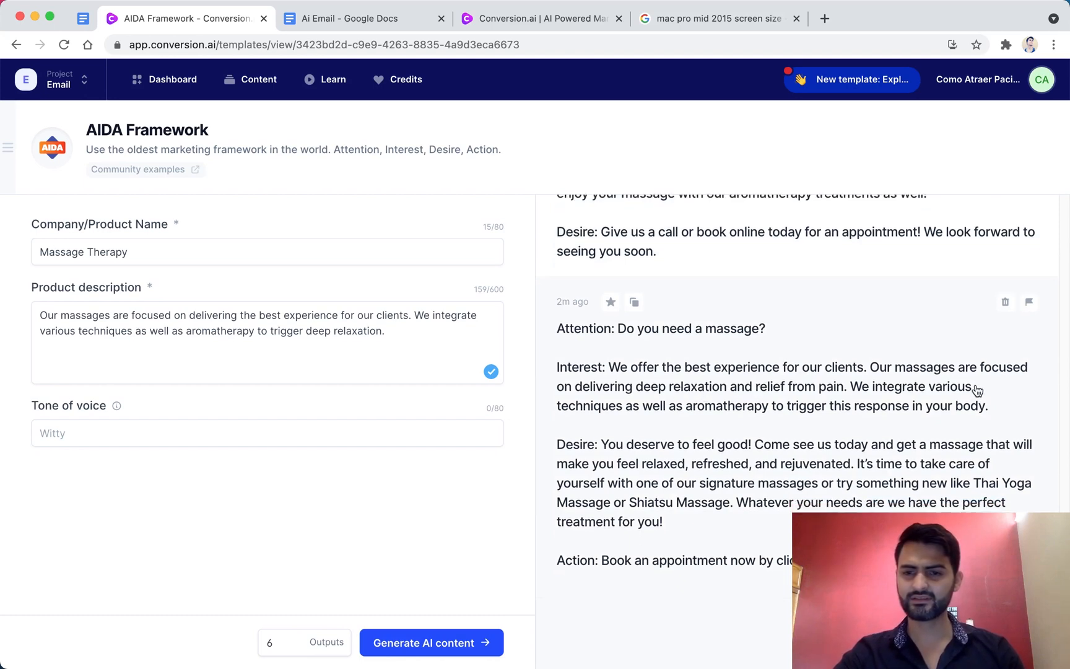
click(361, 19)
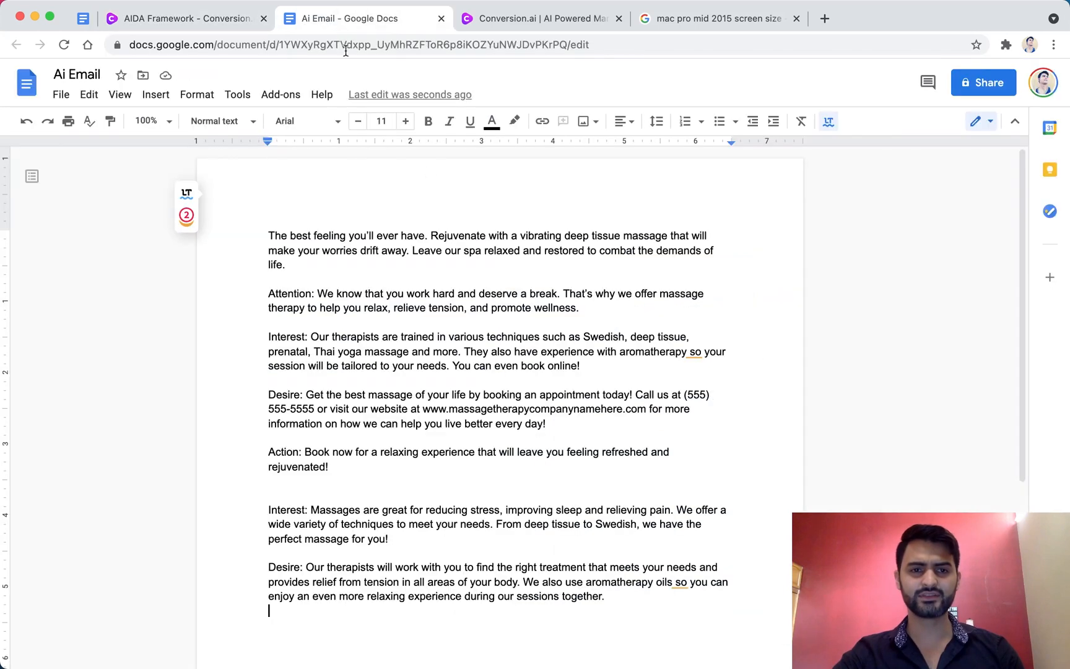
click(185, 19)
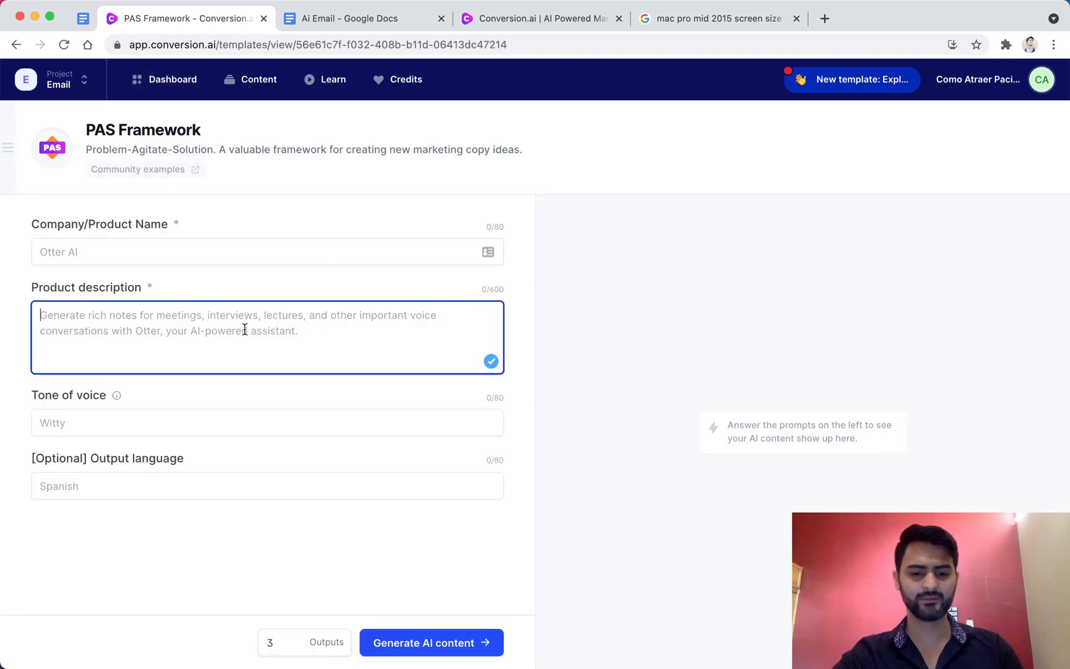
Enter 'Message Therapy' as the PAS company name and generate six drafts.
text(M)
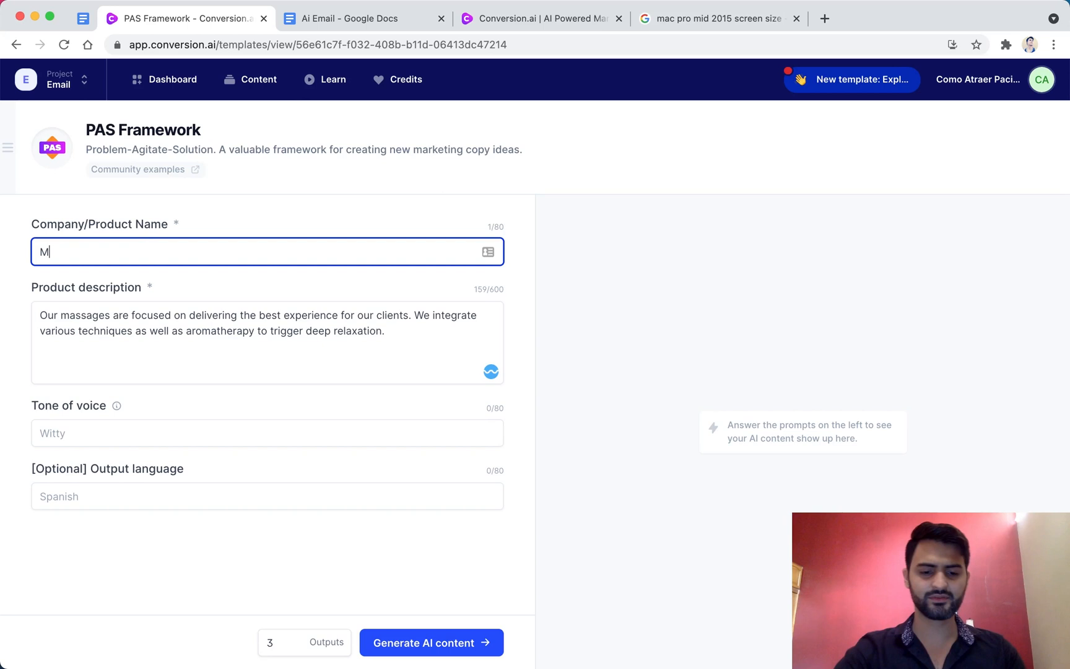
text(essage Therap)
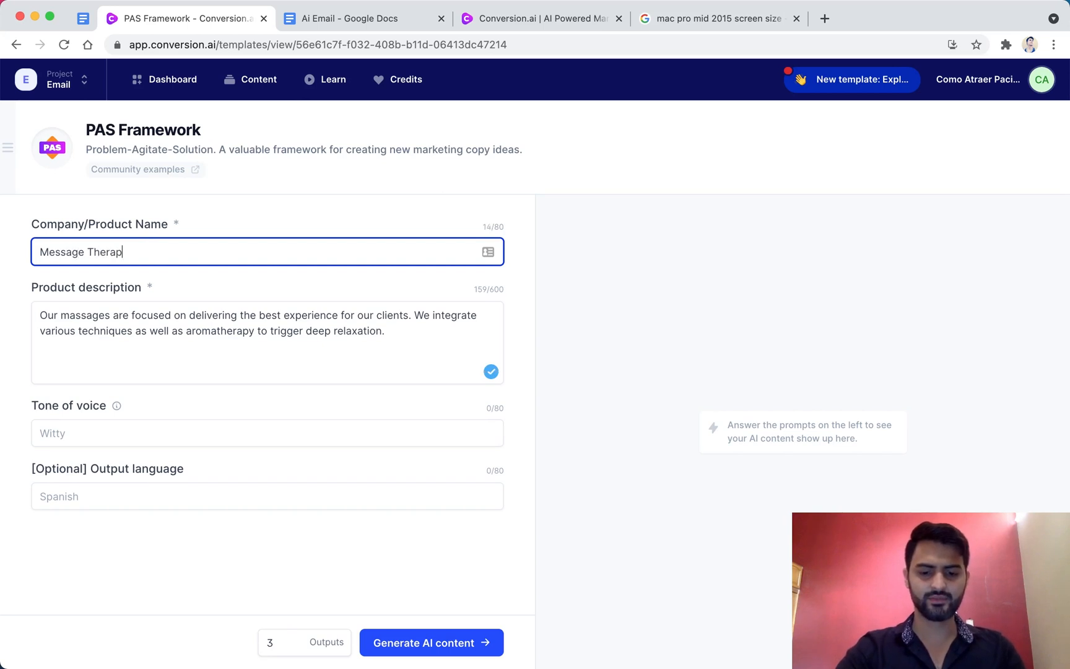
text(y)
click(305, 641)
text(6)
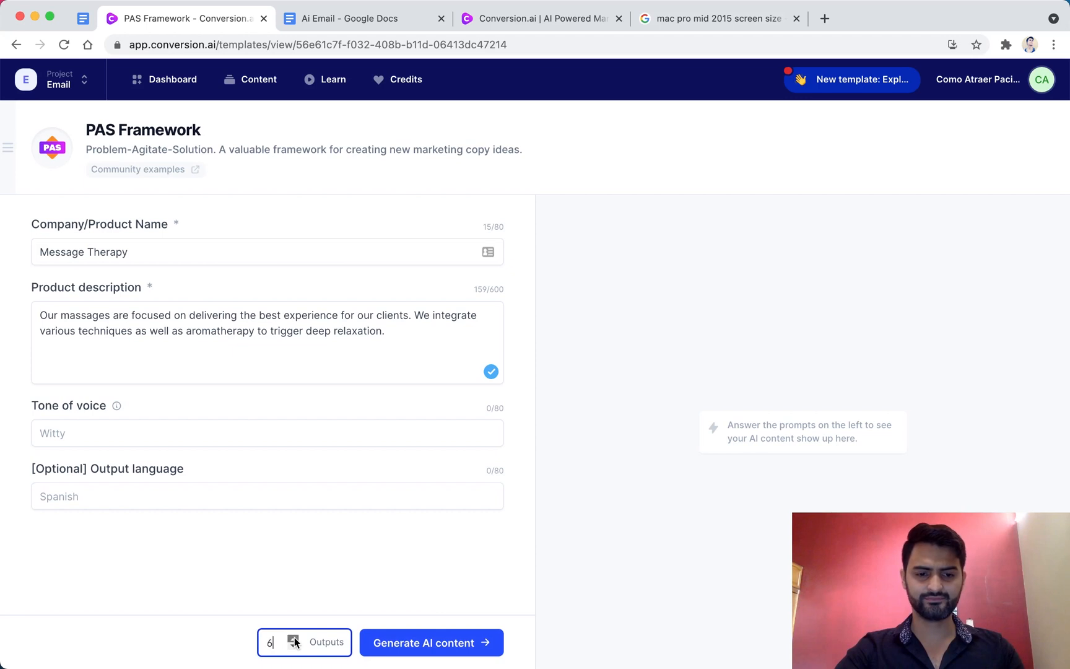
click(431, 642)
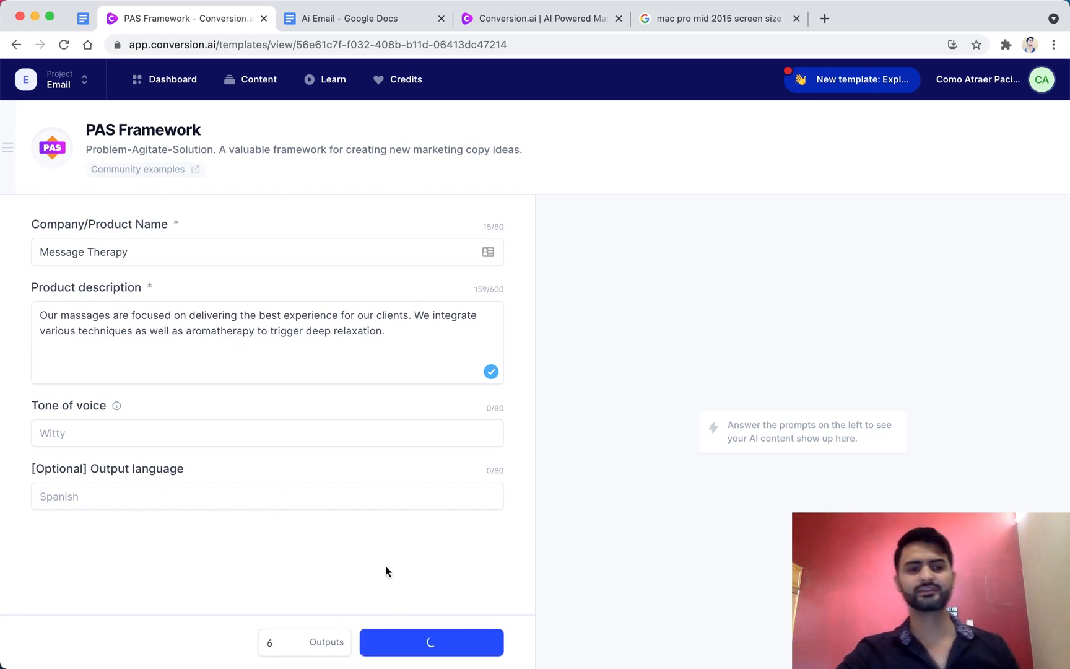
mouse_move(412, 556)
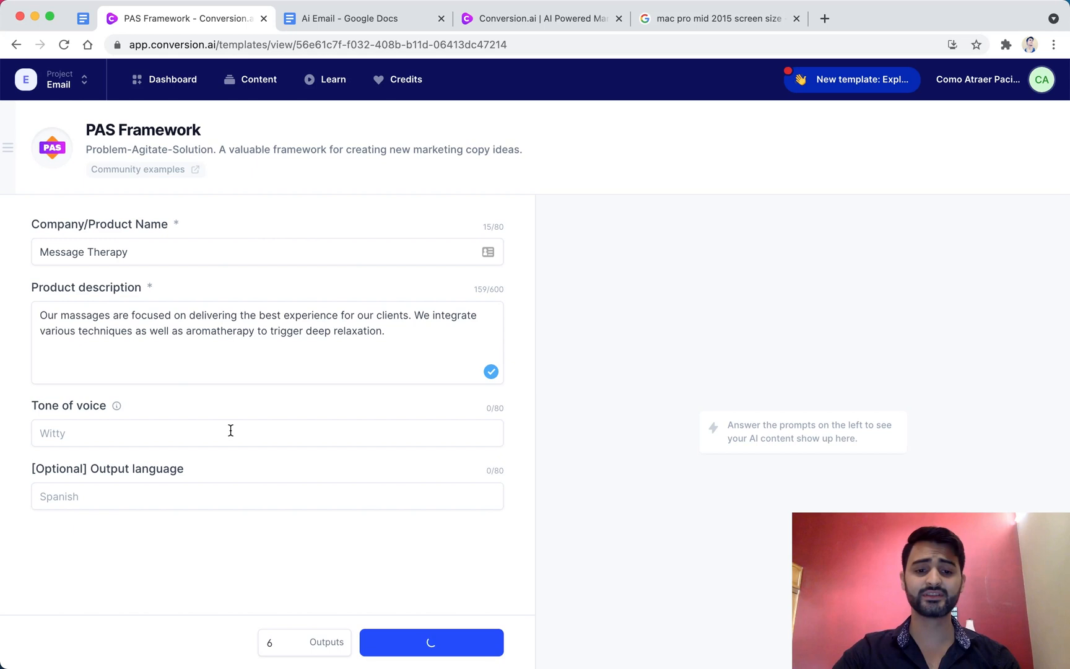
click(431, 642)
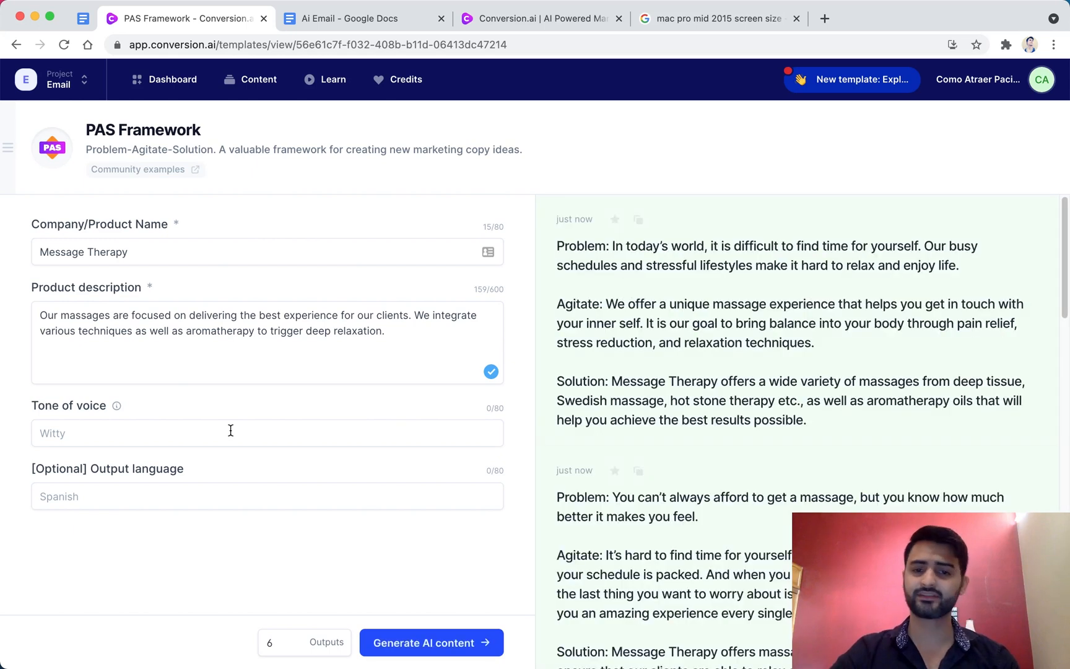
mouse_move(273, 429)
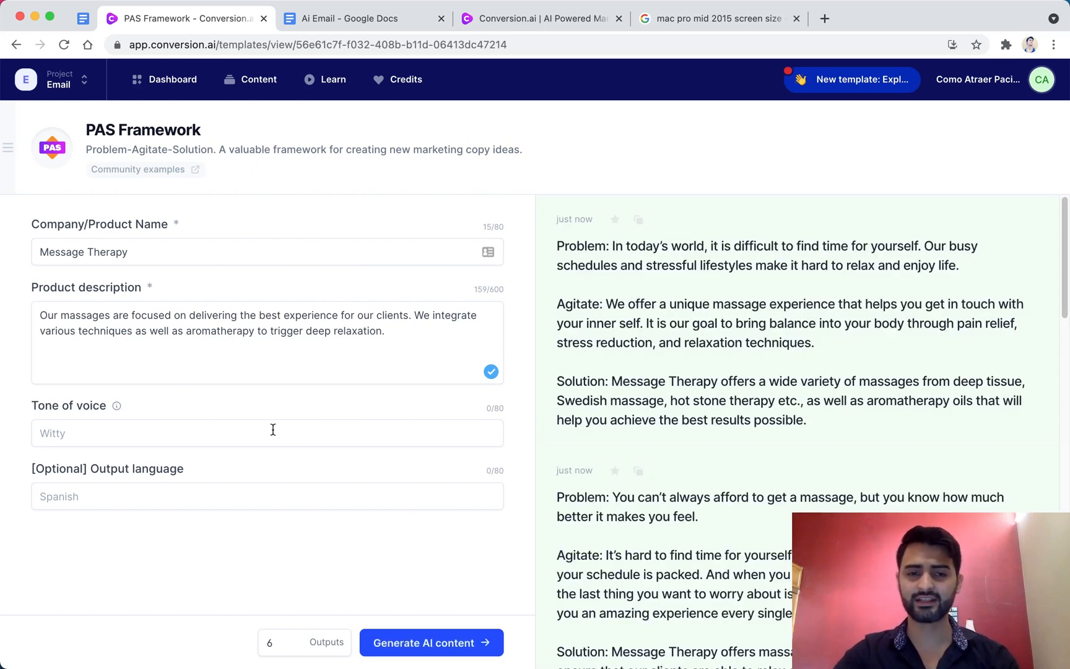
mouse_move(421, 390)
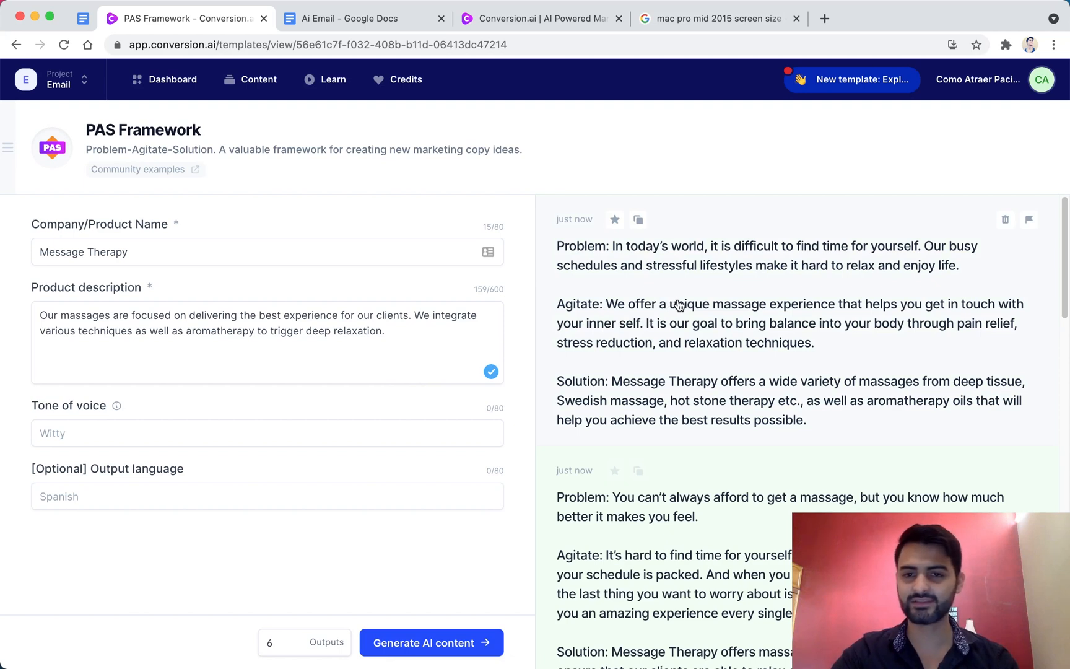
mouse_move(686, 305)
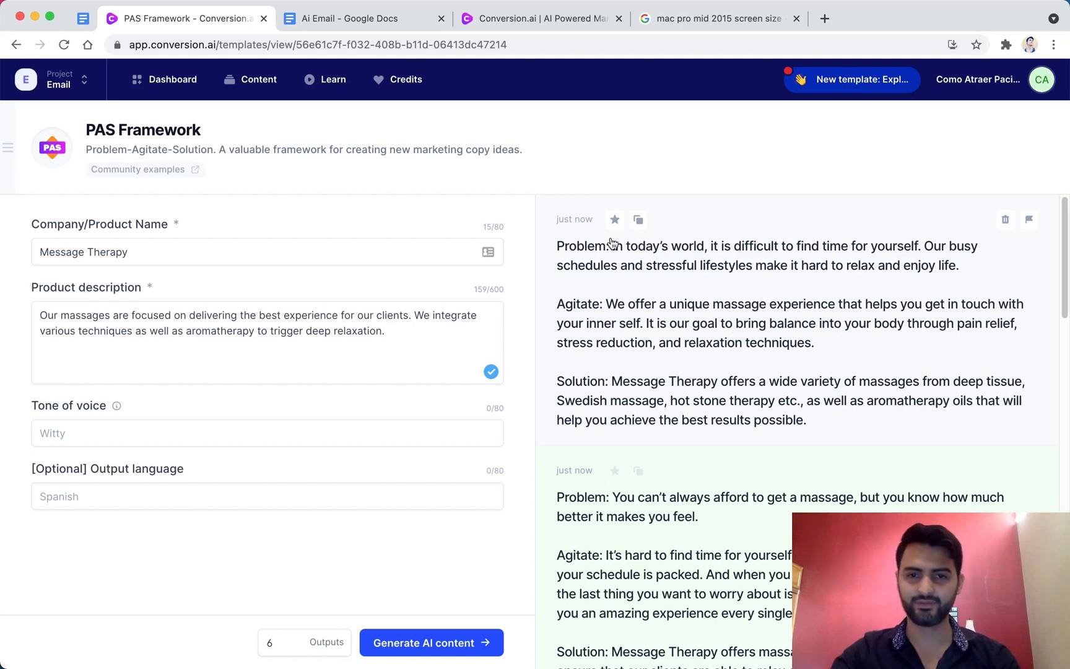
Read down through the six PAS drafts, including the review platform pitch and at-home massage videos.
click(355, 18)
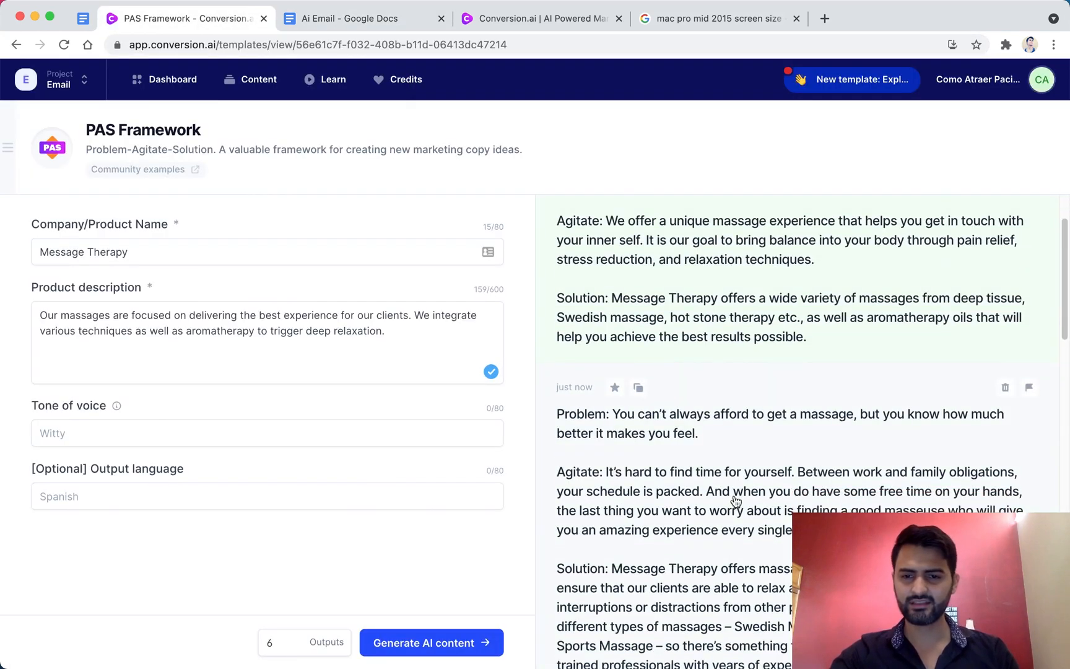
scroll(down, 3)
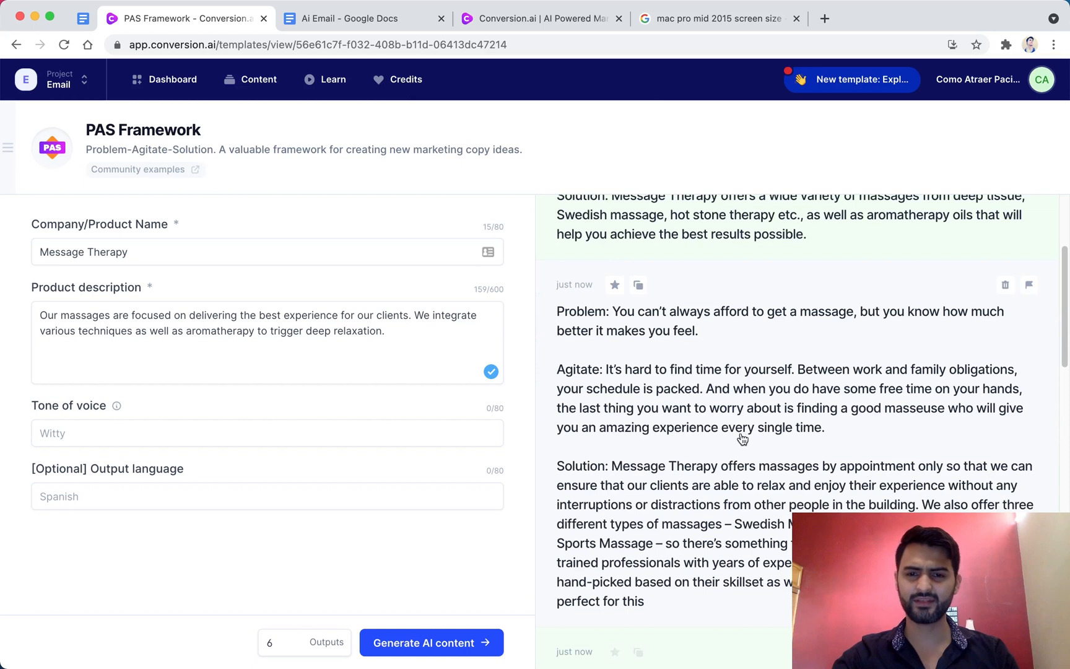
mouse_move(749, 449)
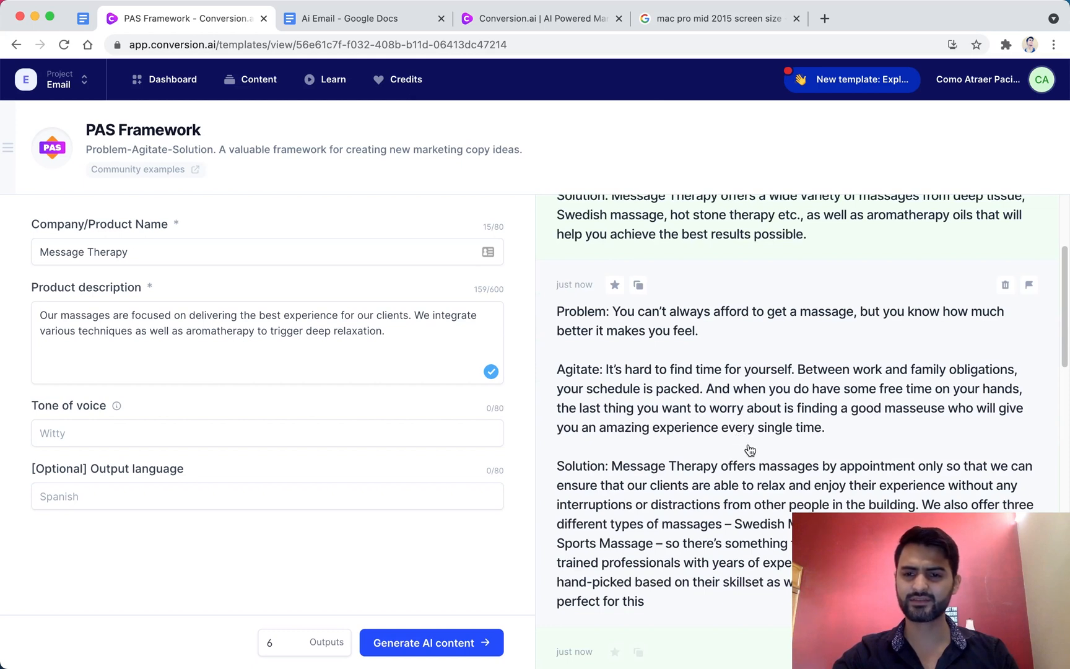
mouse_move(742, 447)
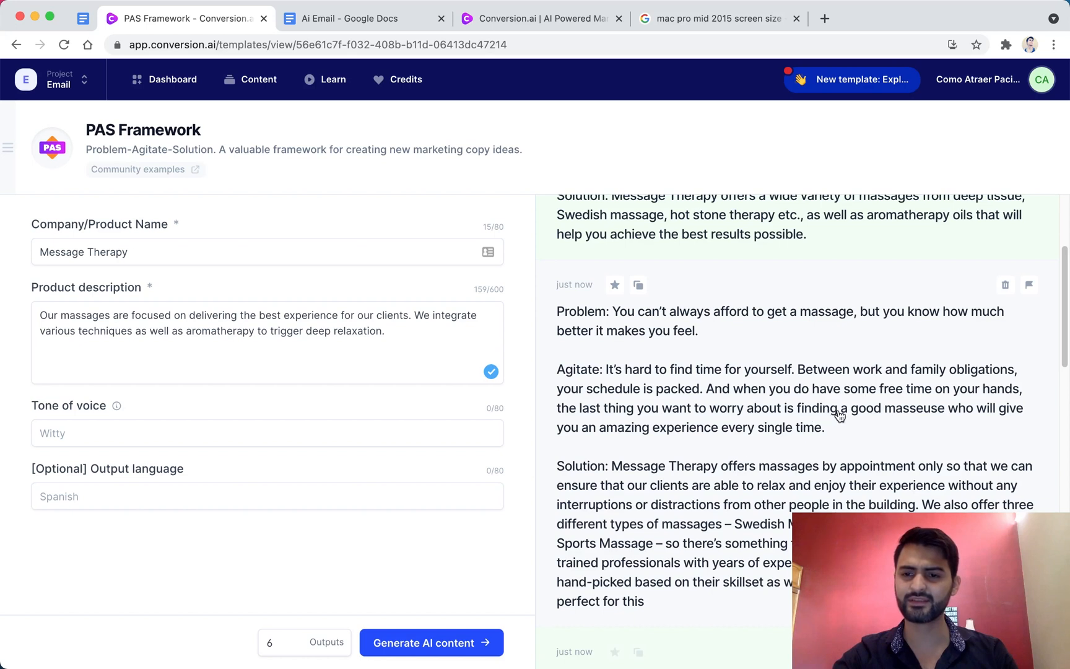
mouse_move(864, 419)
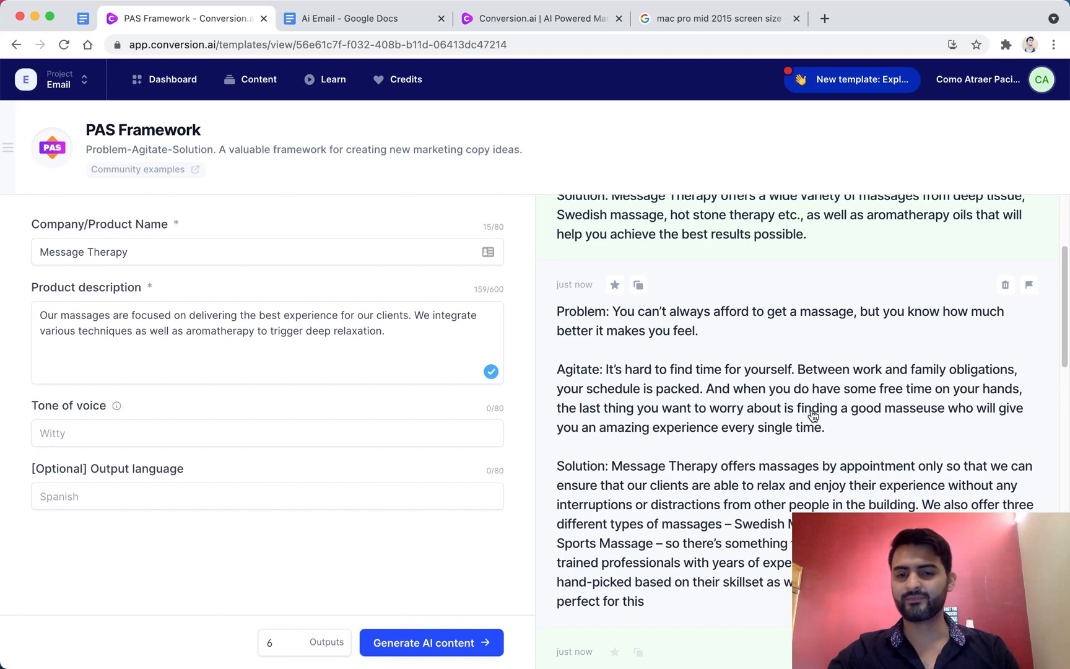
mouse_move(780, 412)
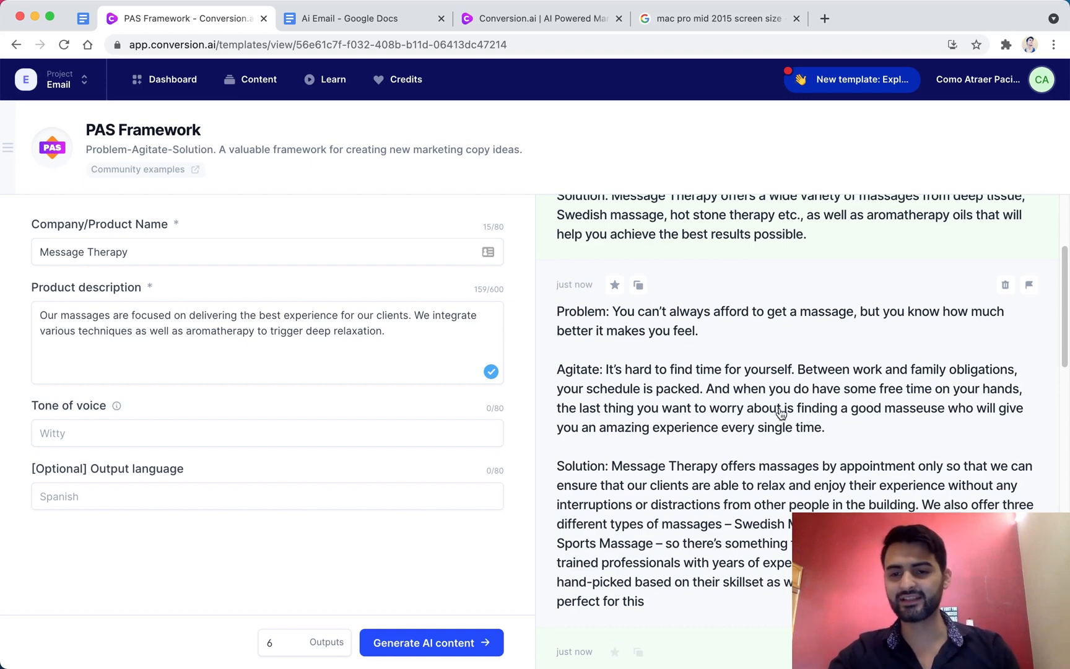
scroll(down, 3)
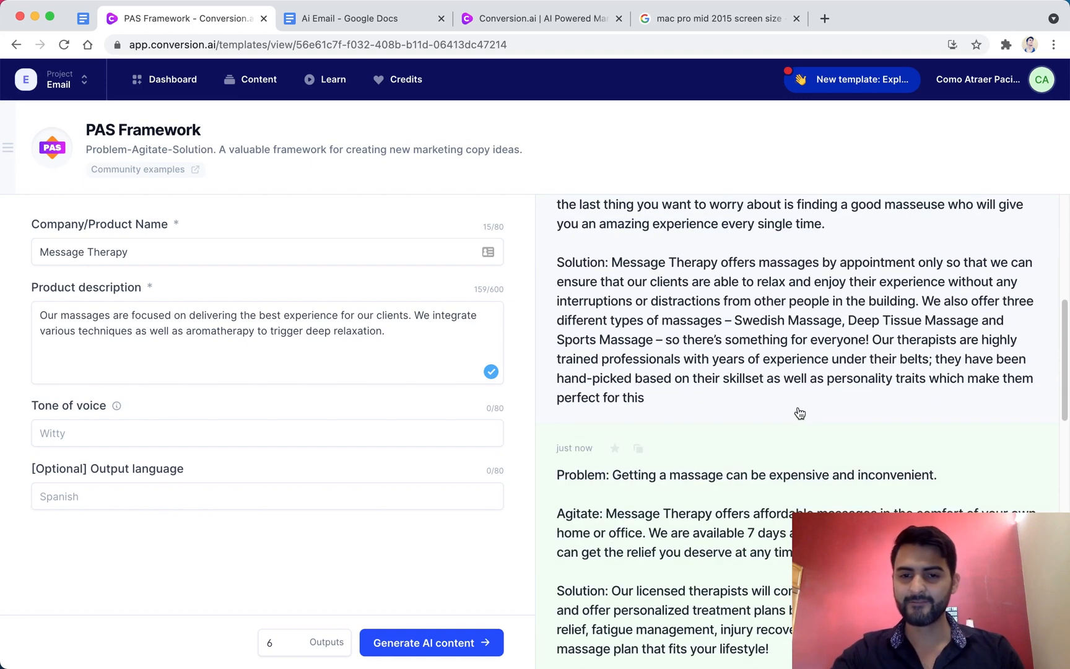
scroll(down, 3)
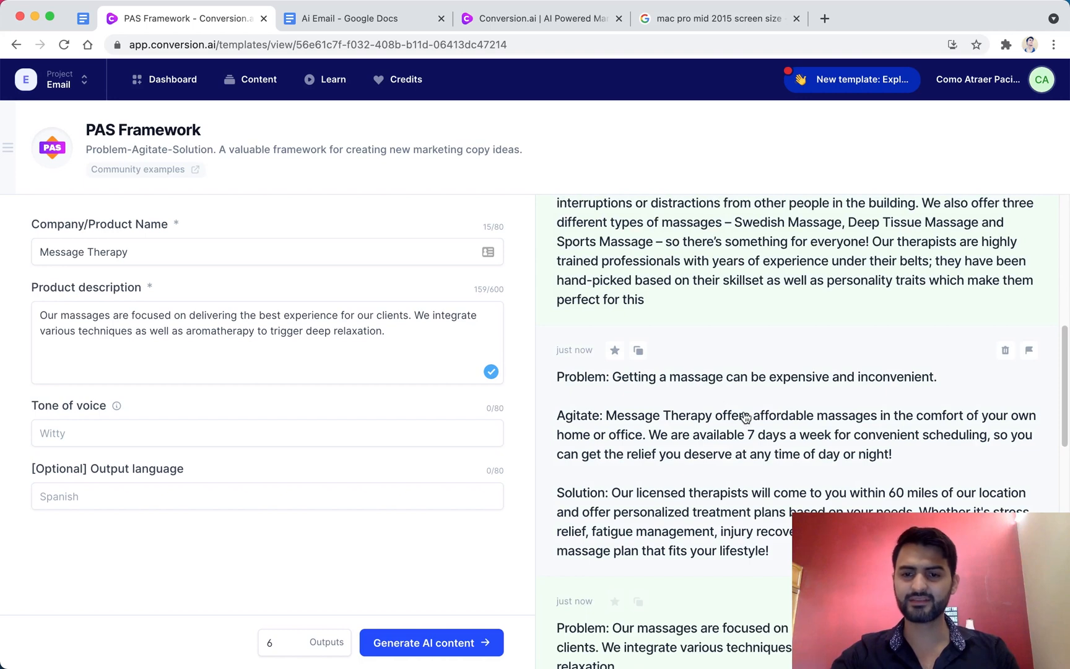
scroll(down, 3)
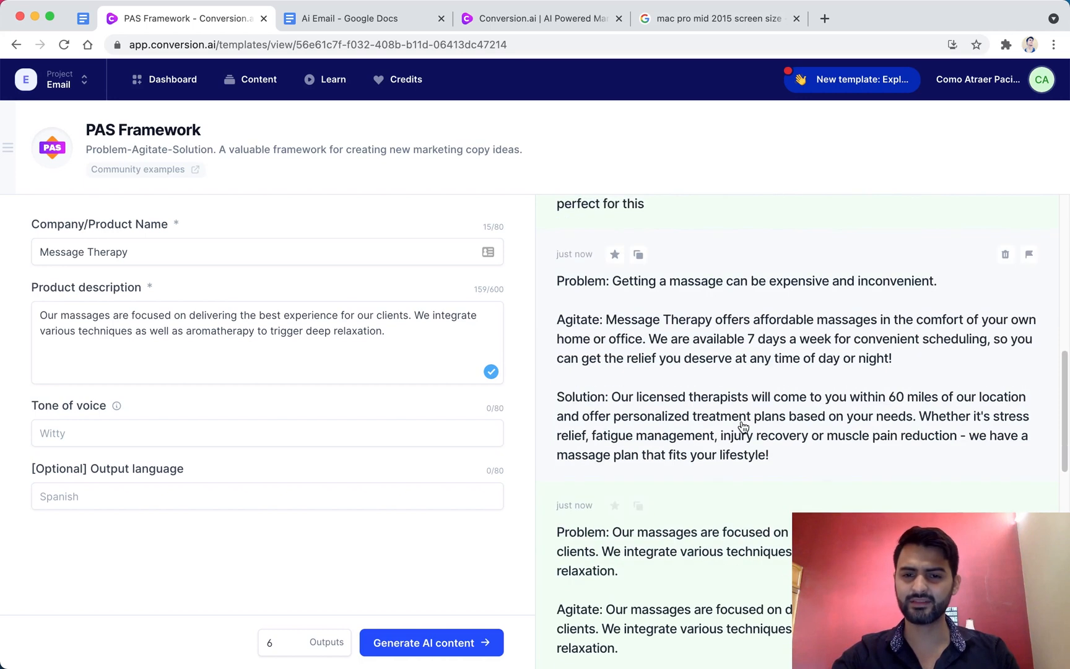
scroll(down, 3)
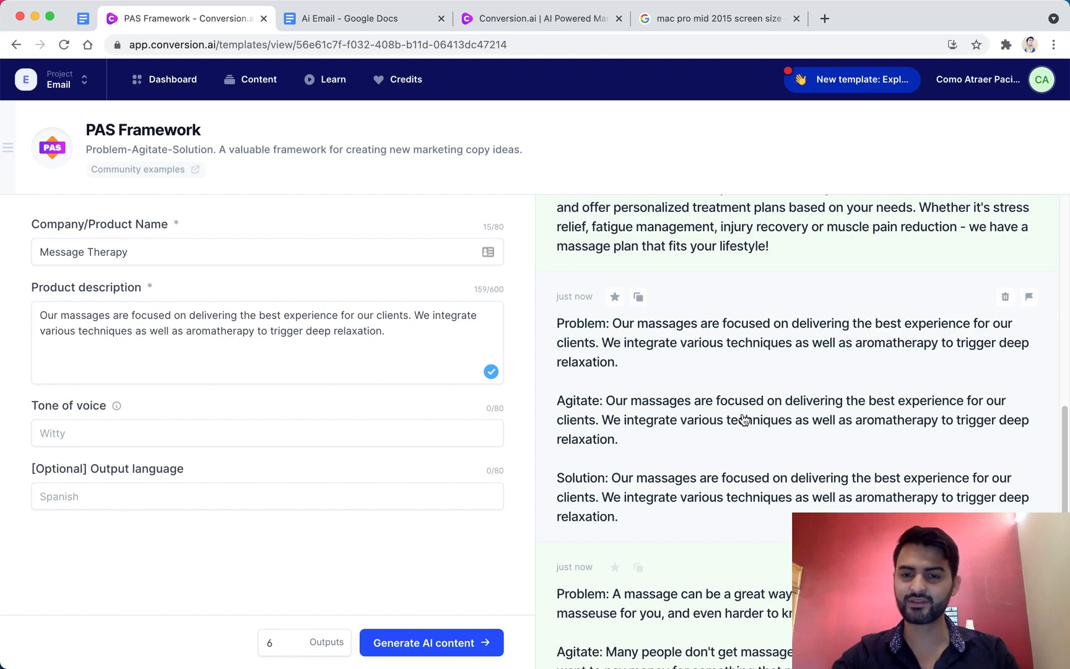
scroll(down, 3)
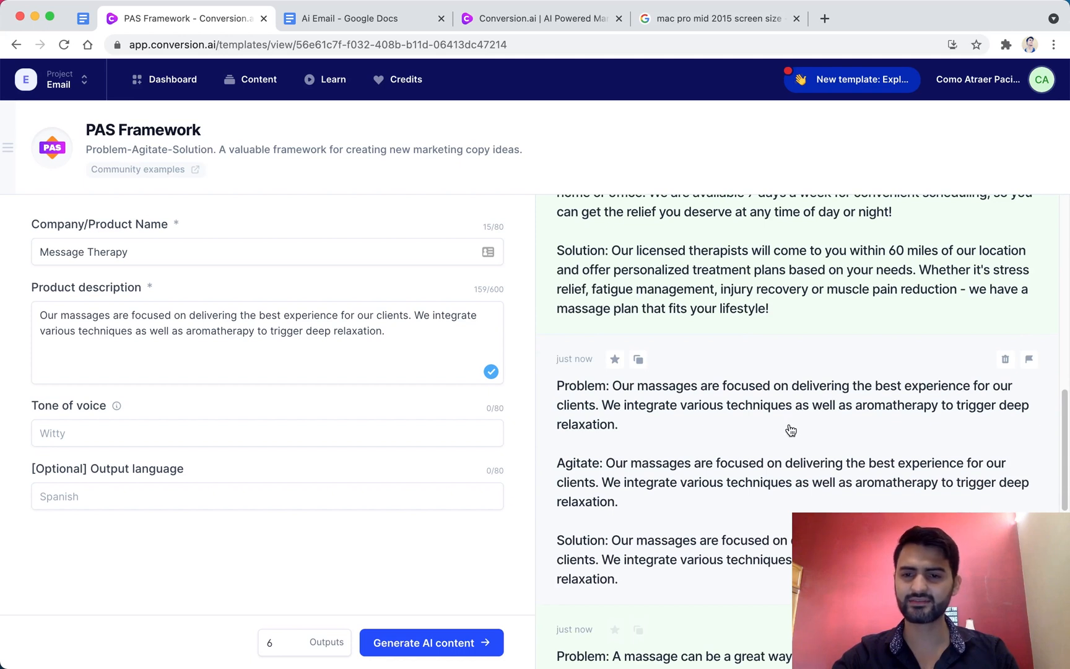
scroll(down, 3)
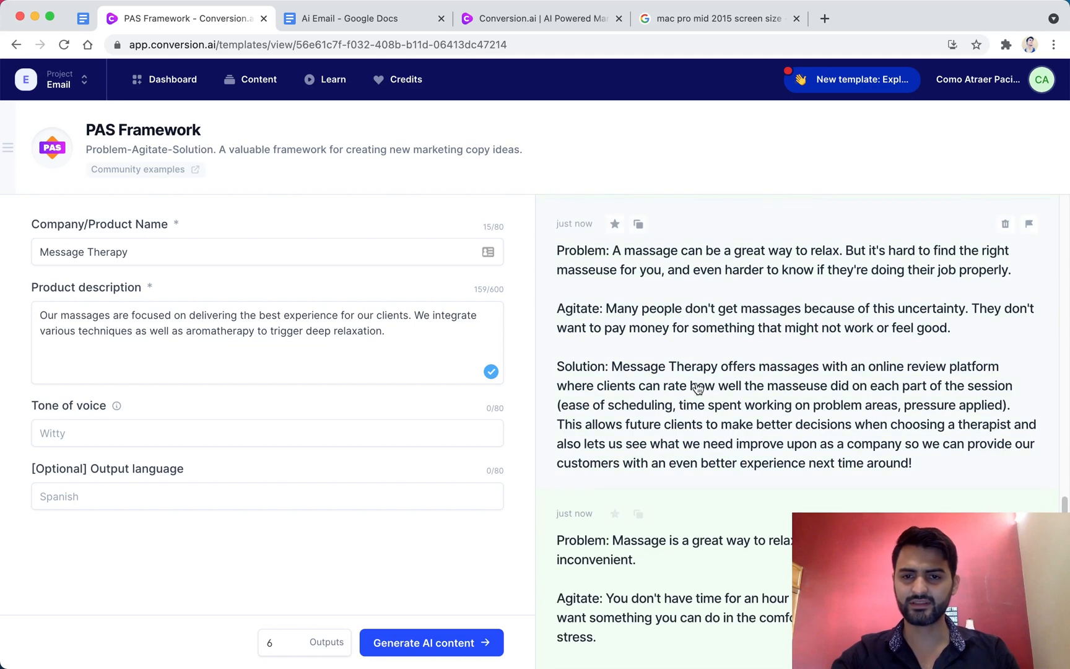
mouse_move(706, 370)
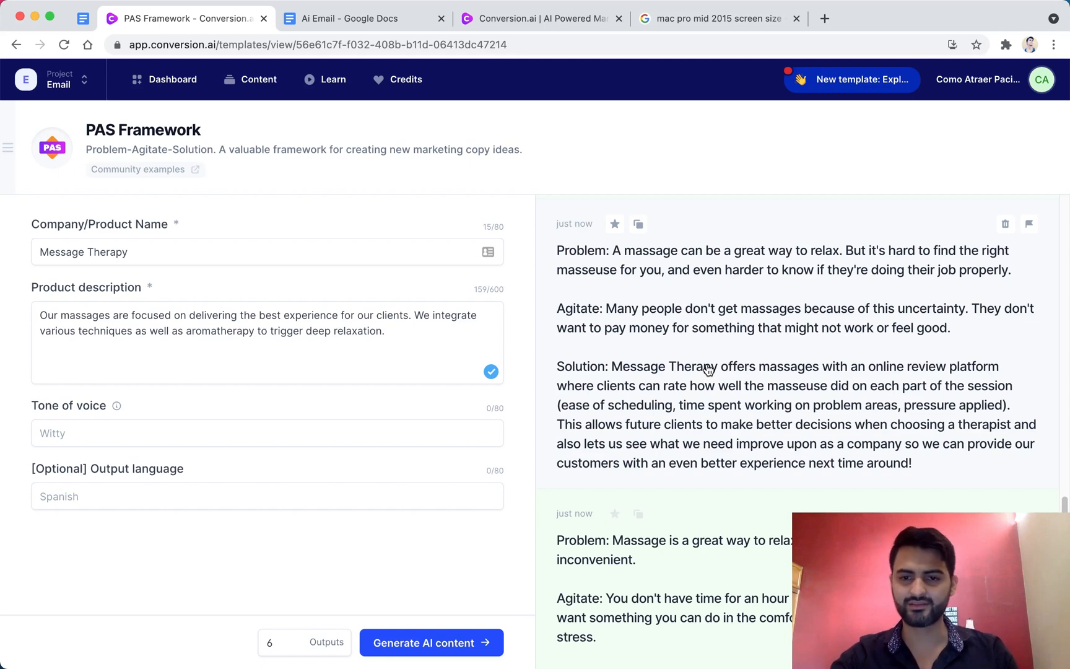
scroll(down, 3)
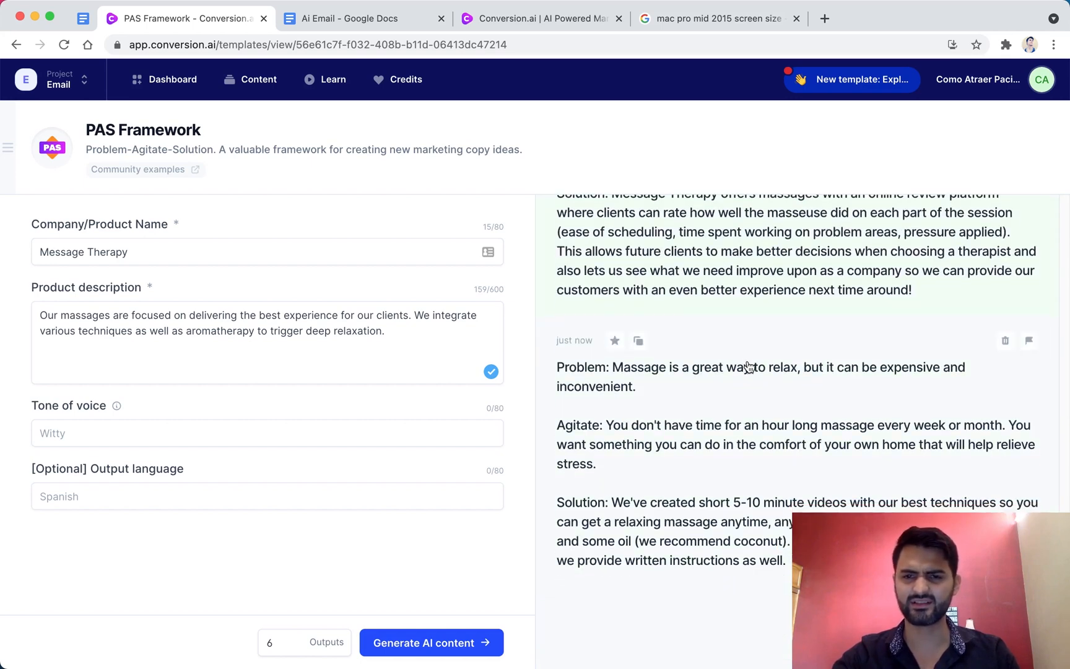
scroll(down, 3)
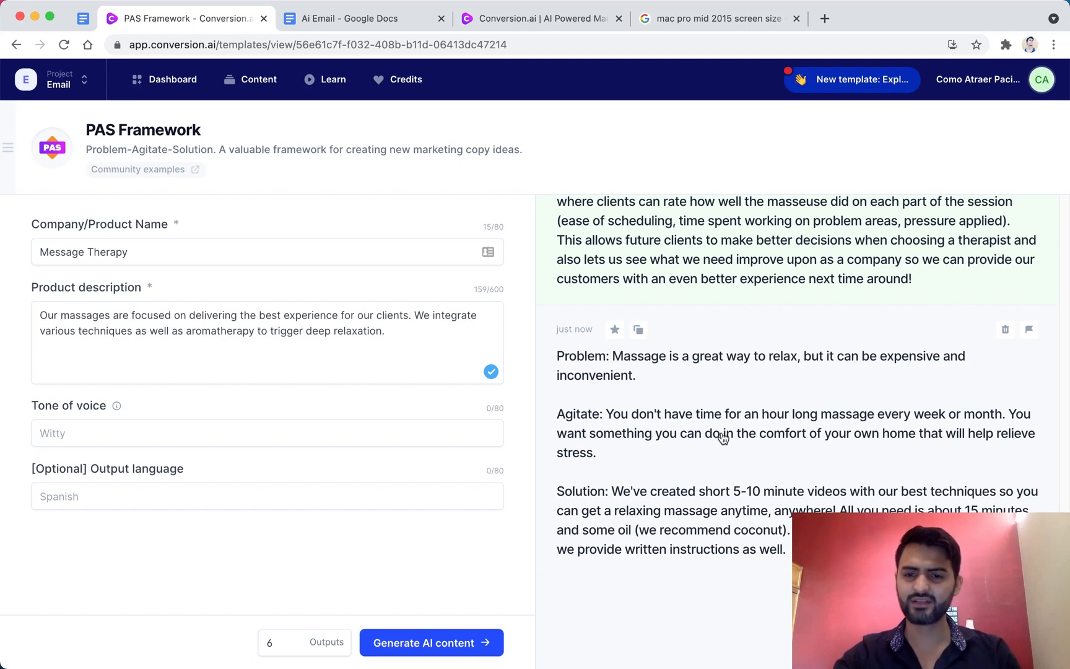
mouse_move(965, 429)
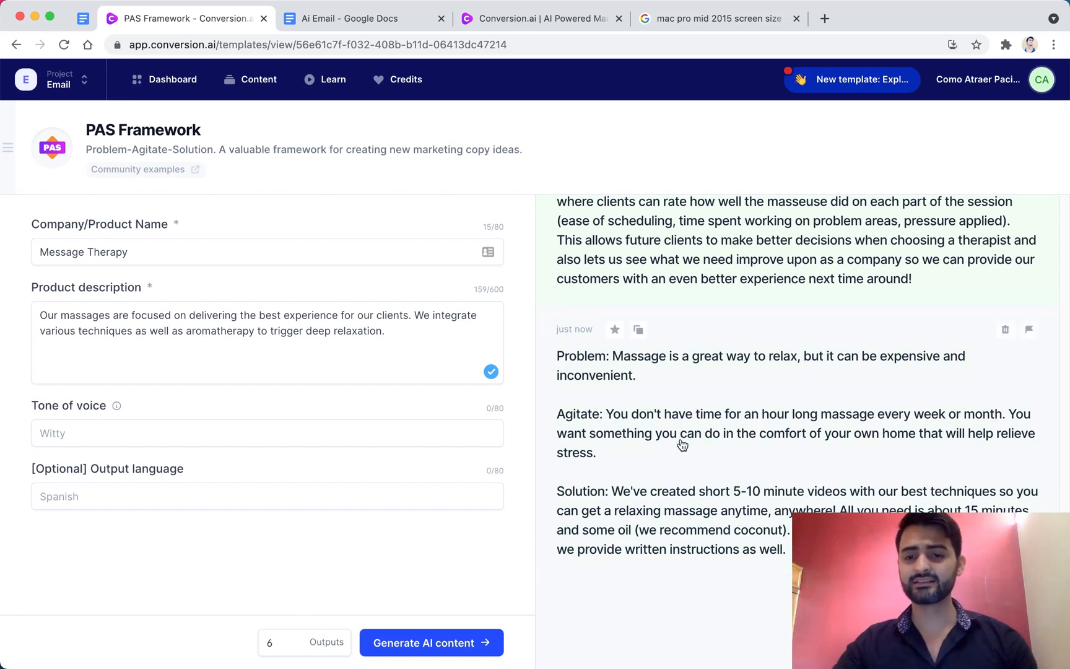
mouse_move(757, 458)
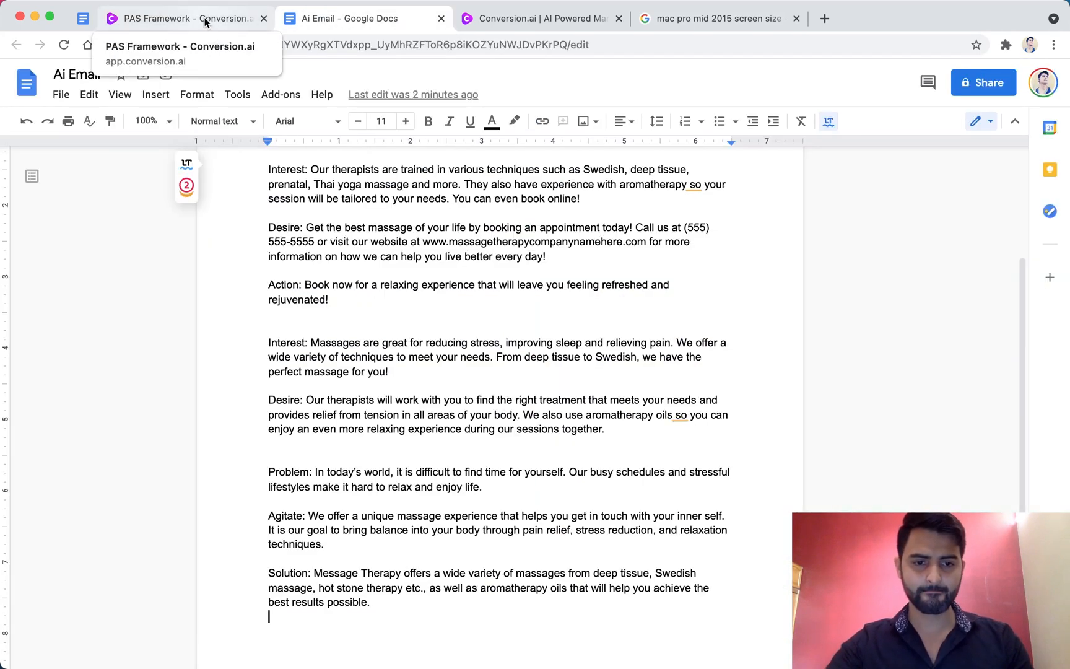
Leave the PAS results for the Dashboard and browse down the template gallery.
click(180, 19)
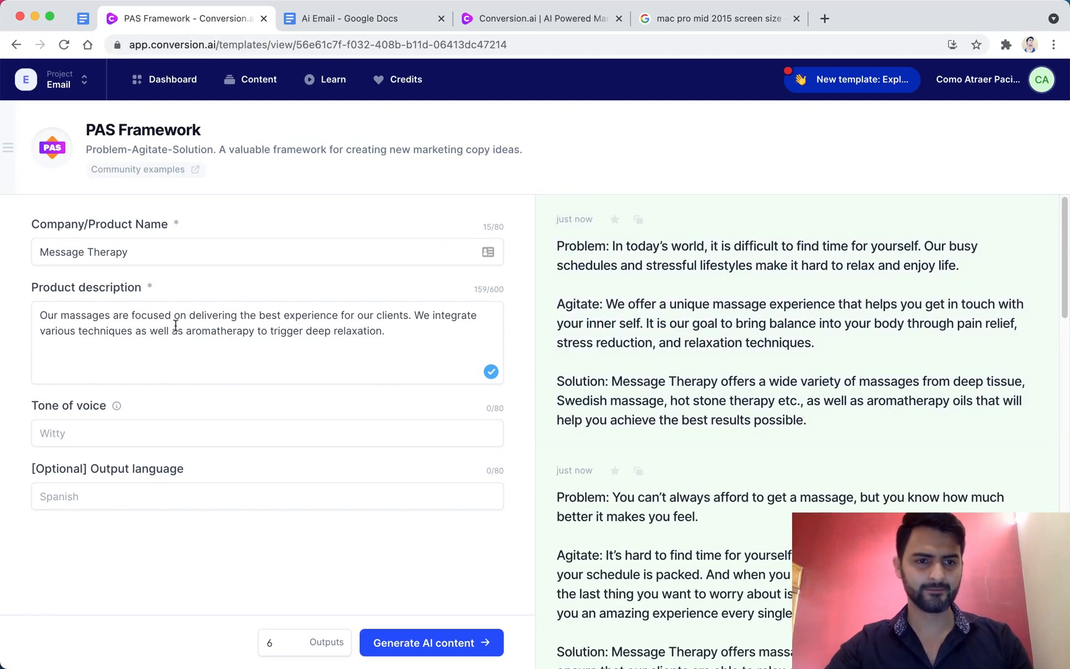
click(172, 79)
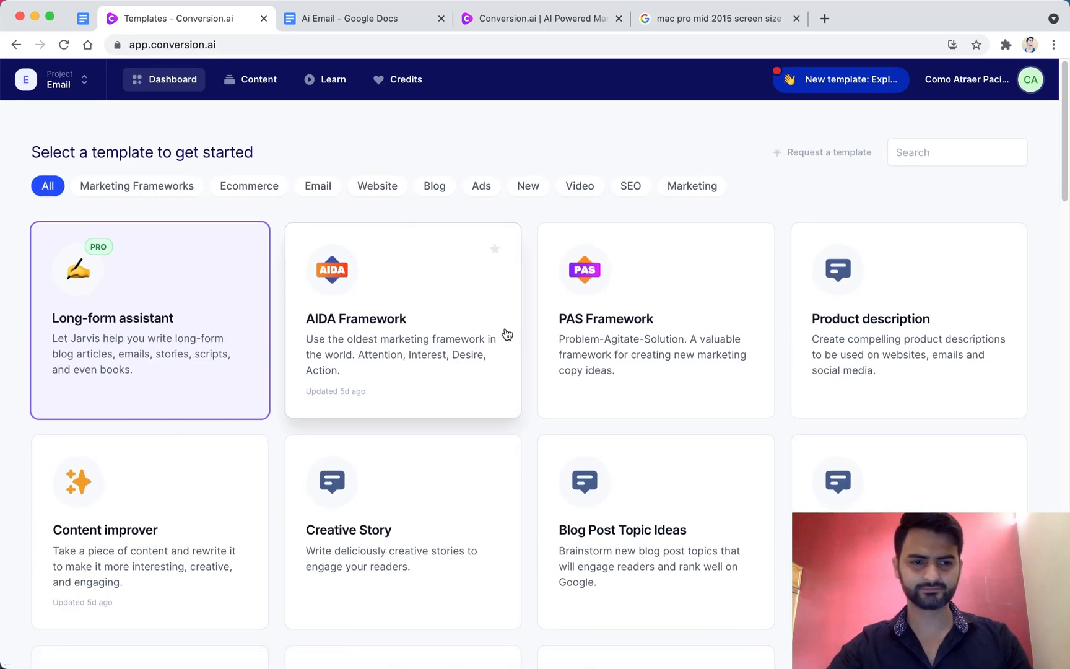
scroll(down, 3)
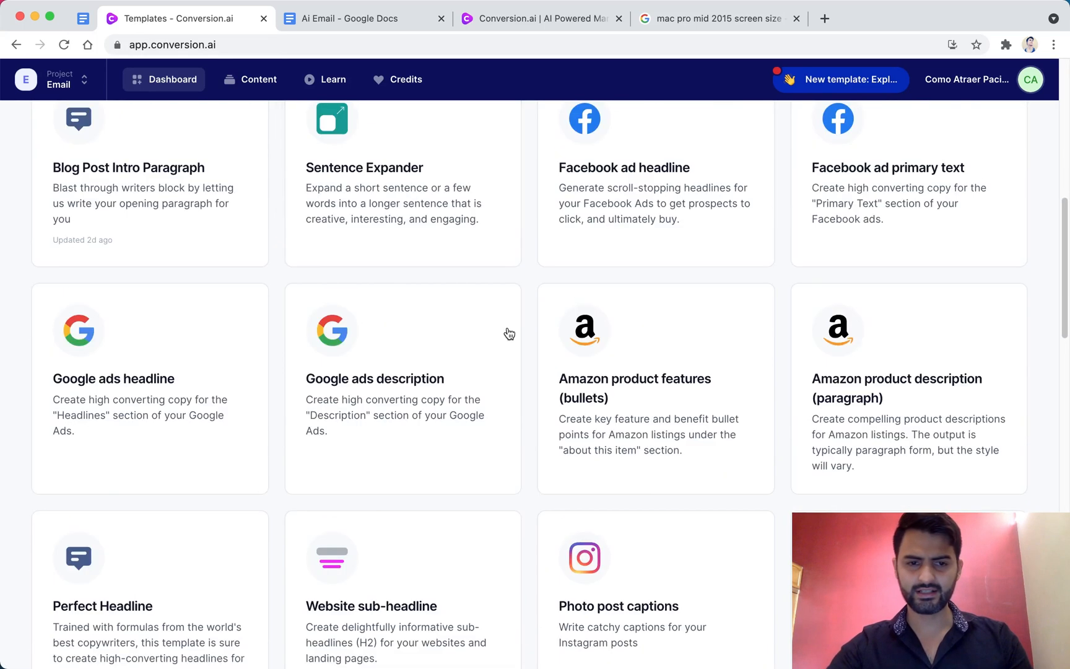
scroll(down, 3)
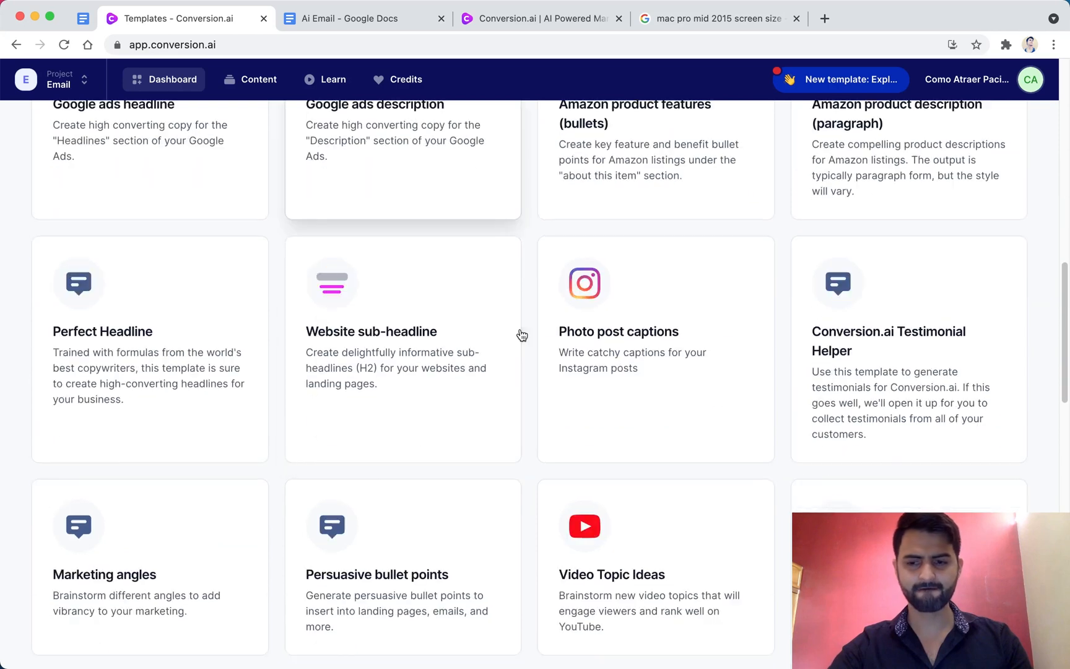
scroll(down, 3)
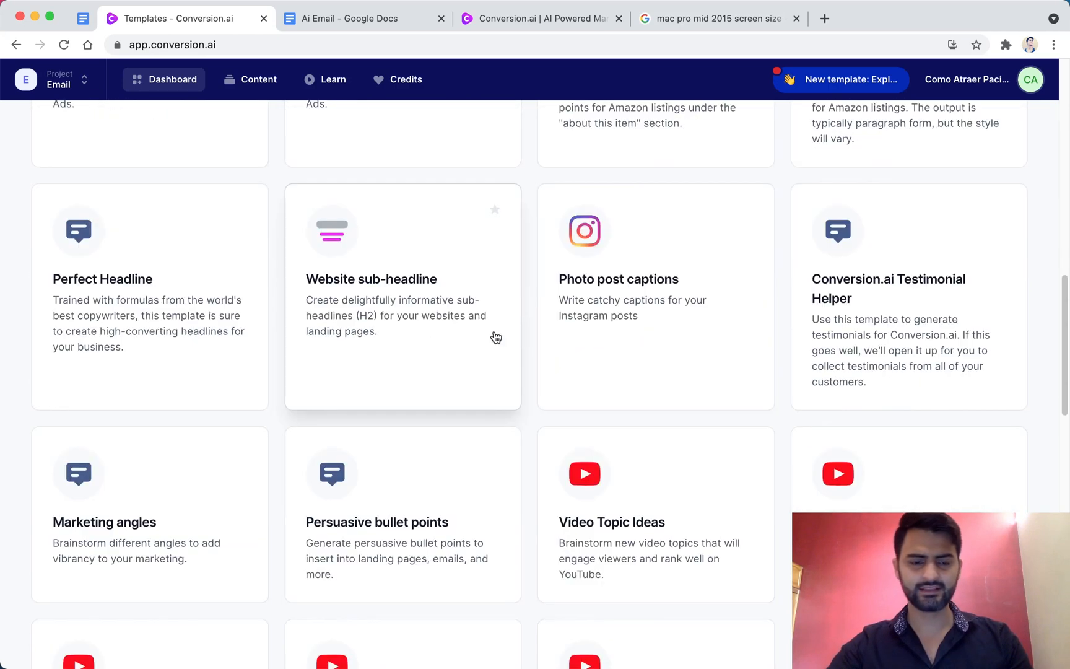
scroll(down, 3)
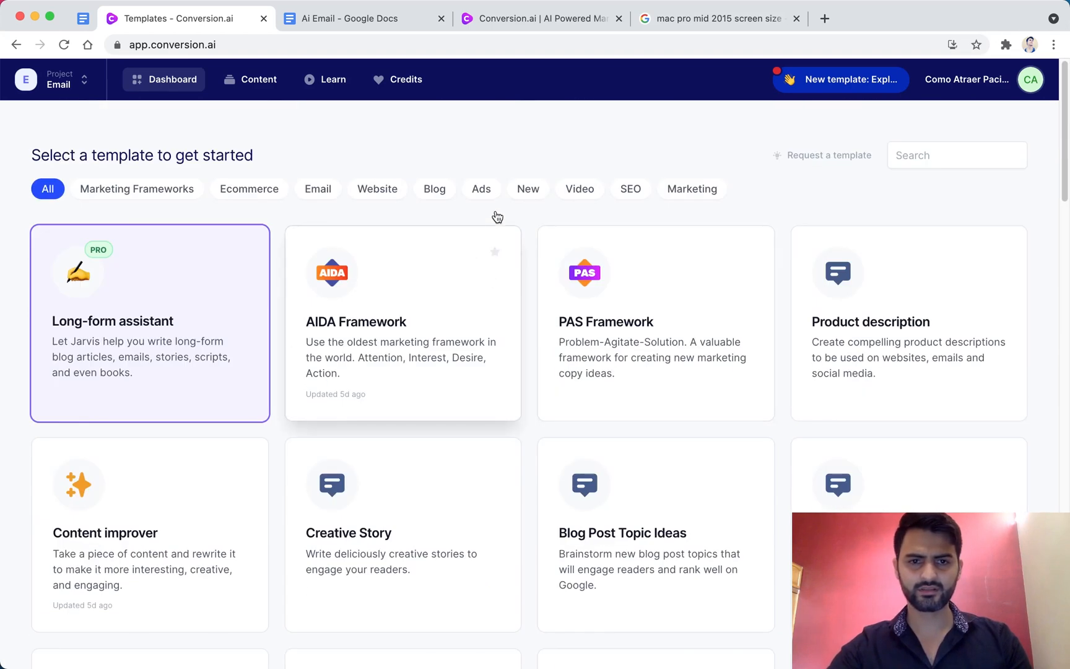
Filter to Blog templates, bring up Blog Post Outline, and return to the Ai Email document.
click(434, 188)
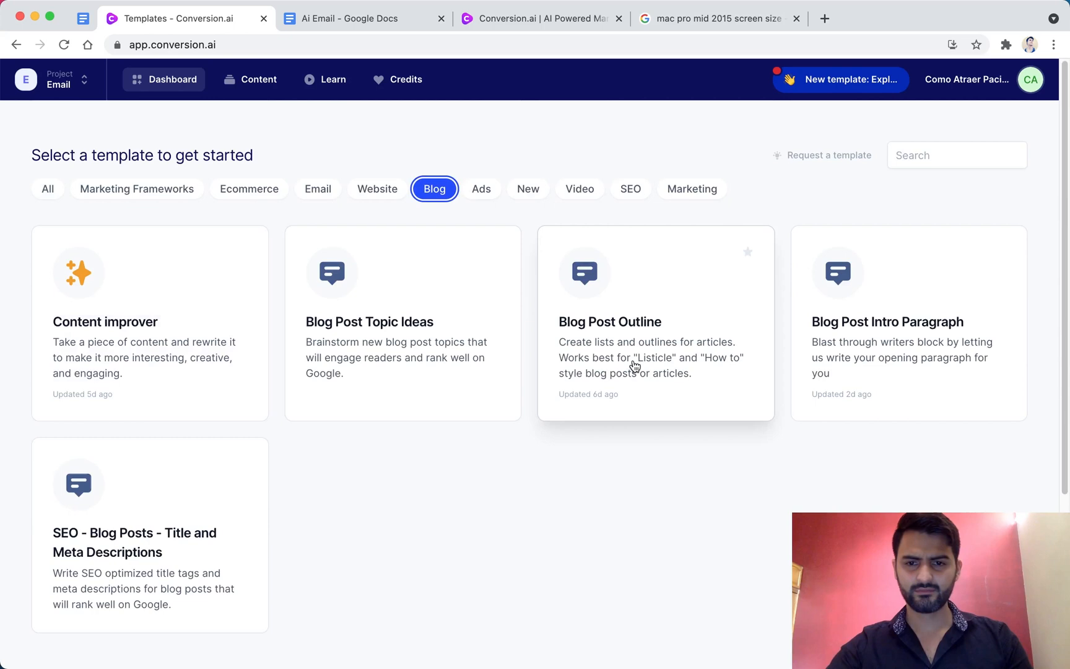
click(609, 321)
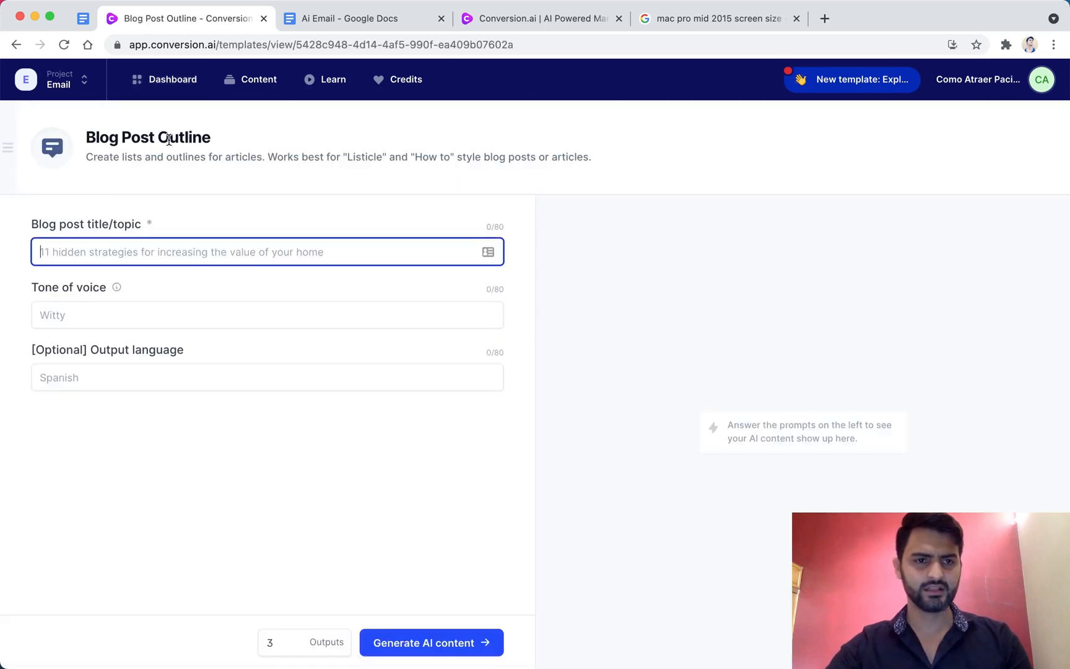
click(362, 18)
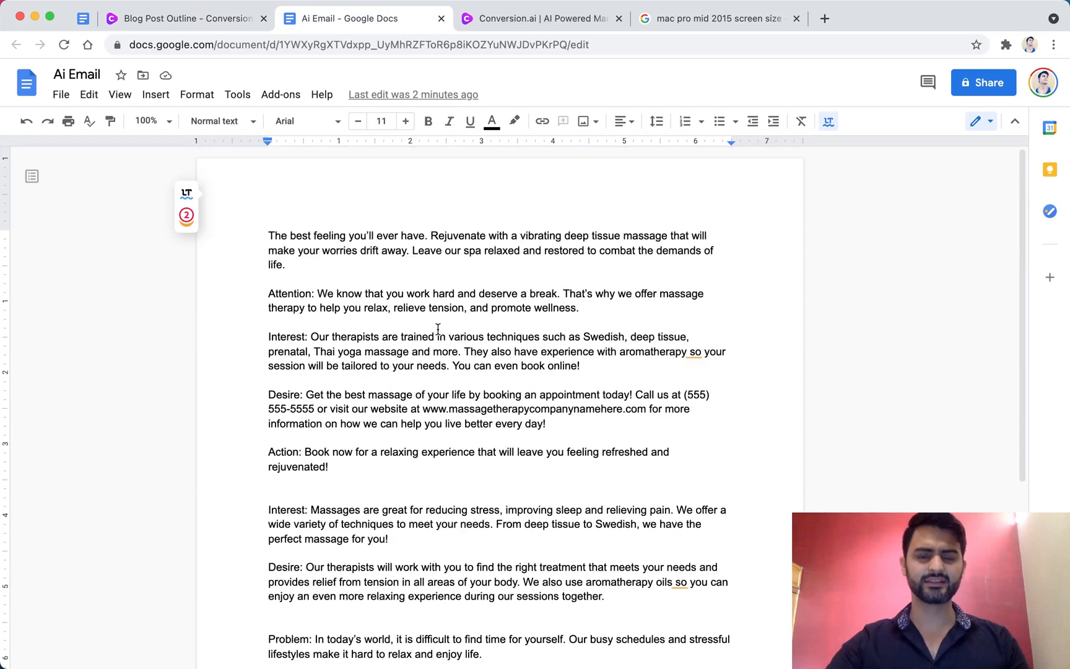
Write the greeting 'Hello… Its us again from Masage & Wellness Center' on a fresh page after the PAS copy.
scroll(down, 3)
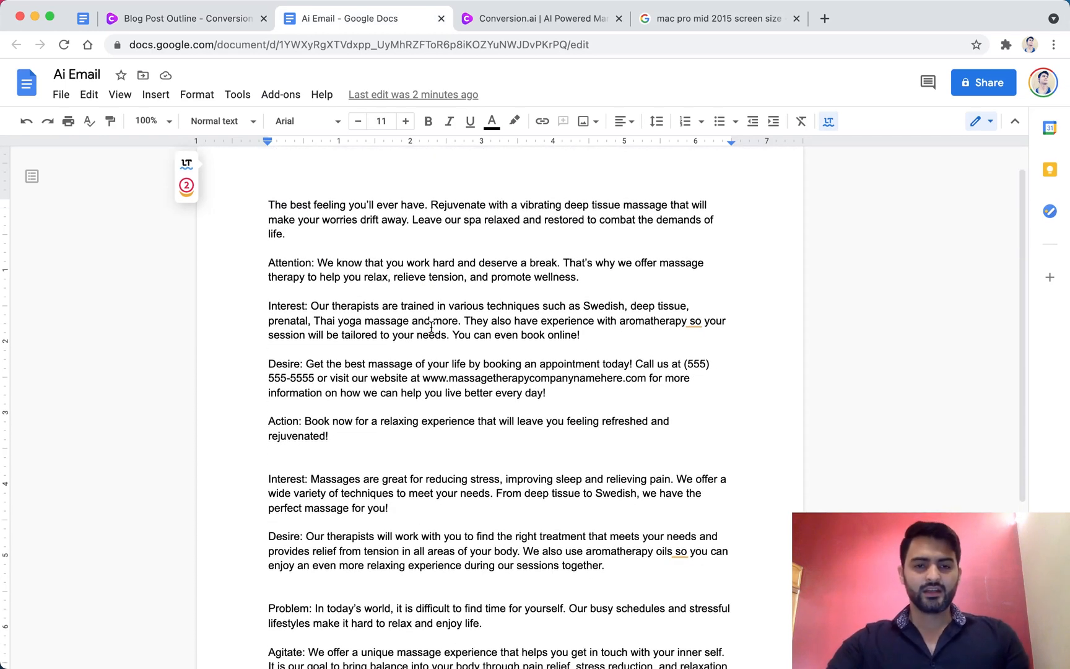
scroll(down, 3)
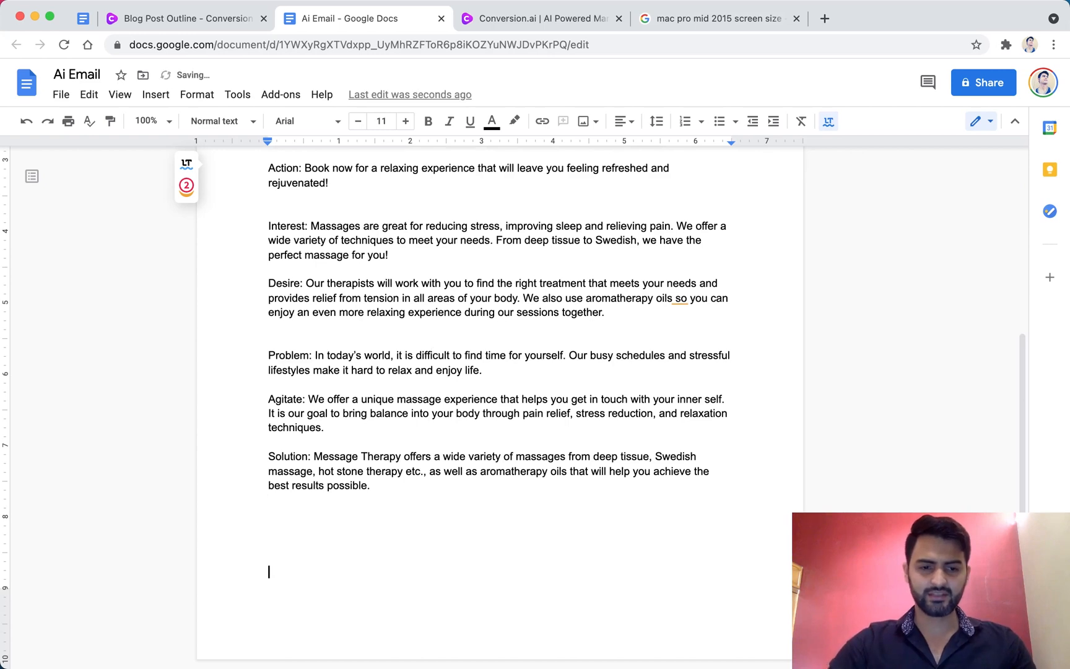
scroll(down, 3)
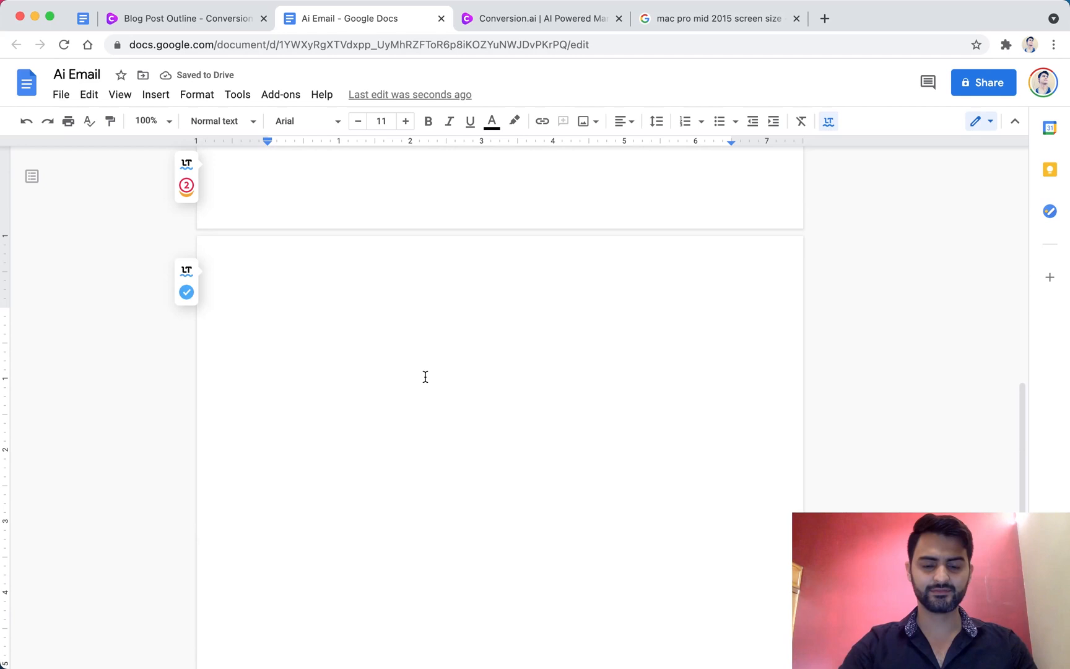
text(Hello.)
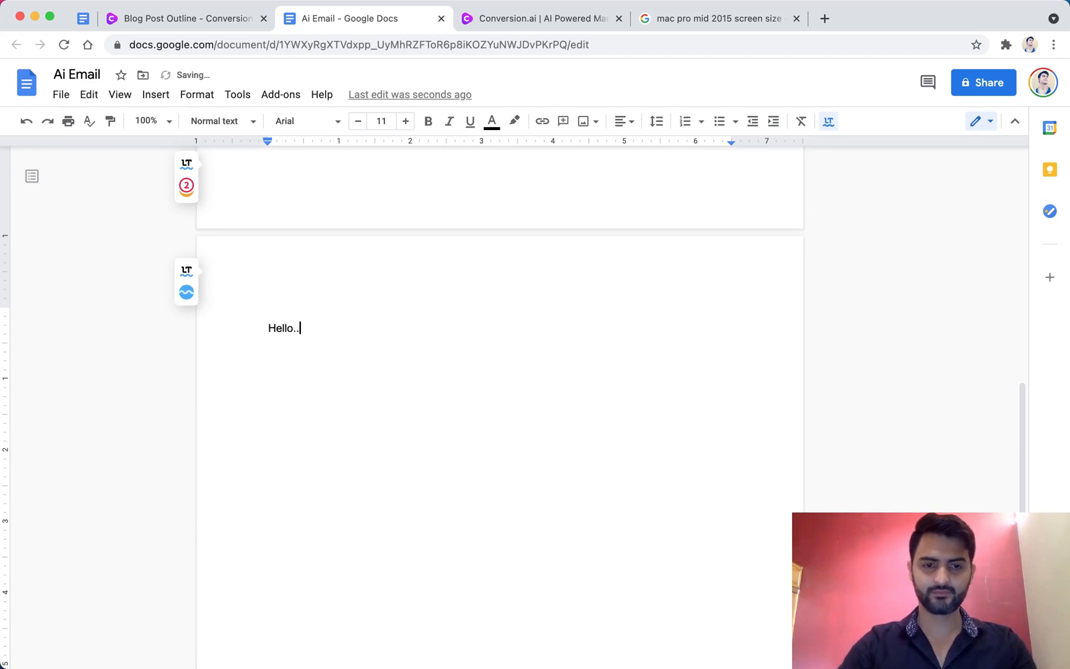
text(.)
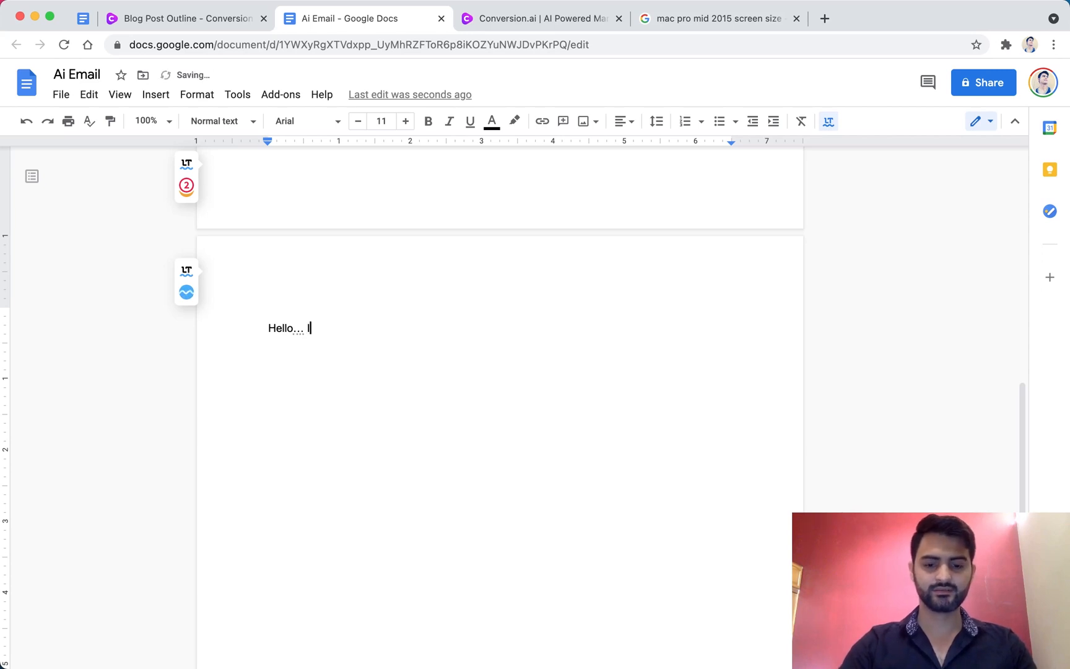
text(Its us again from)
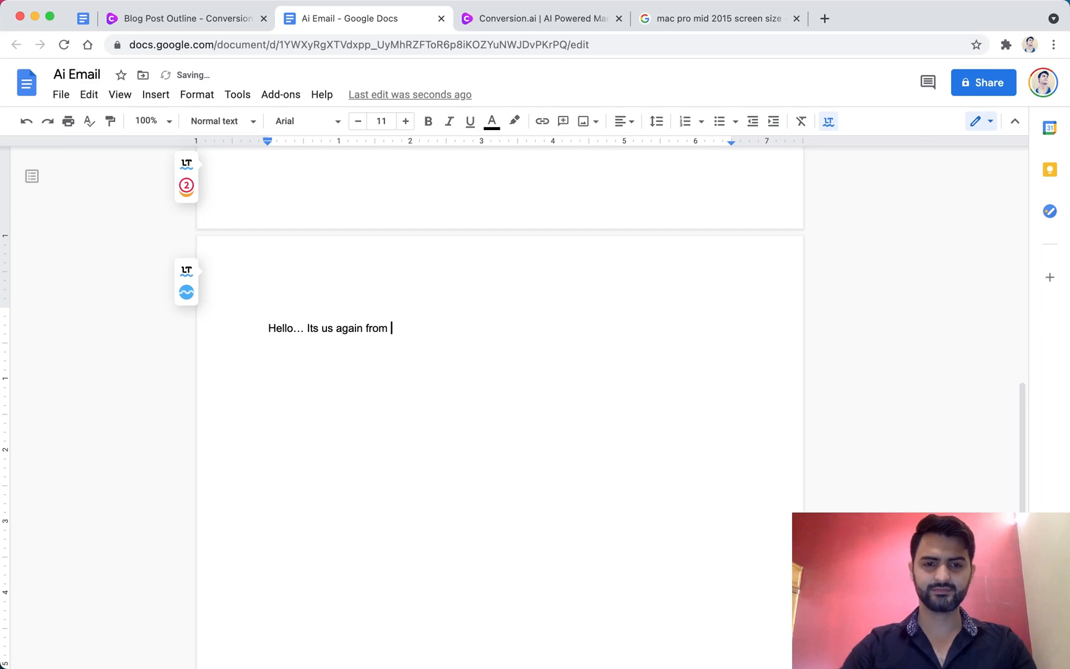
text(Masage)
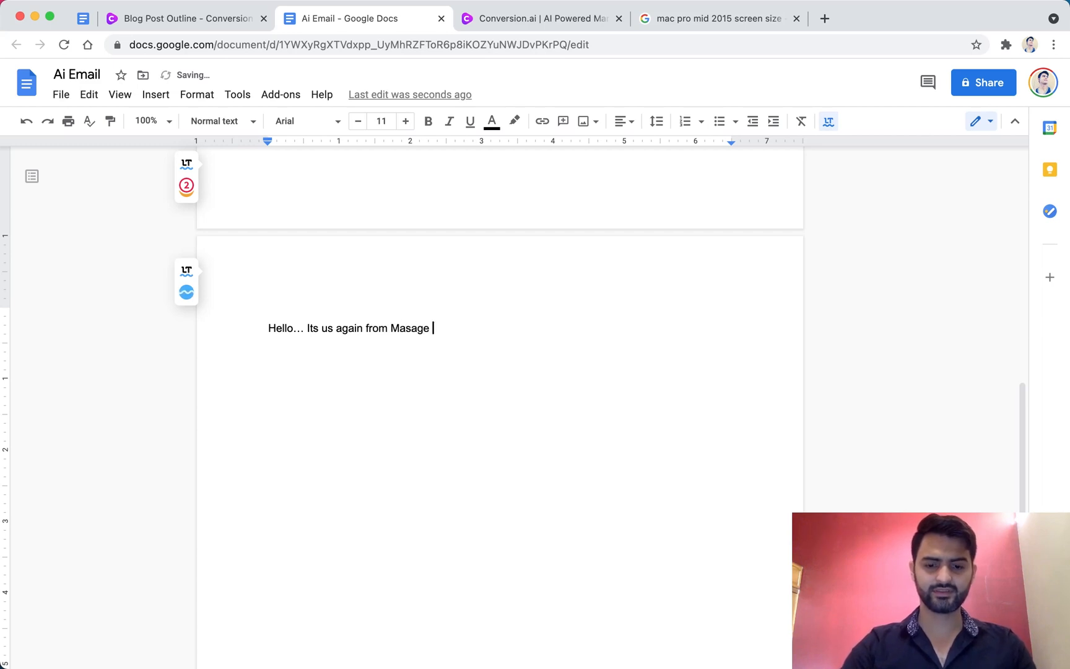
text(& Wellnes)
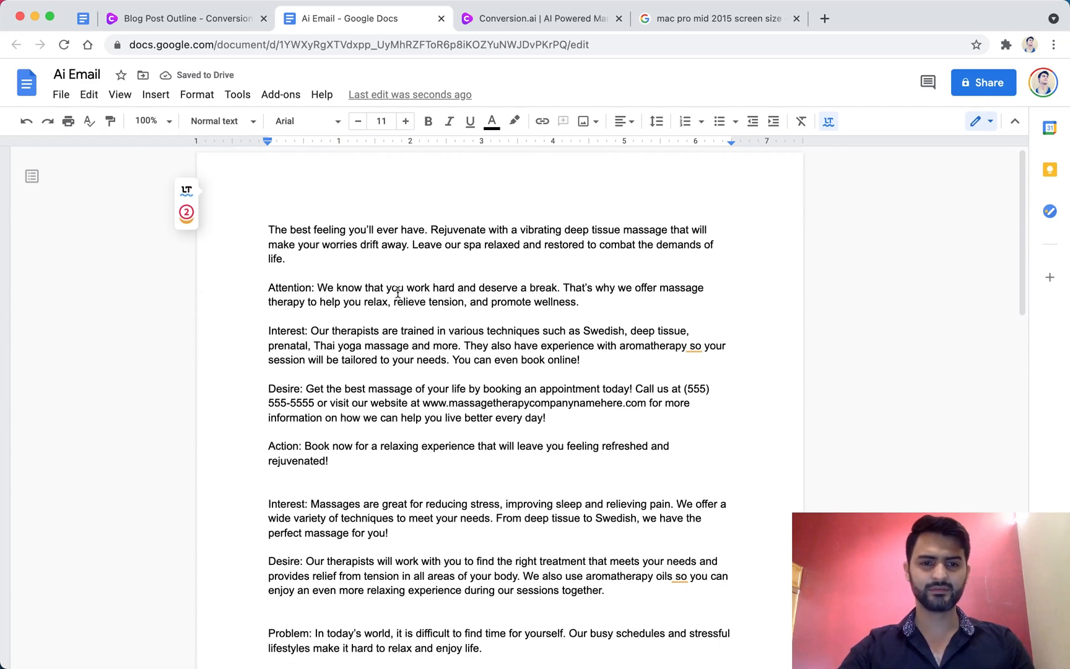
Add 'Look…', reword the offer as 'So we are offering you a massage therapy', and end with 'How does that sound?'.
scroll(down, 3)
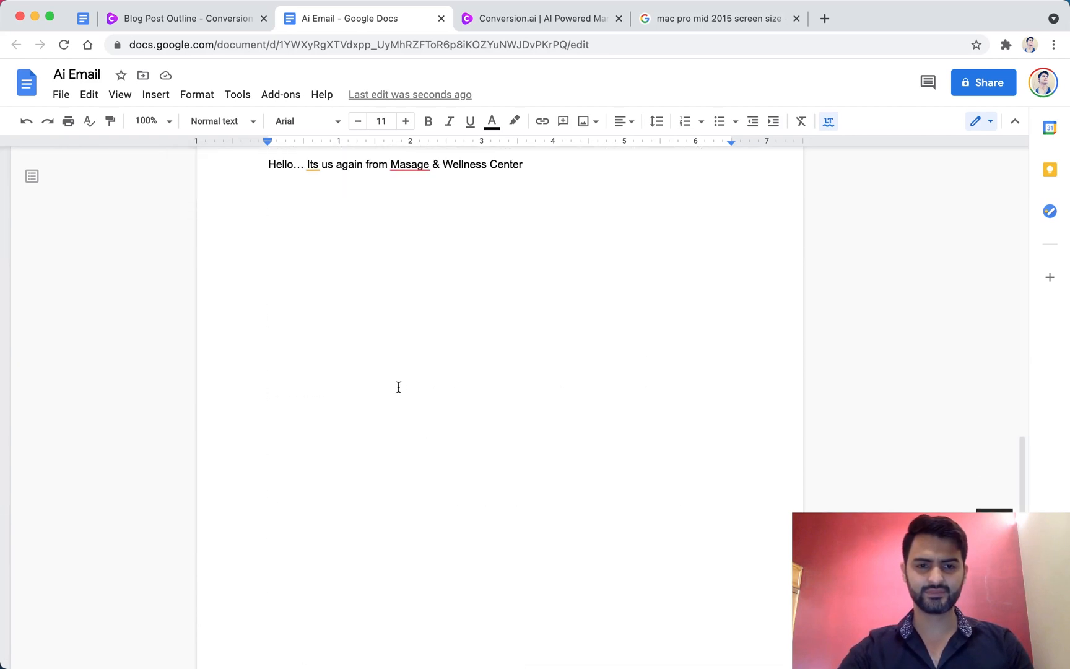
text(Lo)
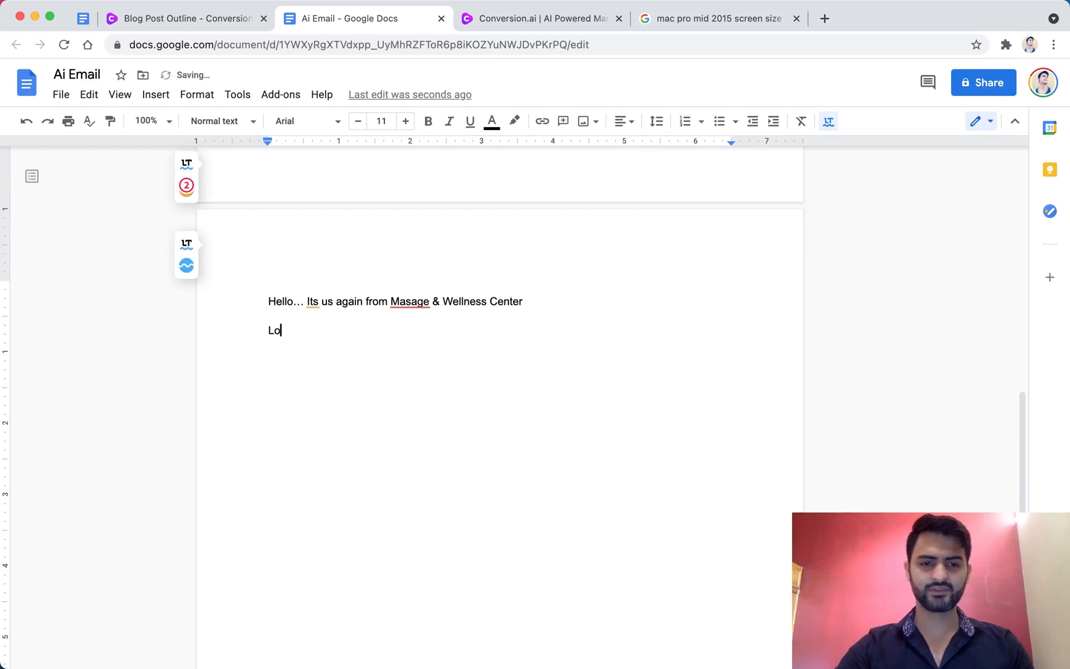
text(ok…)
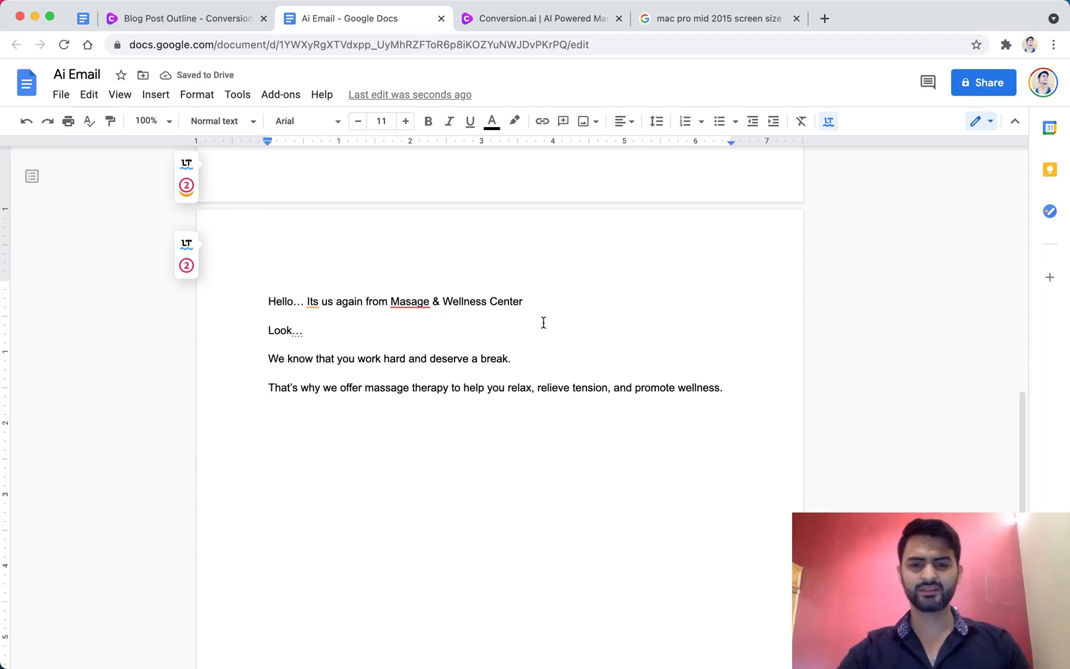
mouse_move(436, 371)
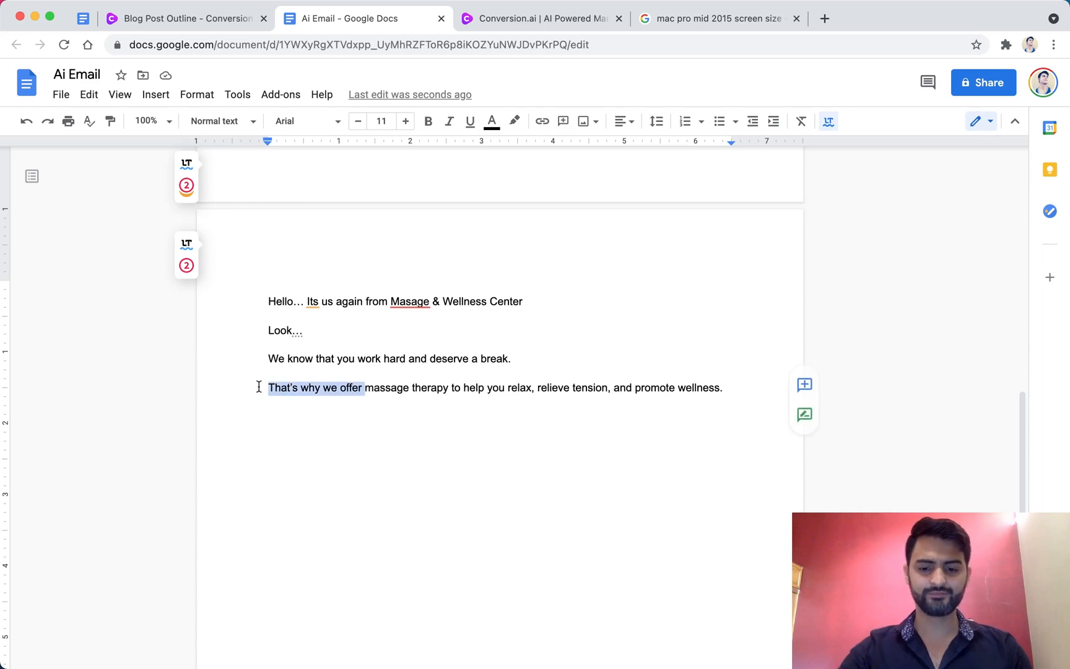
text(So we are of)
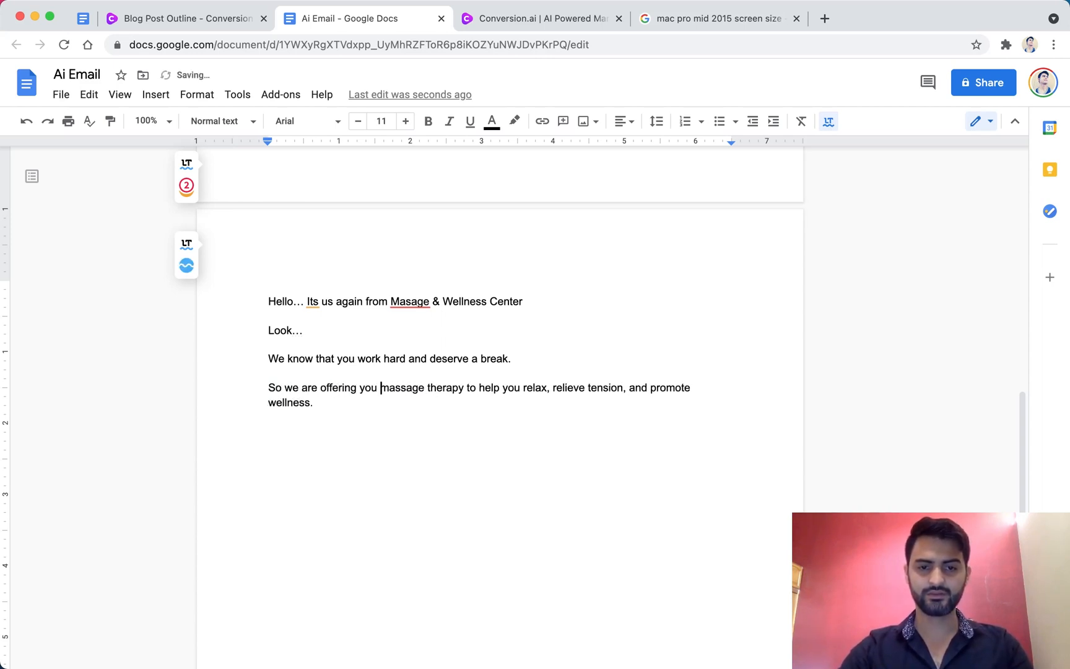
text(a)
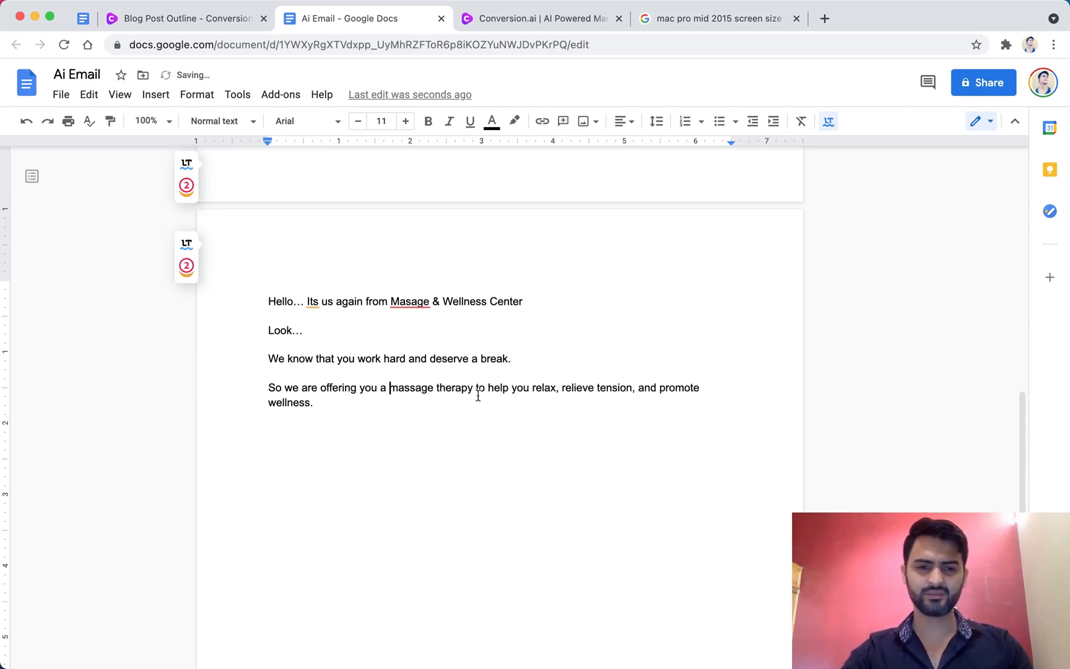
text(How does that so)
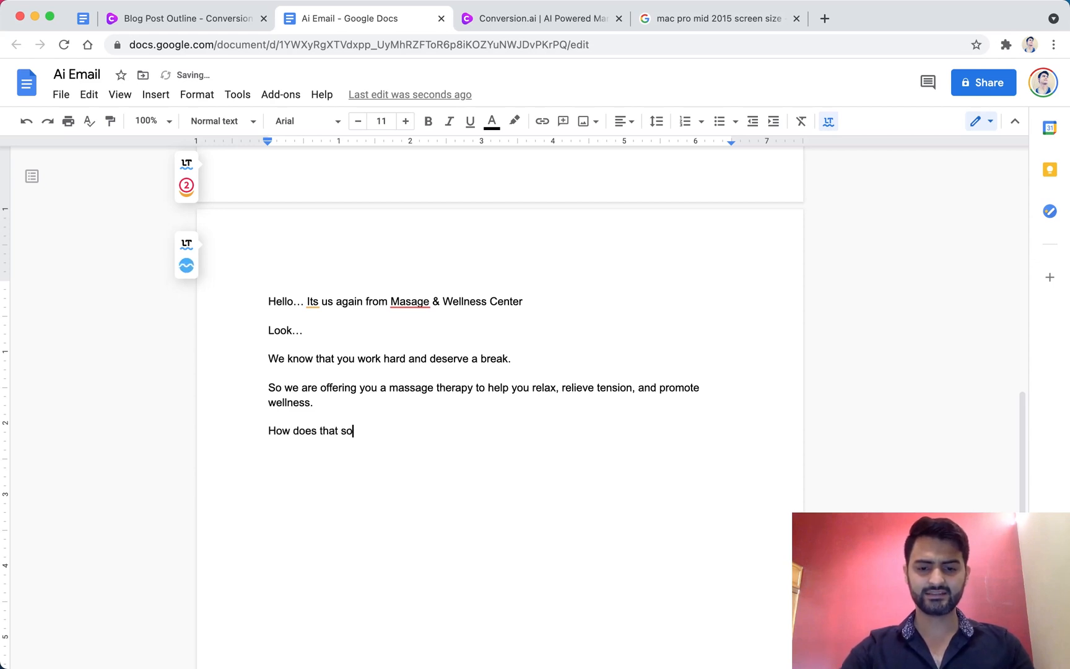
text(und?)
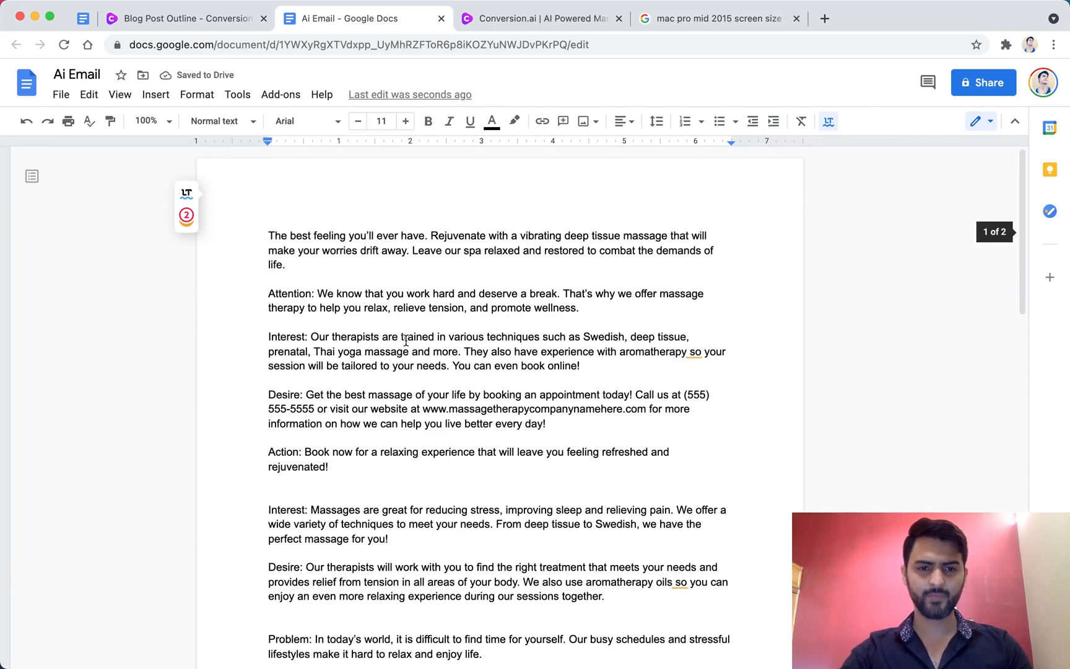
Add the unique-massage-experience sentence from the Agitate text as its own paragraph.
scroll(down, 3)
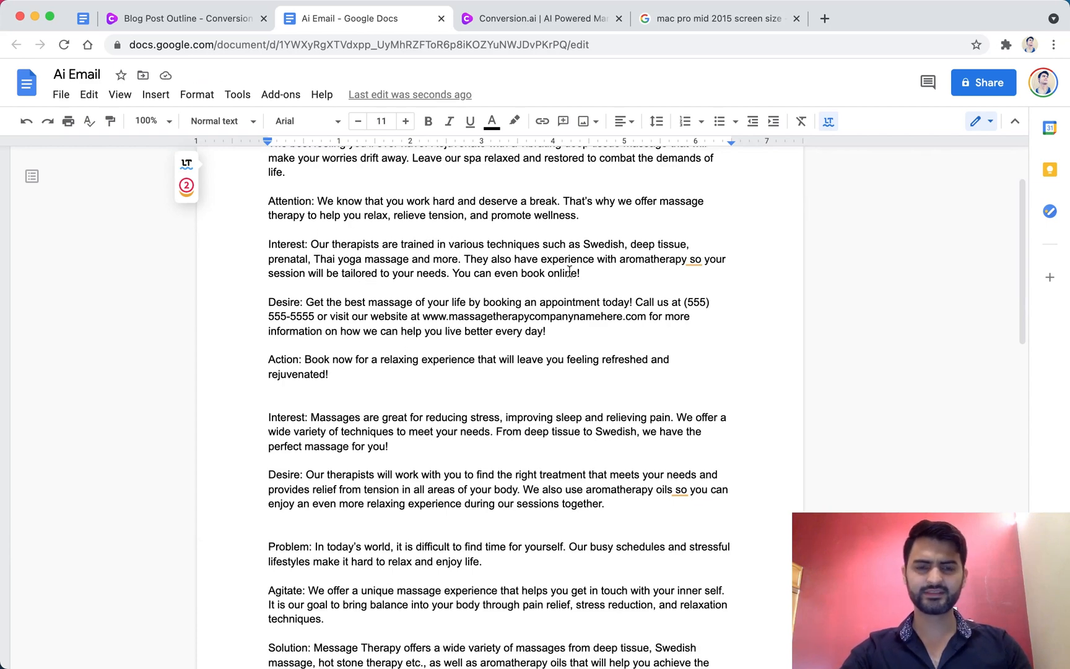
scroll(down, 3)
text(How does that sound?)
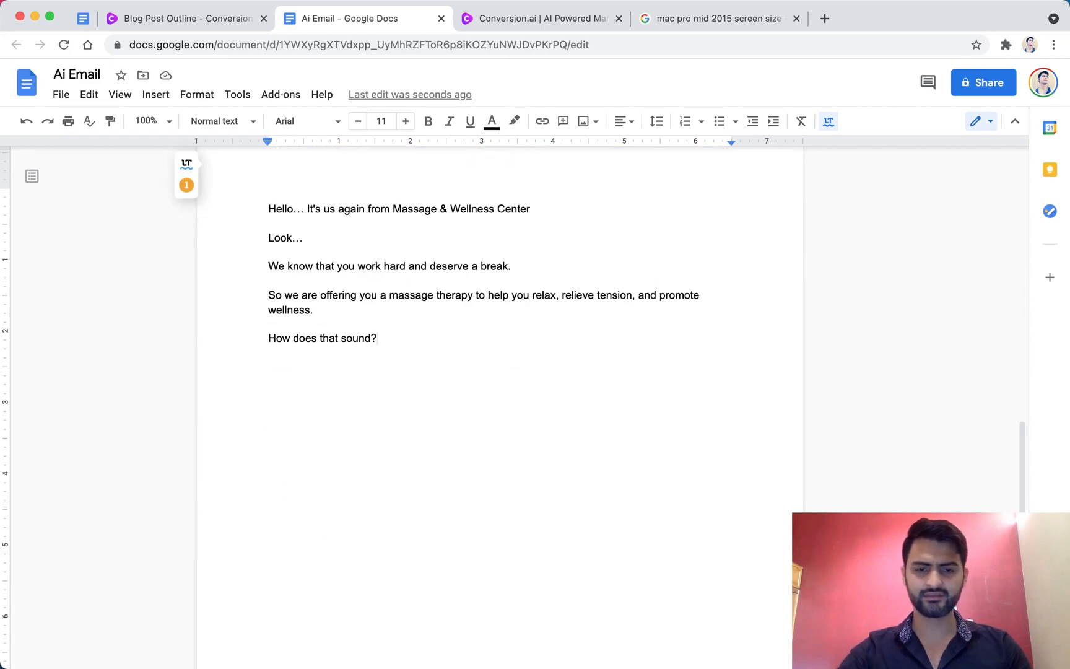
text(We offer a unique massage experience that helps you get in touch with your inner self. It is our goal to bring balance into your body through pain relief, stress reduction, and relaxation techniques.)
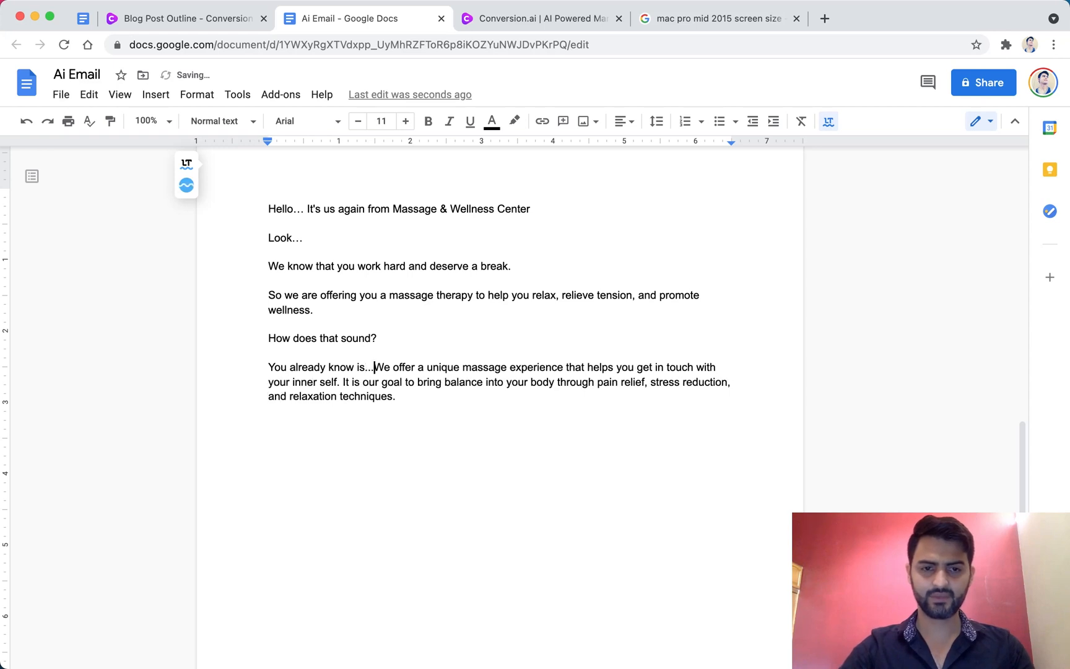
key(Return)
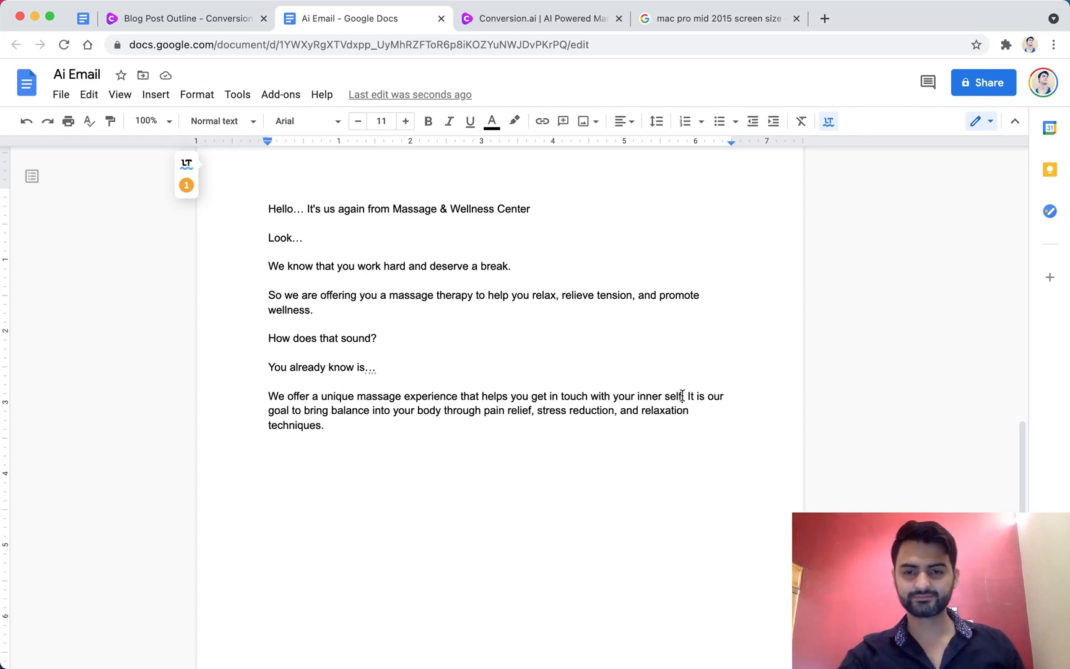
Replace 'get in touch with your inner self' with 'reset your life'.
drag(531, 396, 681, 396)
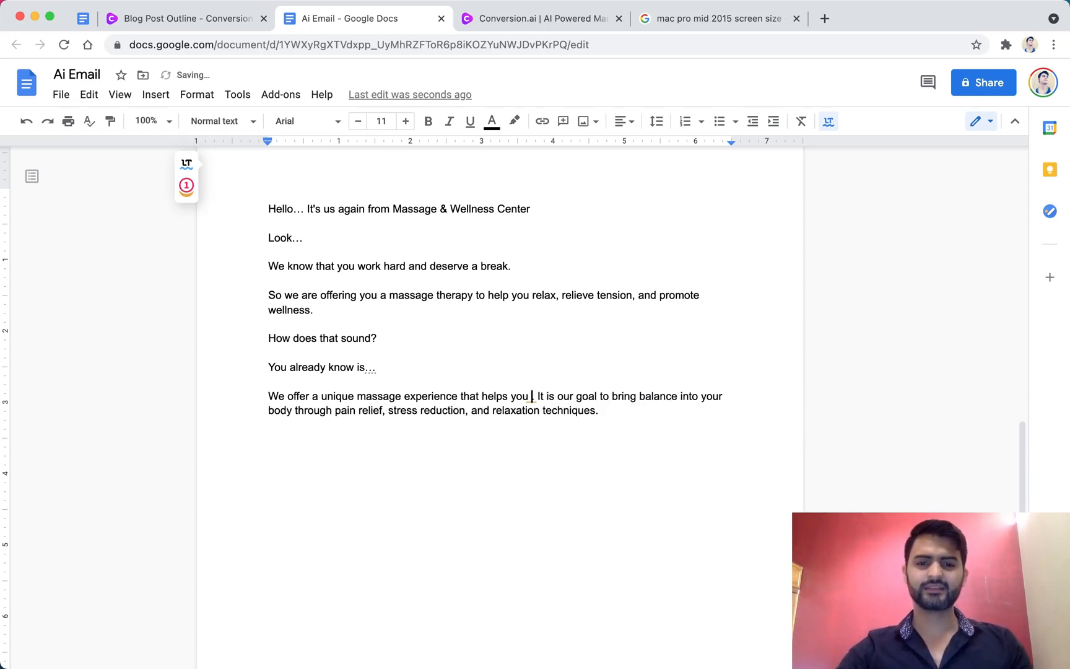
text(reset)
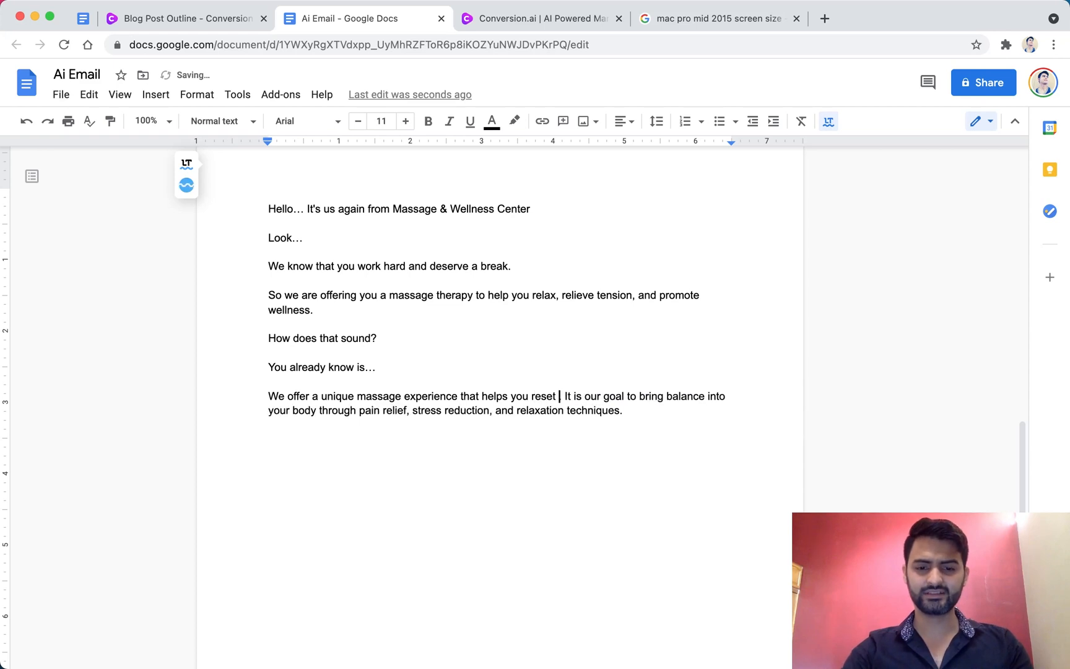
text(your.)
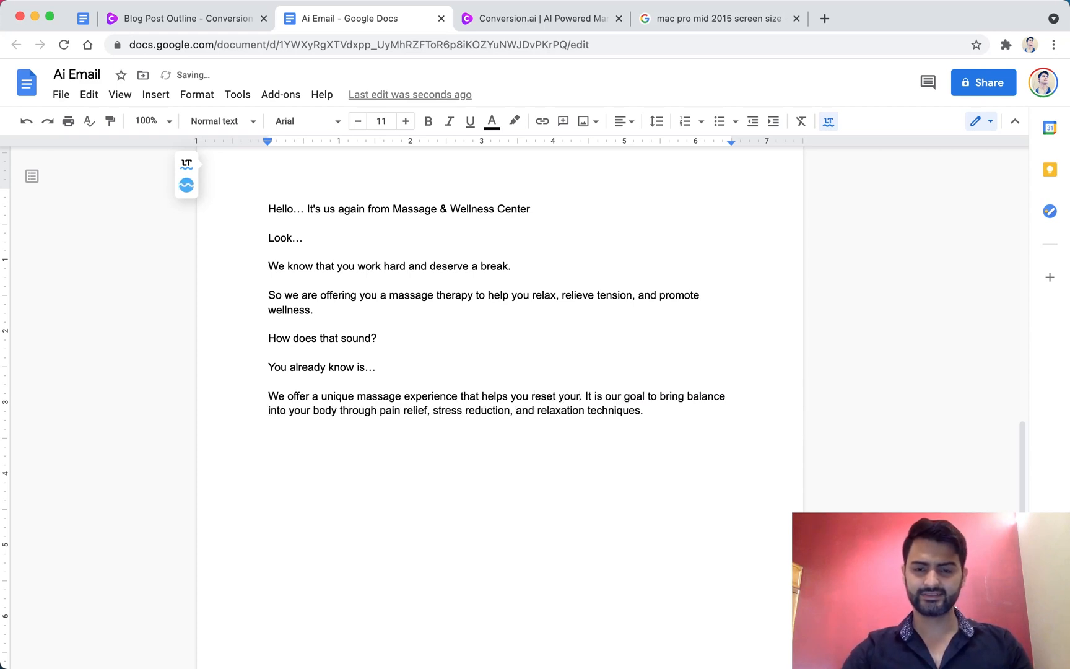
text(life)
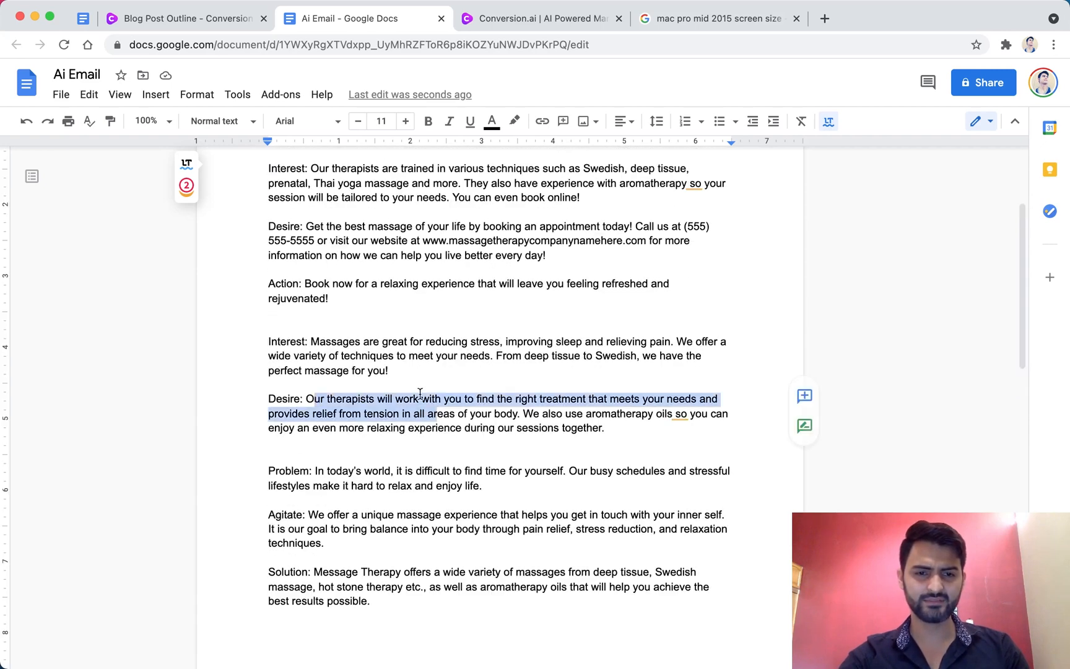
Paste the trained-therapists paragraph and reword its ending to 'just ask your preferred massage style'.
scroll(down, 3)
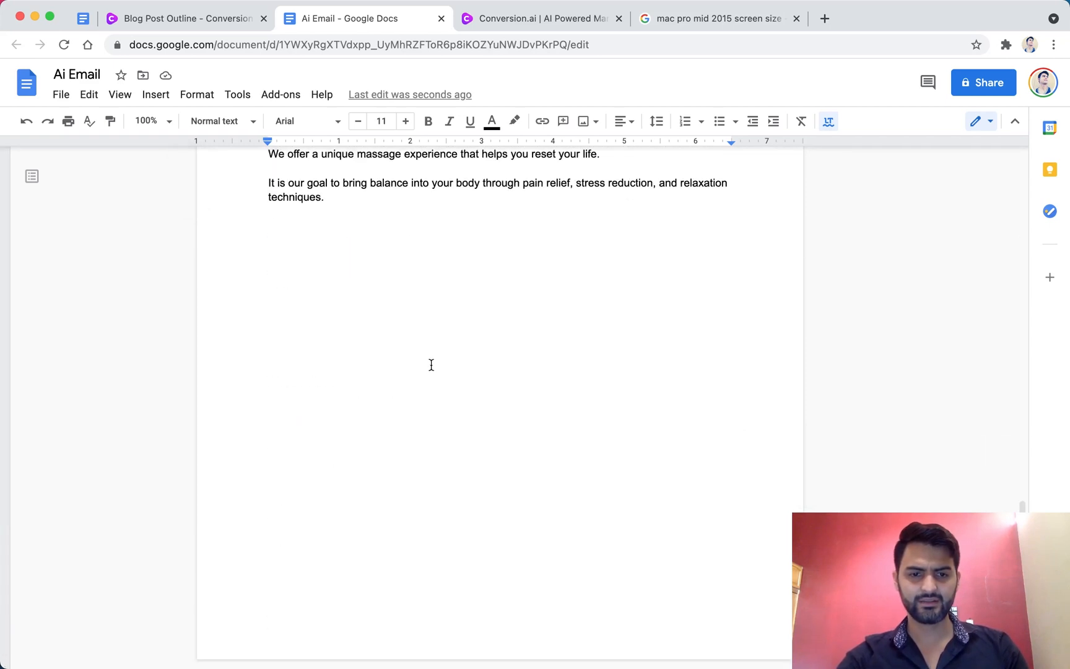
text(Our therapists are trained in various techniques such as Swedish, deep tissue, prenatal, Thai yoga massage and more. They also have experience with aromatherapy so your session will be tailored to your needs. You can even book online!)
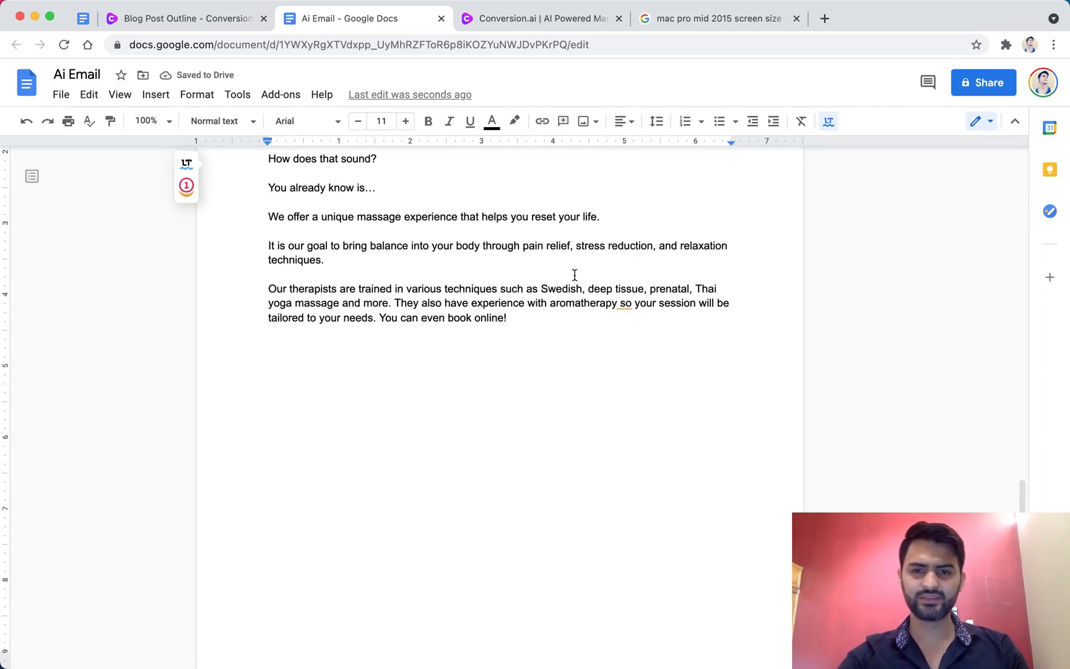
drag(695, 288, 359, 304)
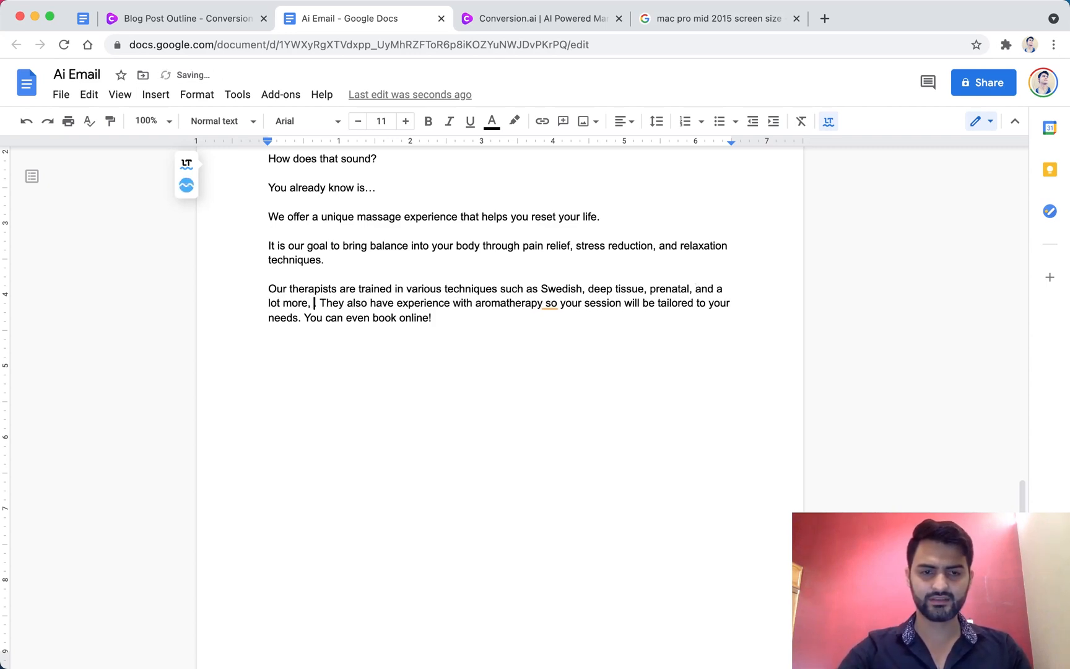
text(just ask)
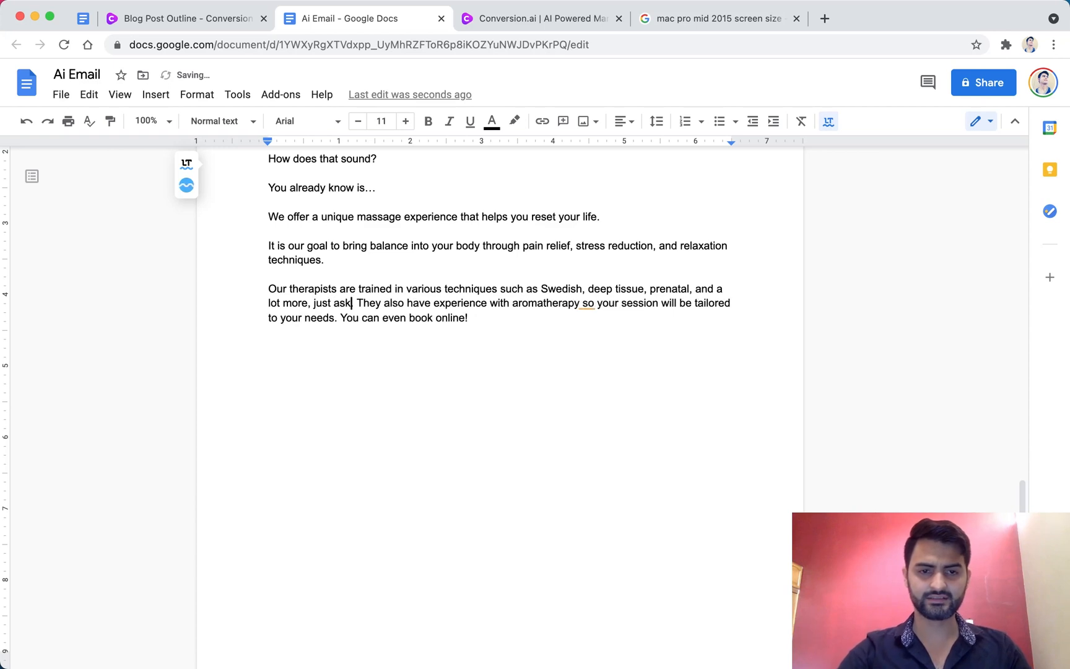
key(Enter)
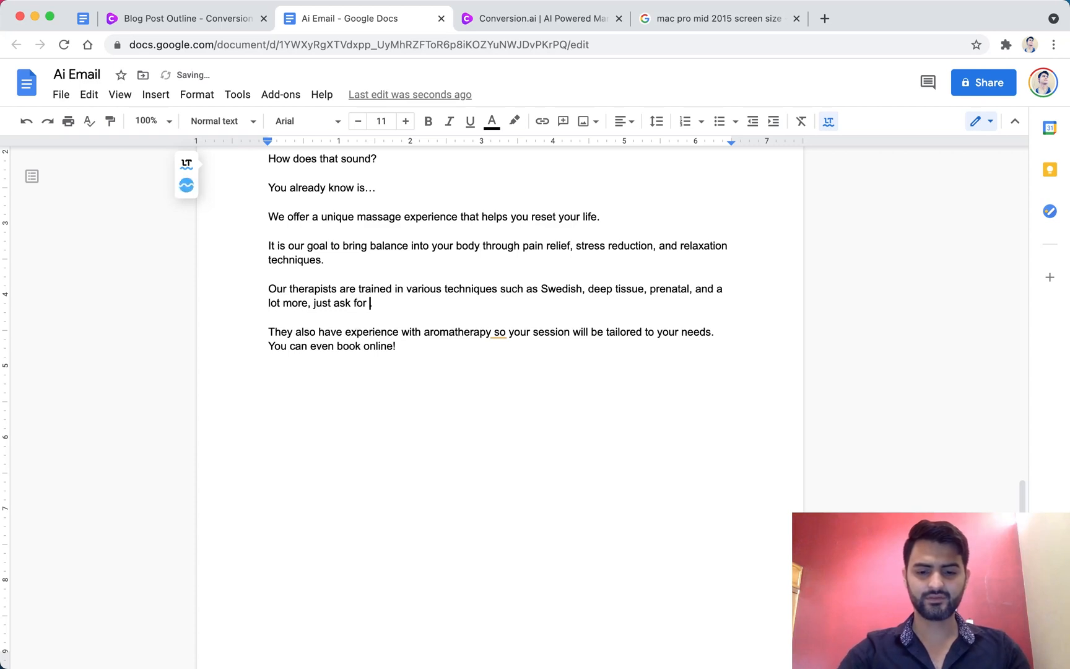
text(your preferred)
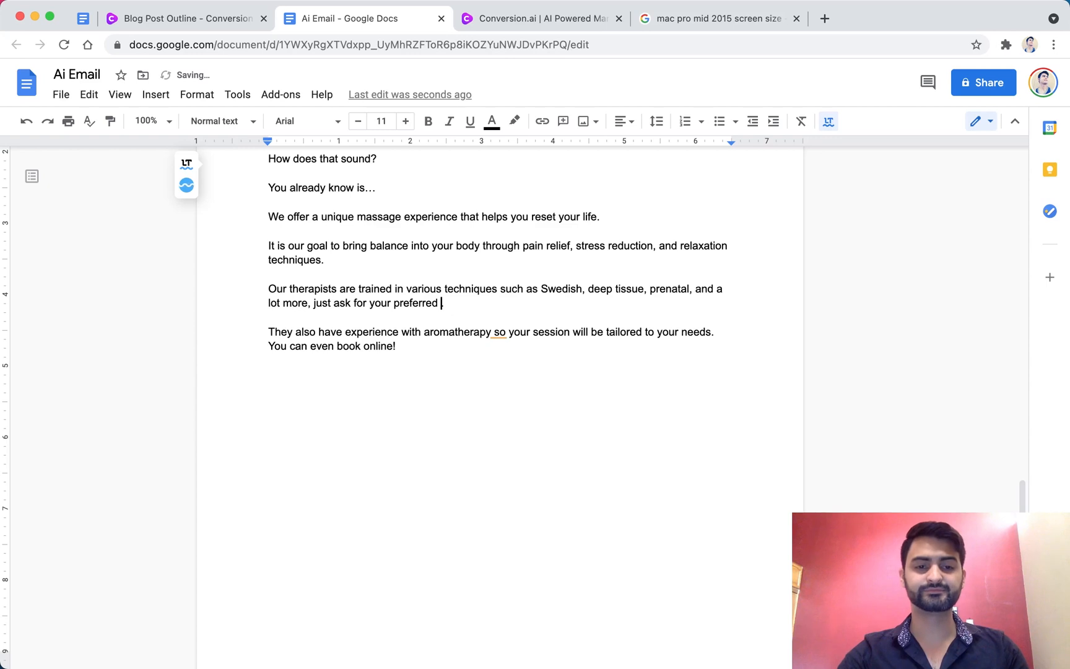
text(massage)
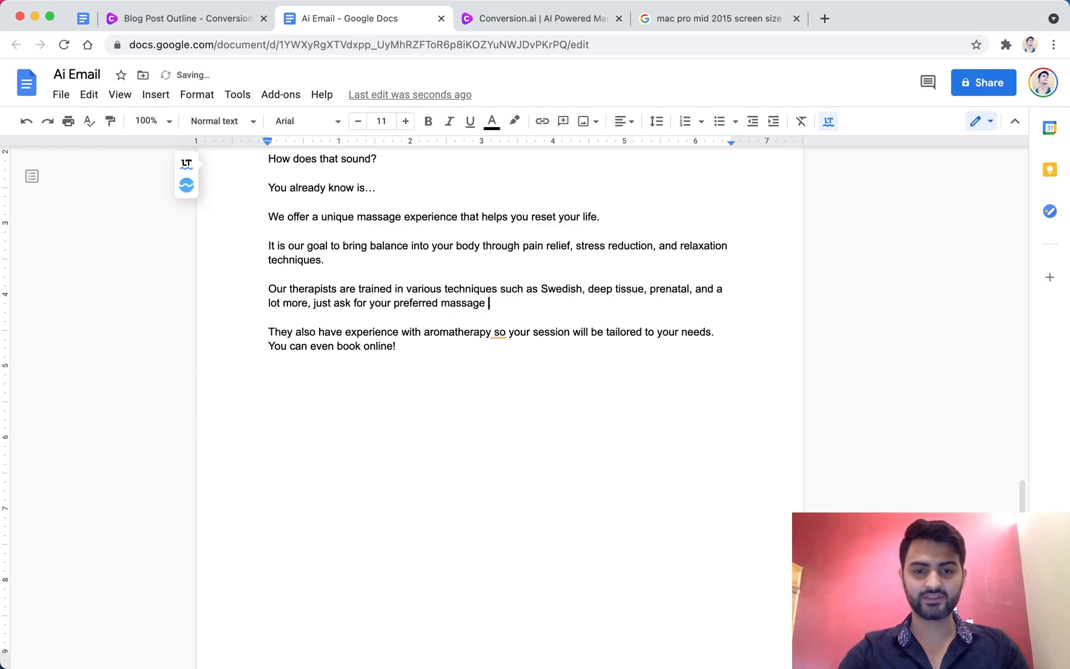
text(style)
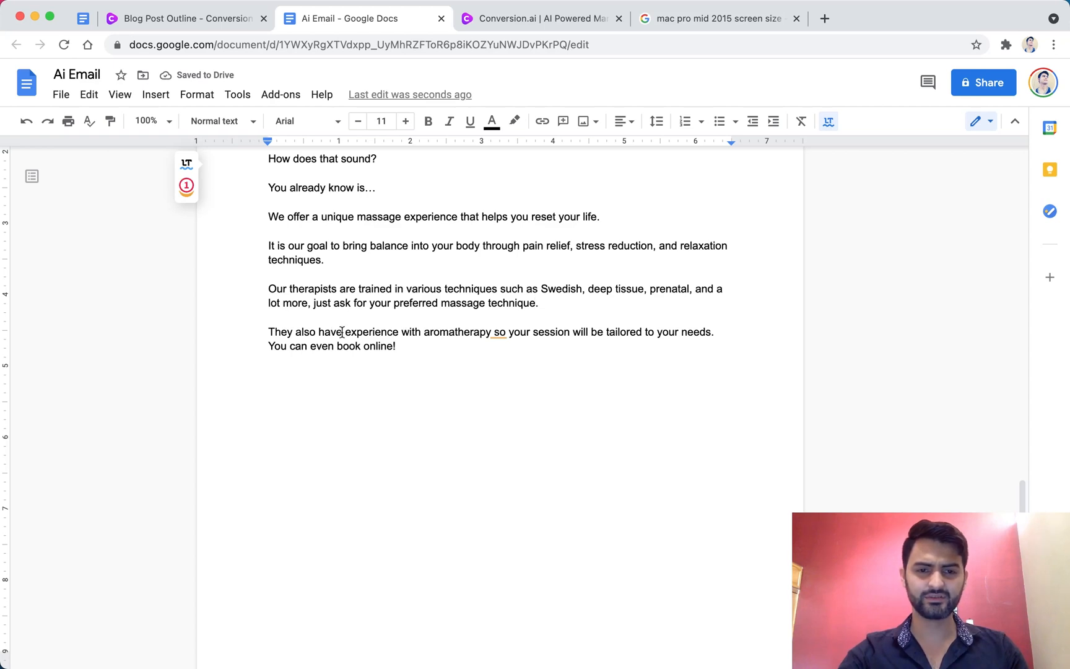
Change 'have experience with' to 'include' and move the therapists-will-work-with-you paragraph above the aromatherapy one.
drag(316, 331, 419, 332)
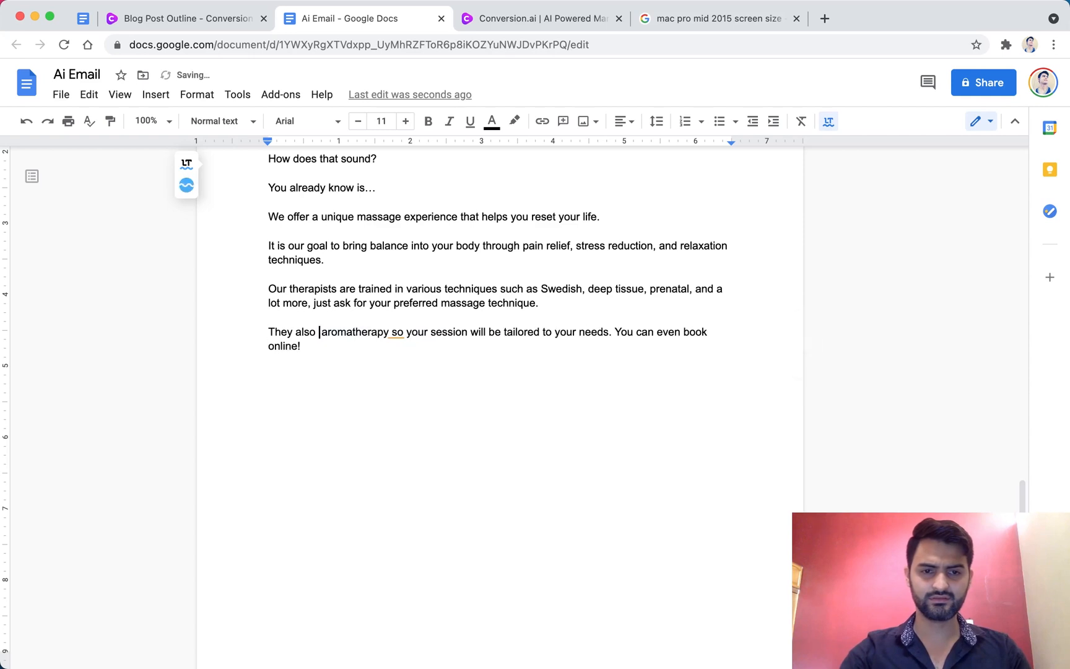
text(include)
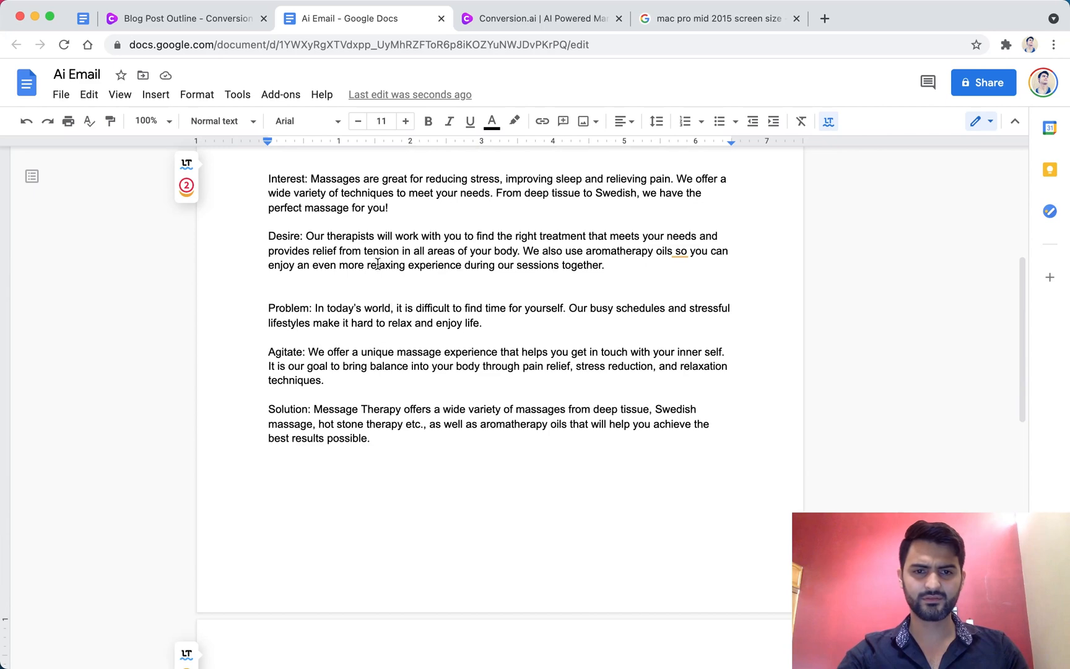
drag(306, 235, 603, 265)
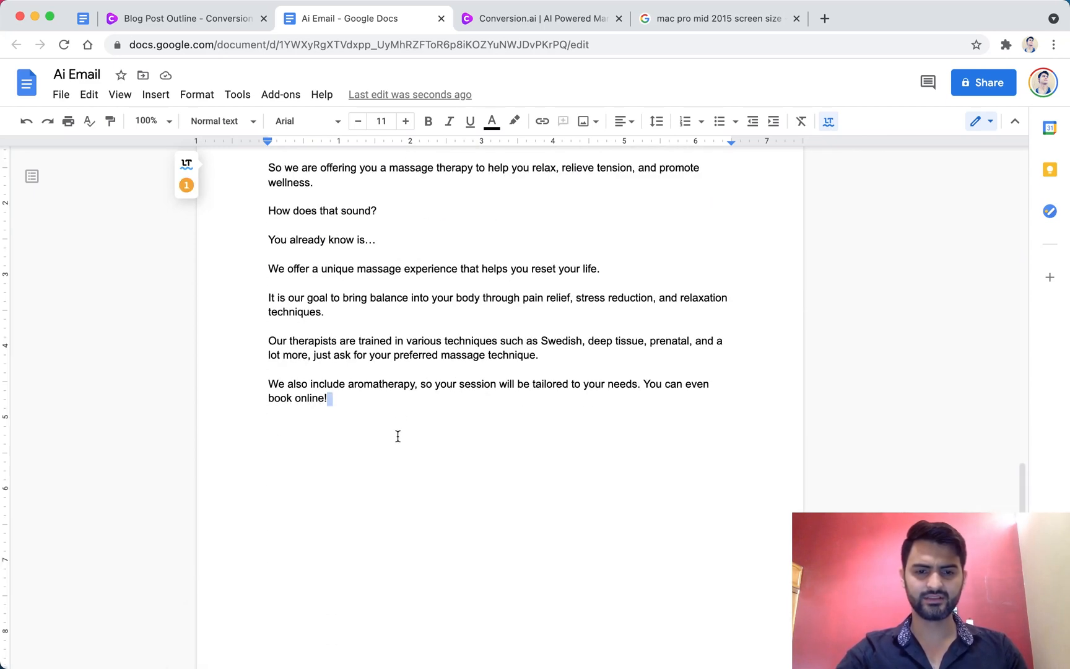
text(Our therapists will work with you to find the right treatment that meets your needs and provides relief from tension in all areas of your body. We also use aromatherapy oils so you can enjoy an even more relaxing experience during our sessions together.)
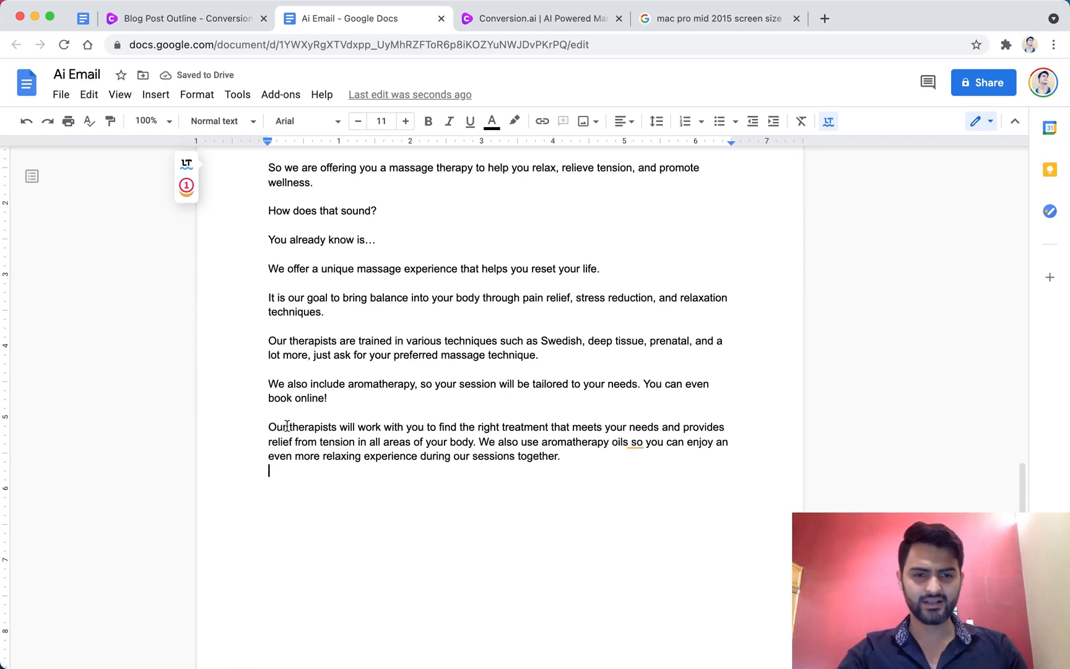
drag(269, 426, 560, 455)
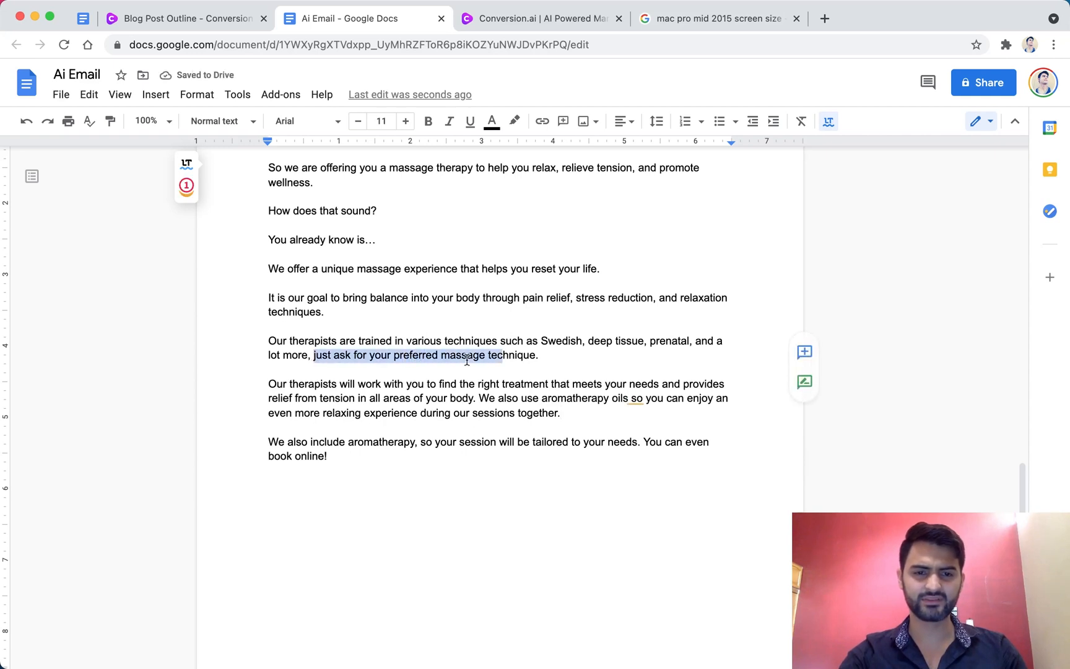
Delete the repeated sentence about aromatherapy oils.
click(478, 373)
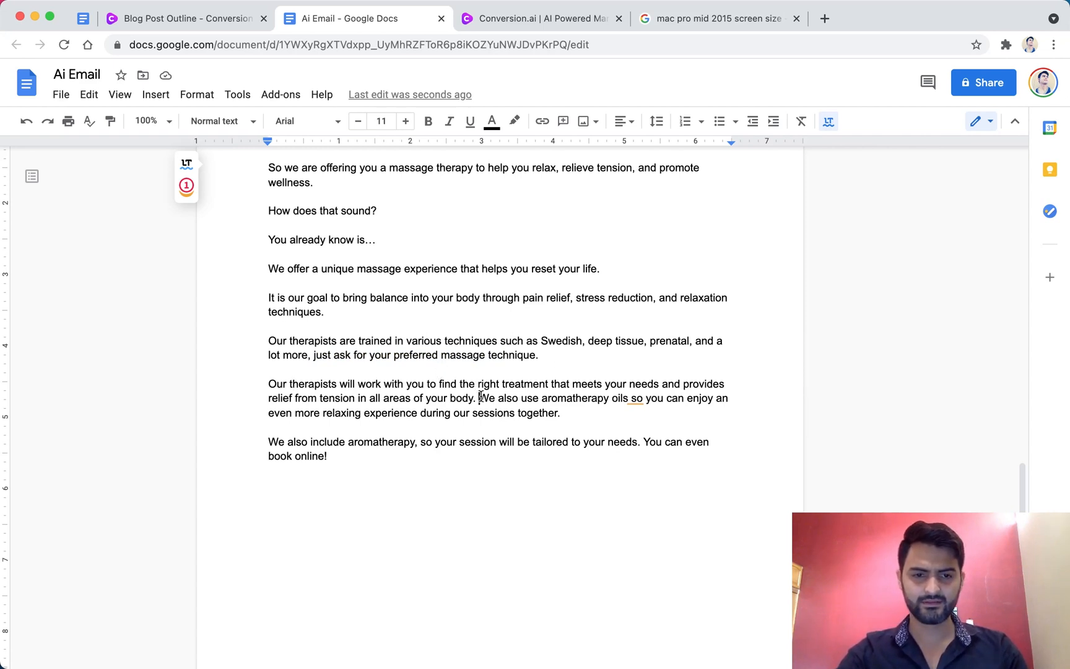
drag(481, 397, 559, 412)
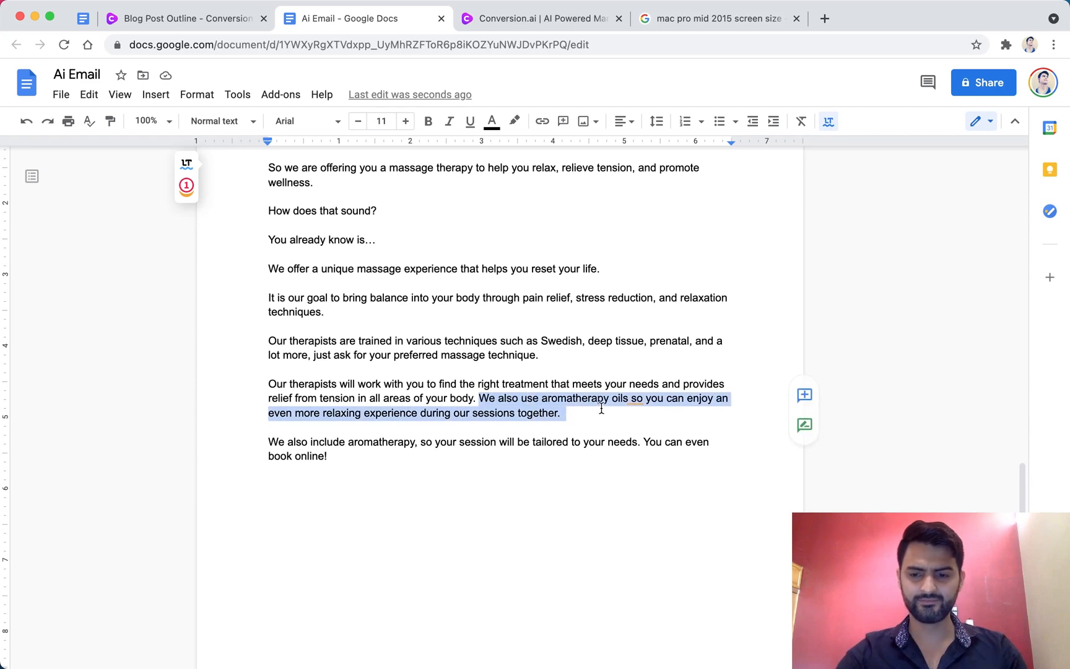
key(Delete)
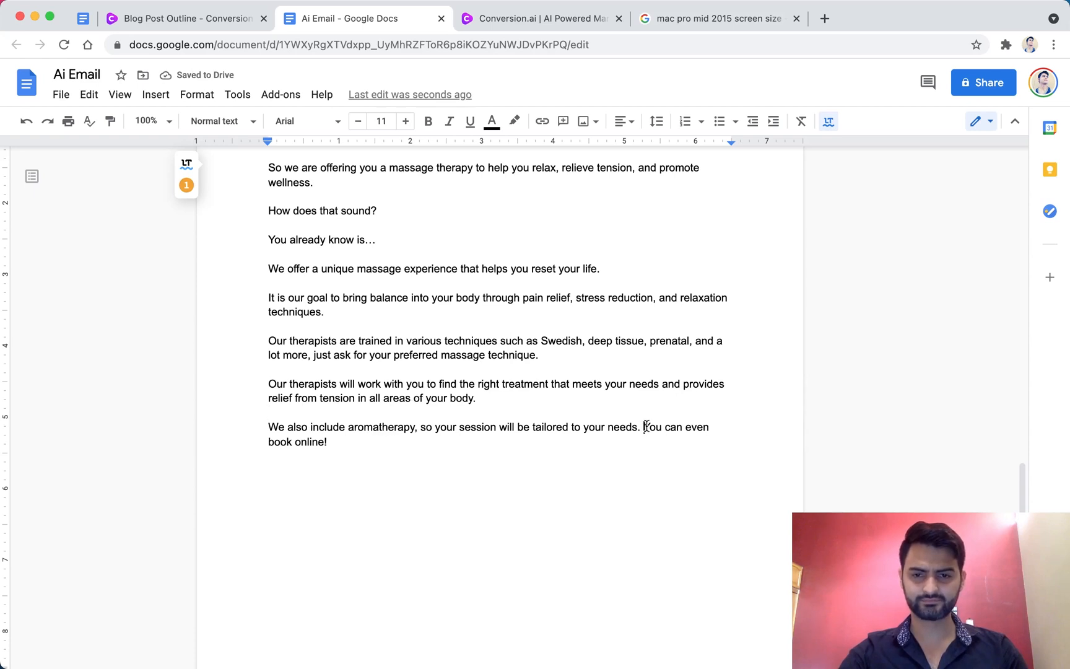
Put 'You can even book online!' on its own line followed by an '[INSERT LINK]' placeholder.
key(enter)
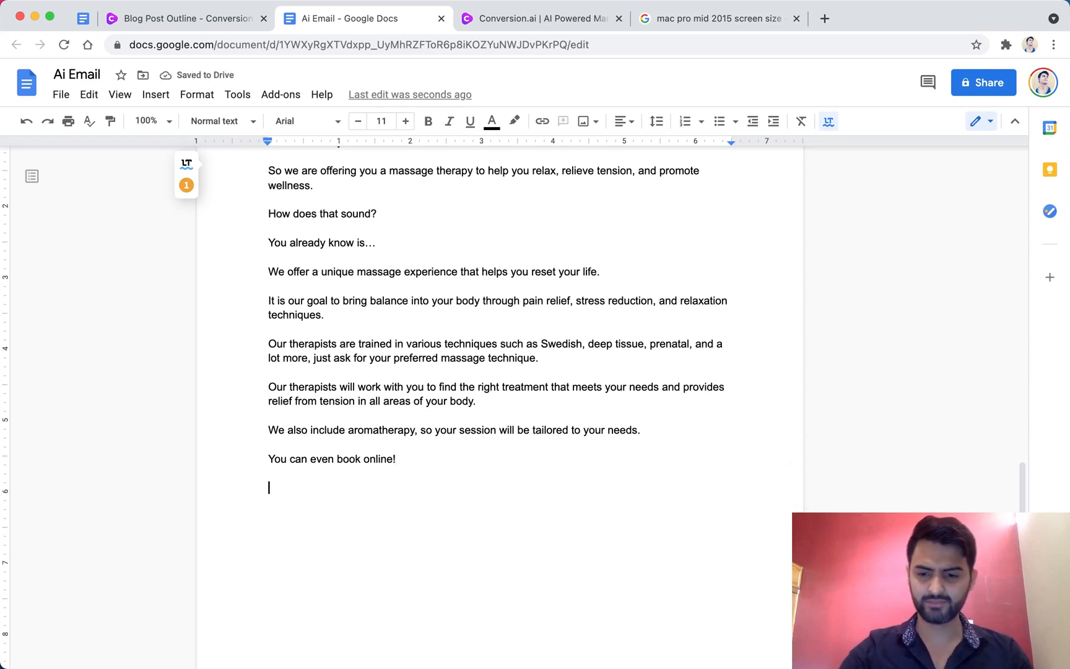
text(^*)
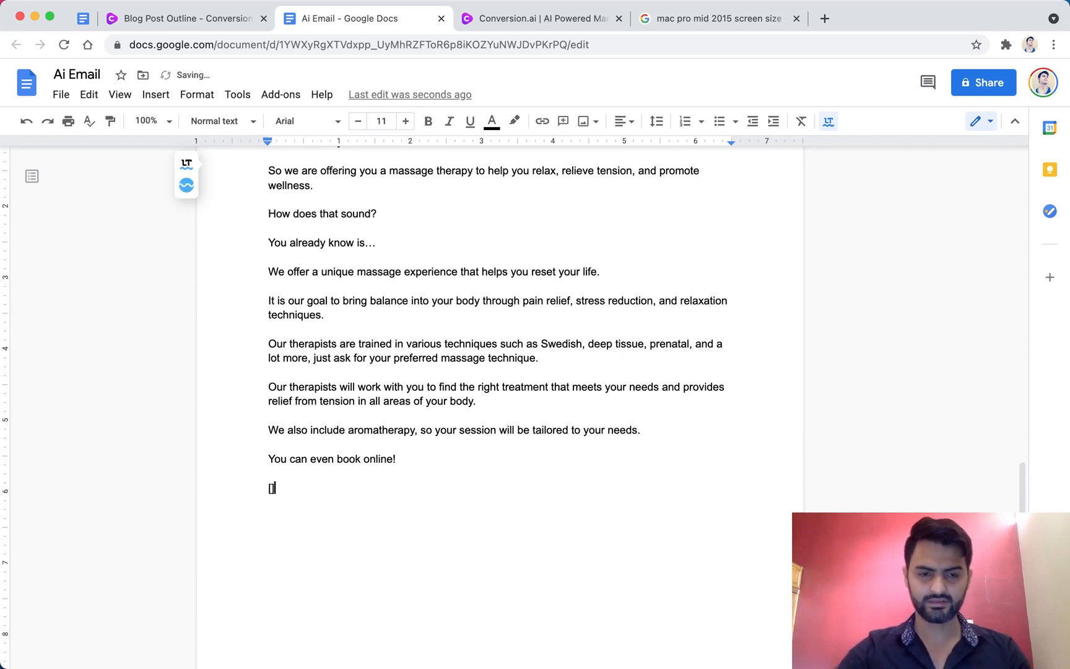
text([INSERT)
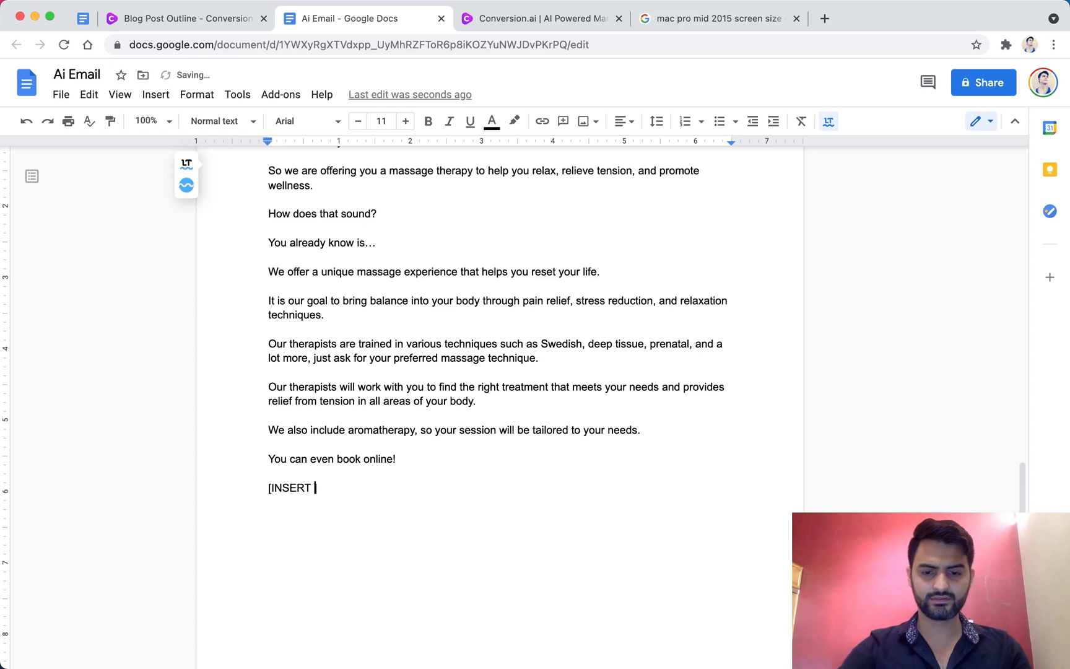
text(LINK])
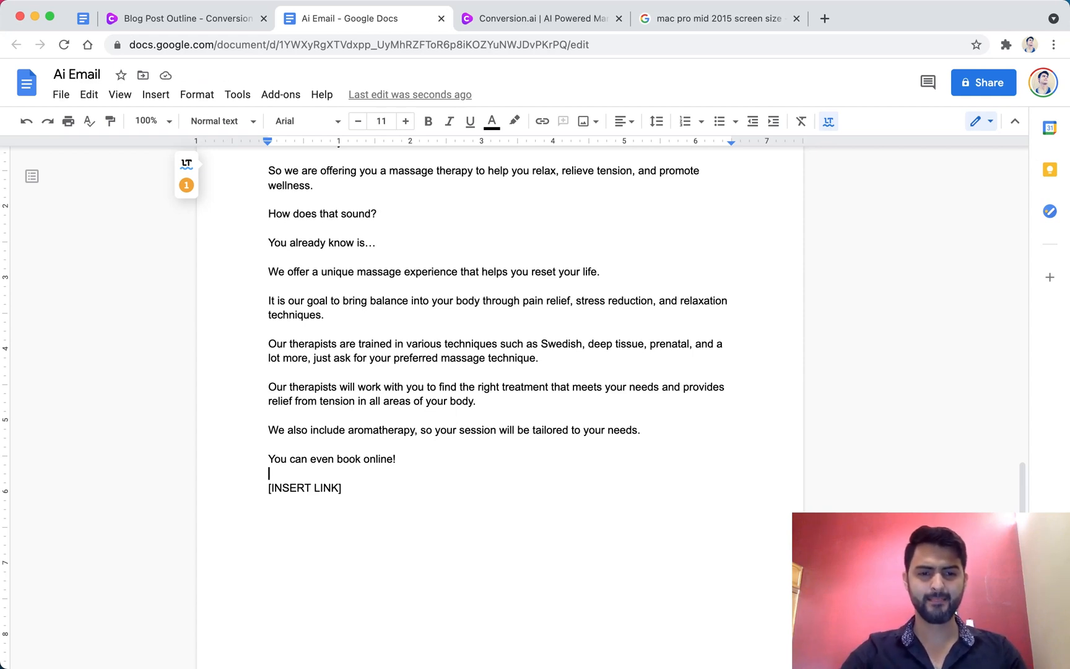
text(Or call us at)
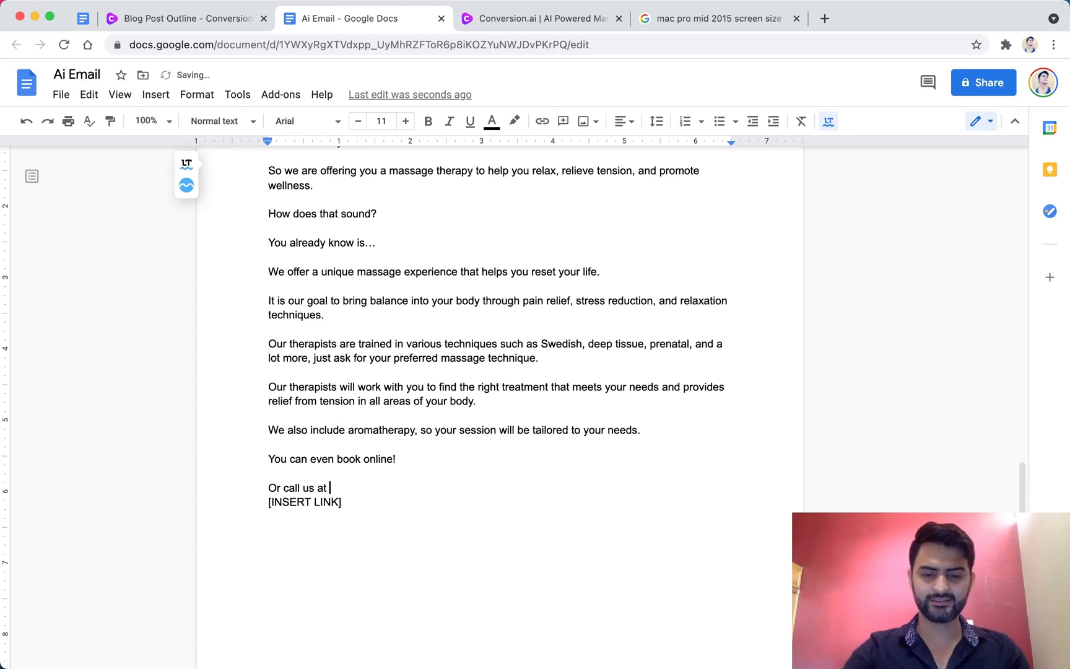
text((6)
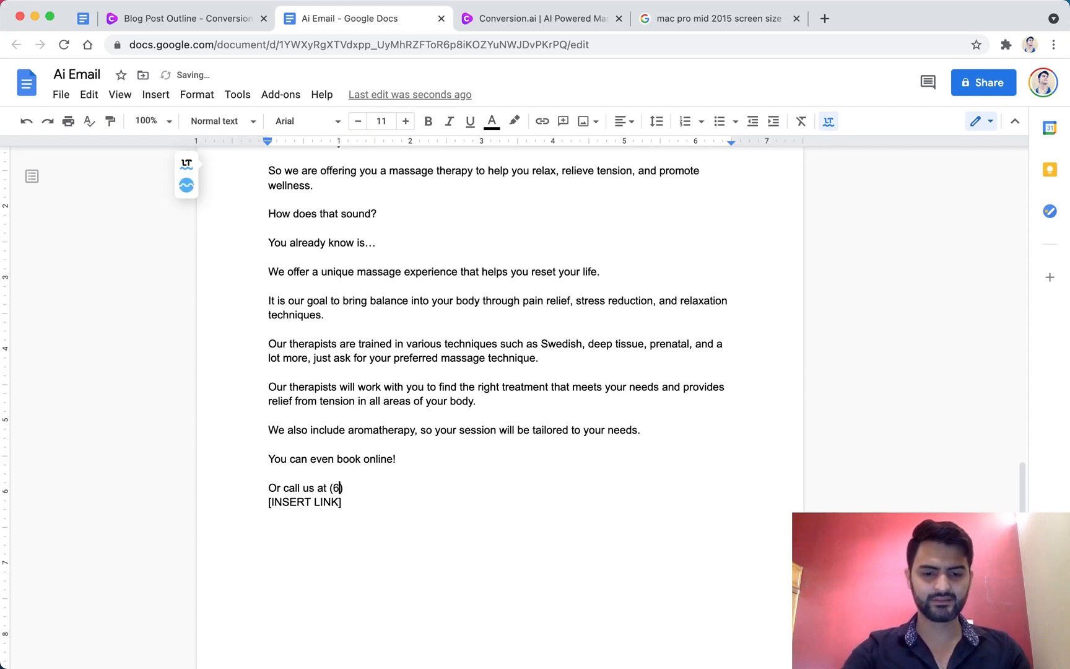
text(64) 555)
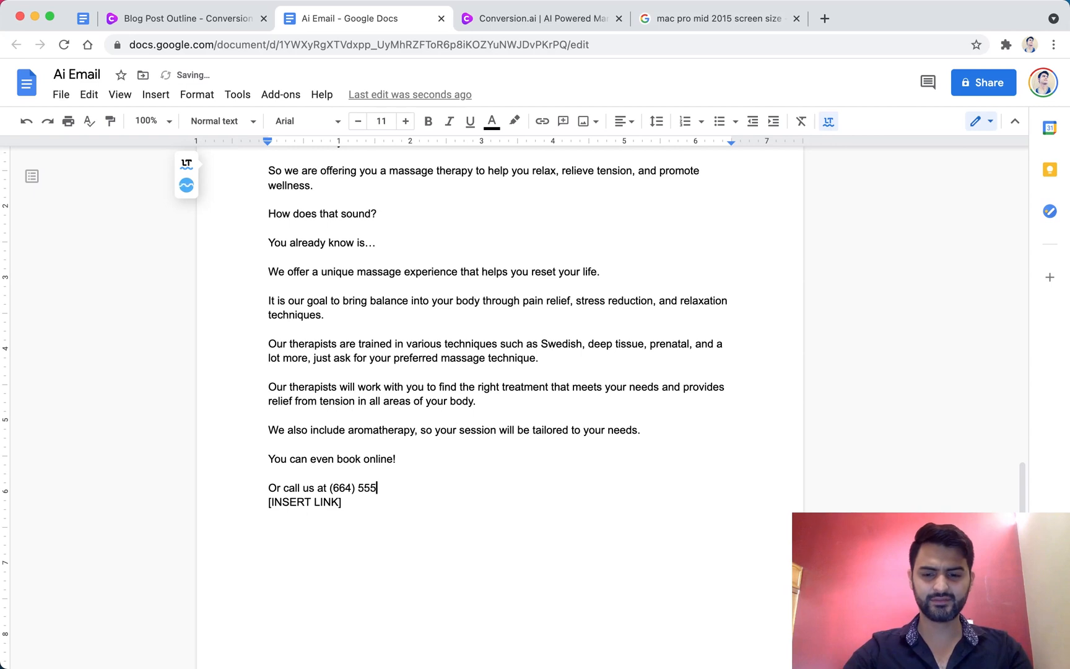
text(-5555)
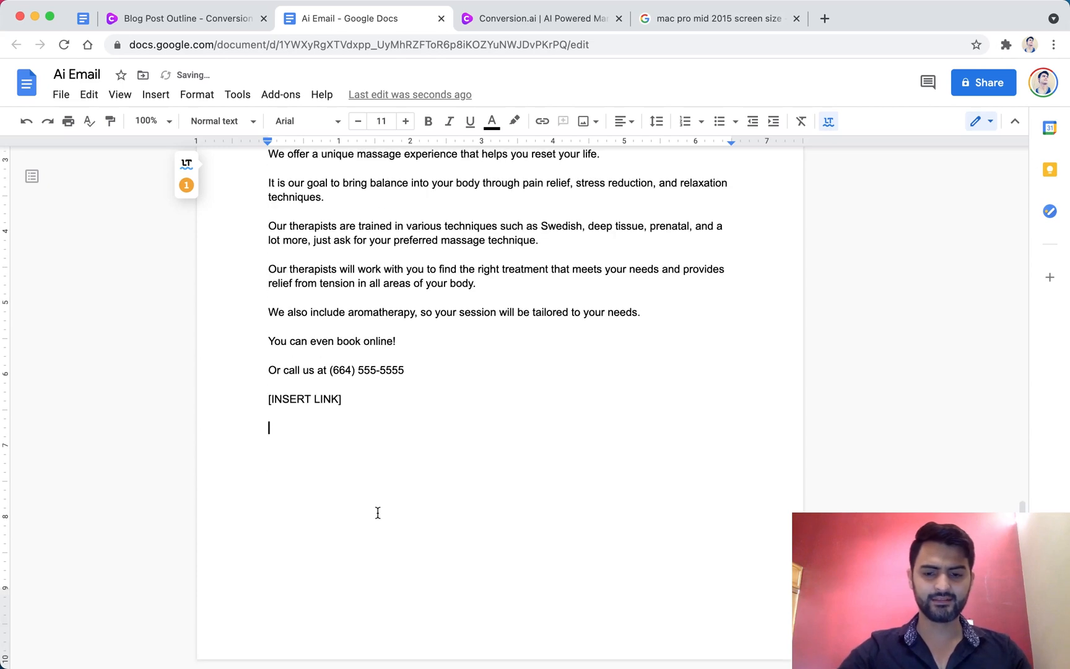
text(P.S)
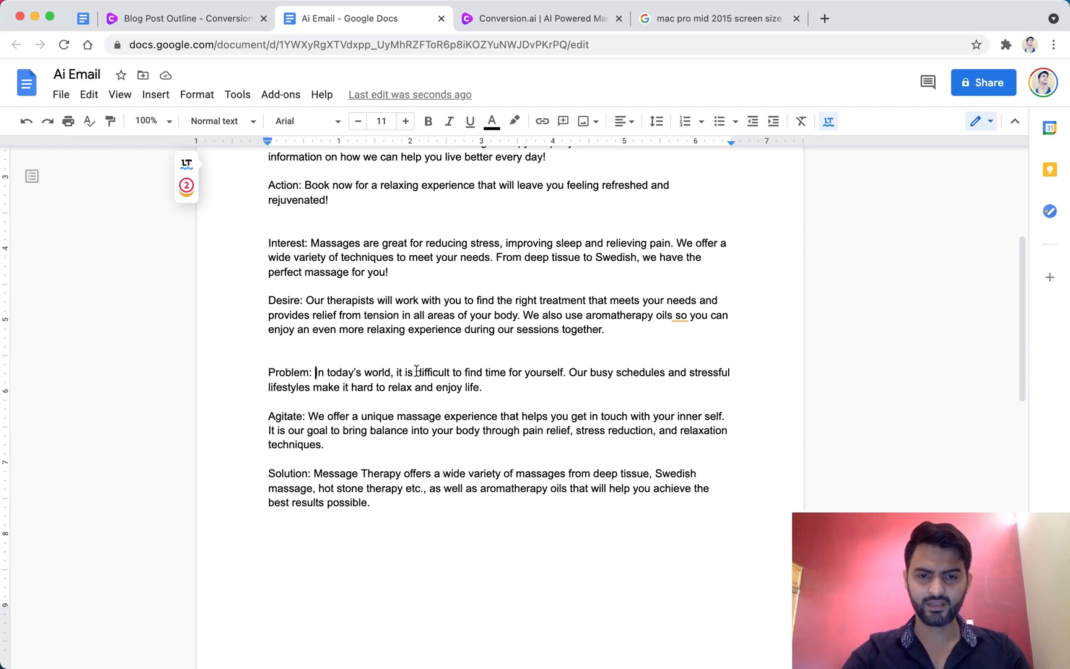
Paste the Problem note after 'P.S.' and reword it as 'We get you, sometimes its difficult to find time for yourself'.
double_click(433, 371)
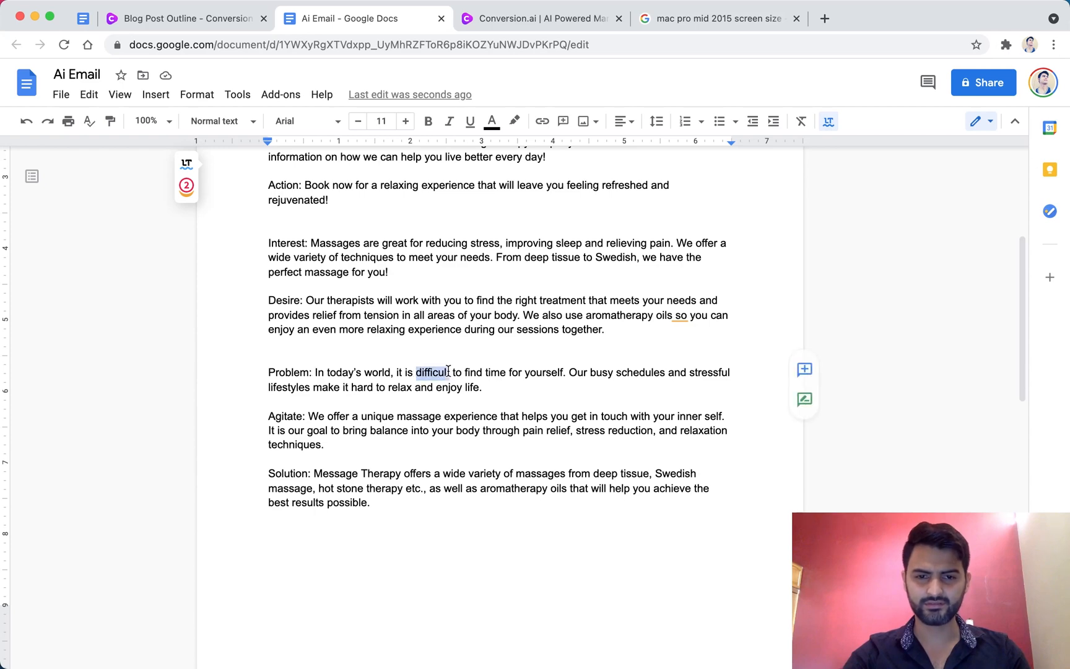
drag(416, 372, 482, 386)
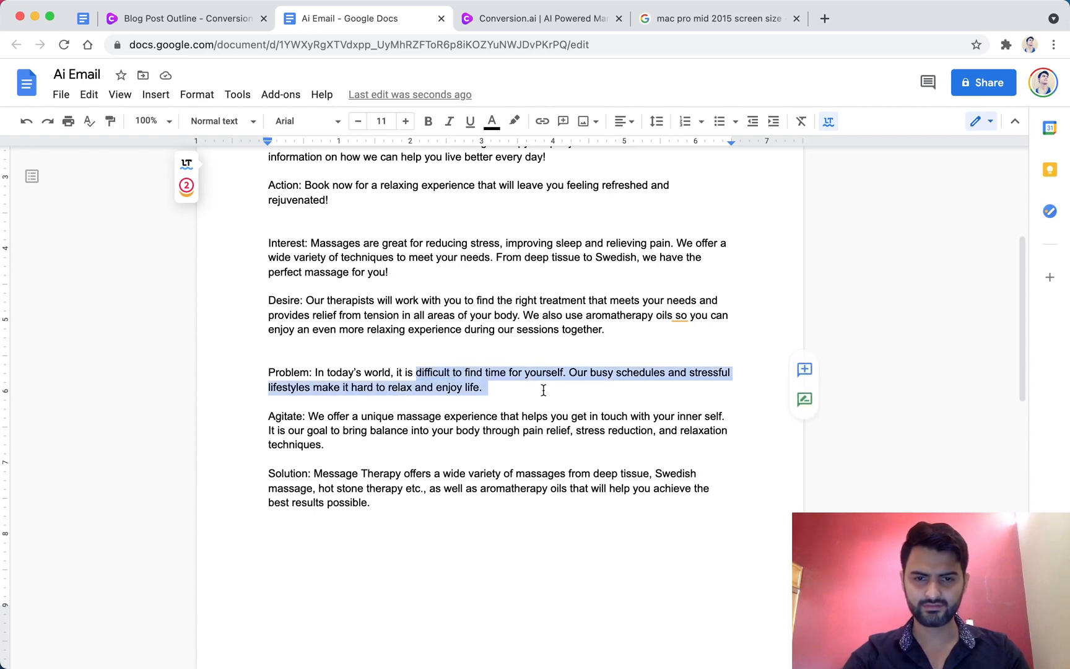
scroll(down, 3)
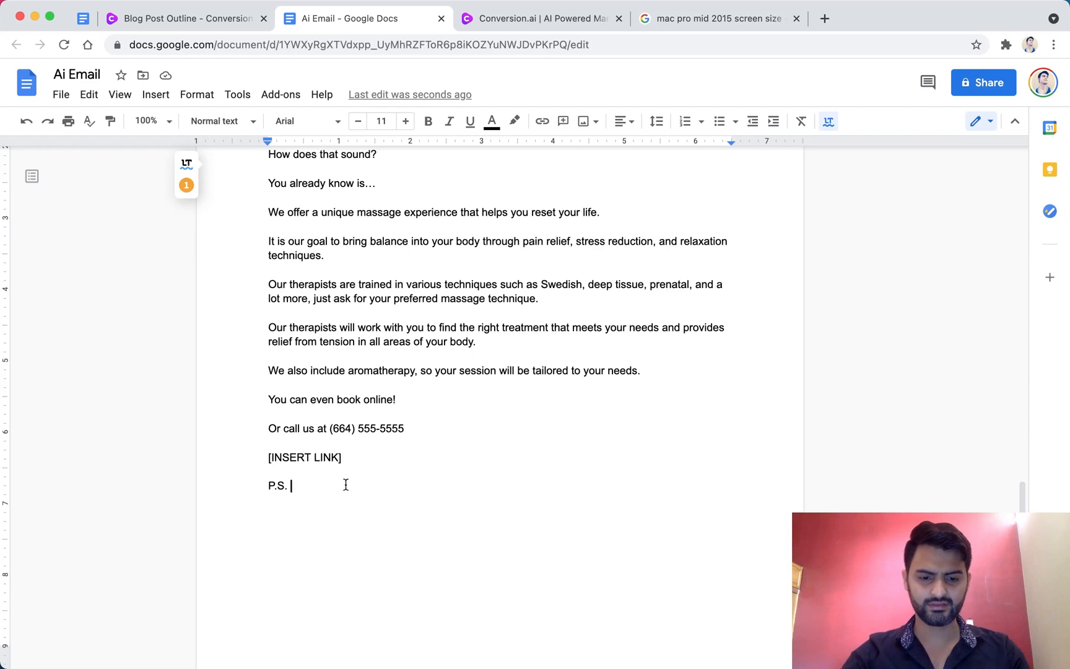
text(difficult to find time for yourself. Our busy schedules and stressful lifestyles make it hard to relax and enjoy life.)
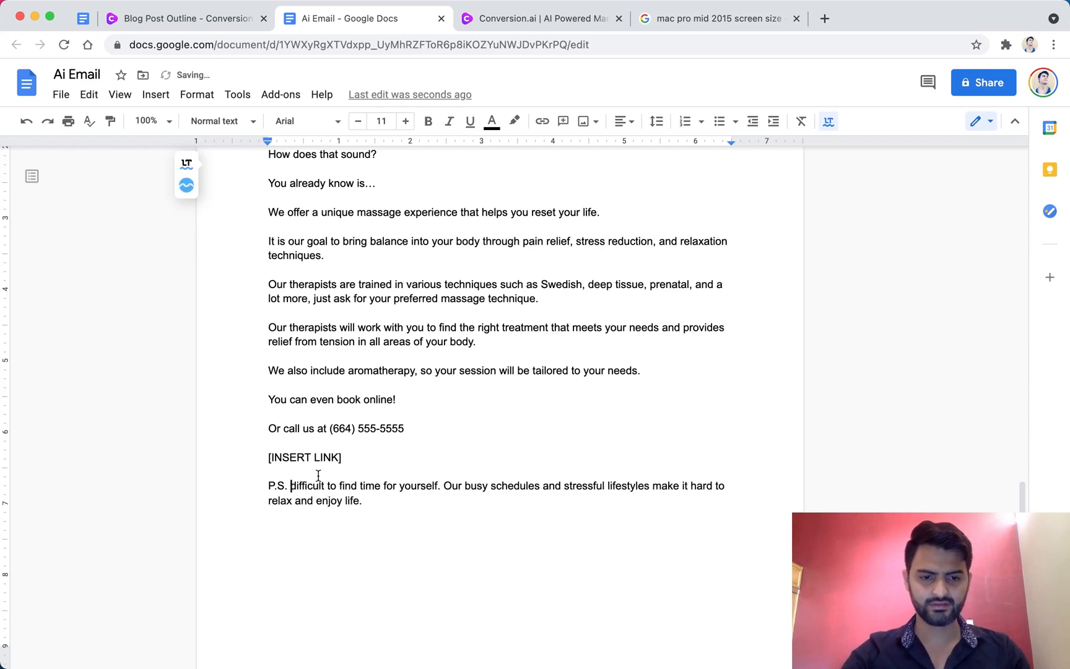
text(We get)
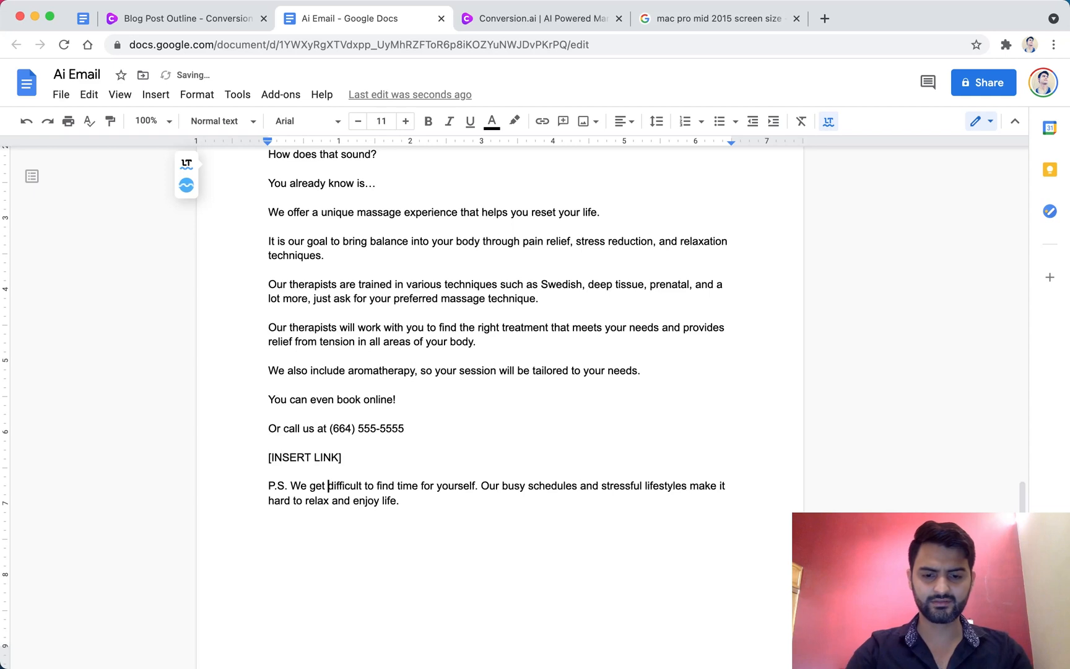
text(you)
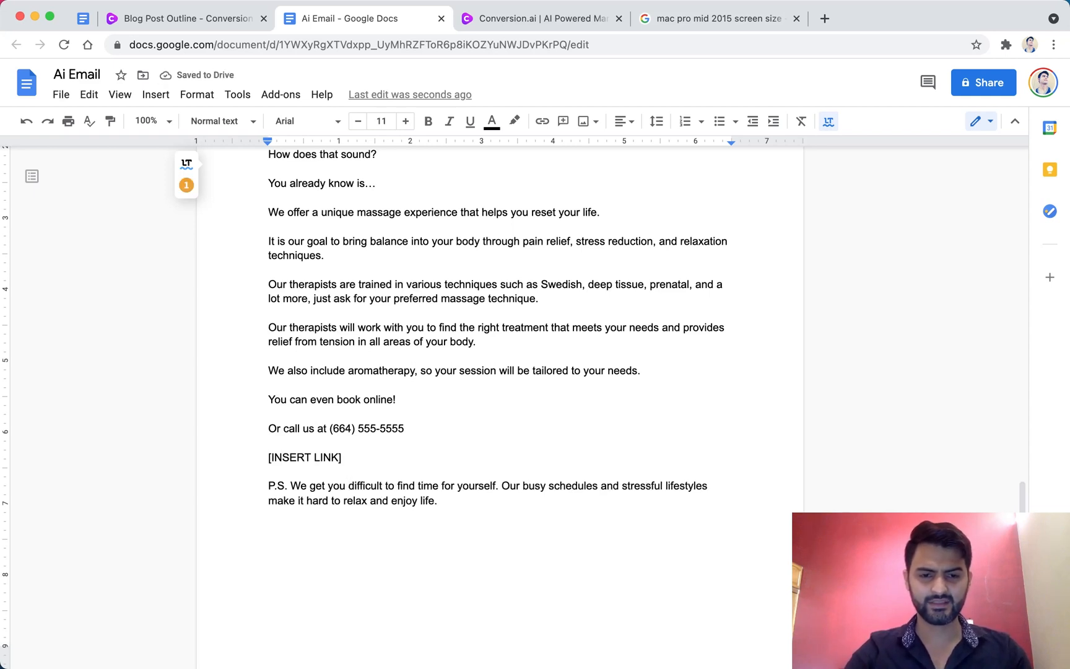
text(sometimes its)
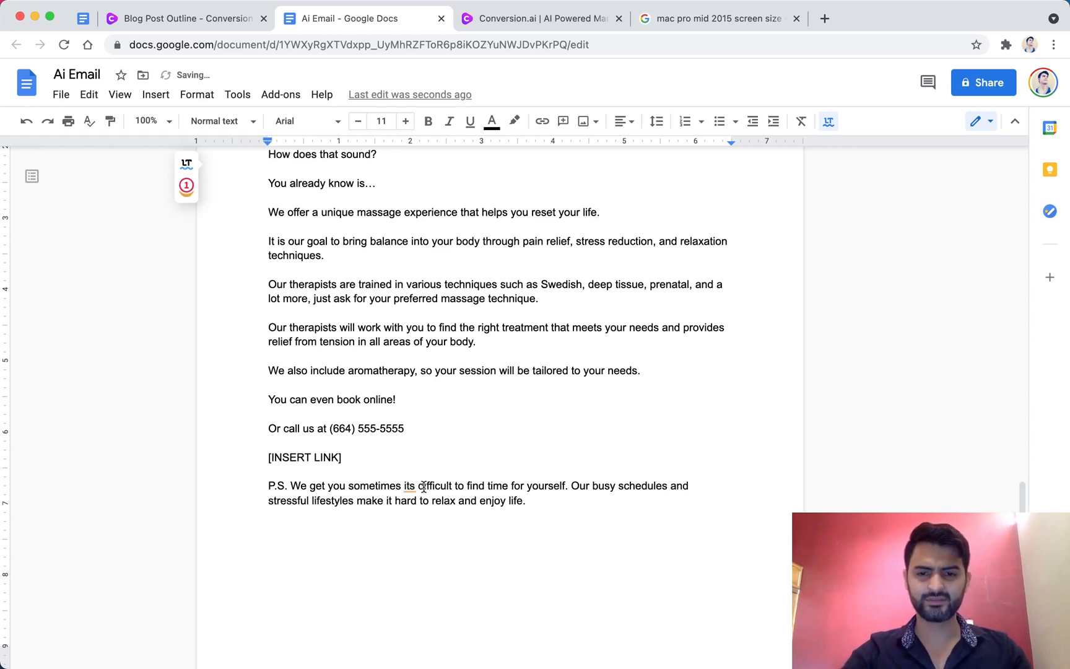
Delete the busy-schedules sentence and write the line saying you can book a massage therapy online.
drag(572, 485, 525, 500)
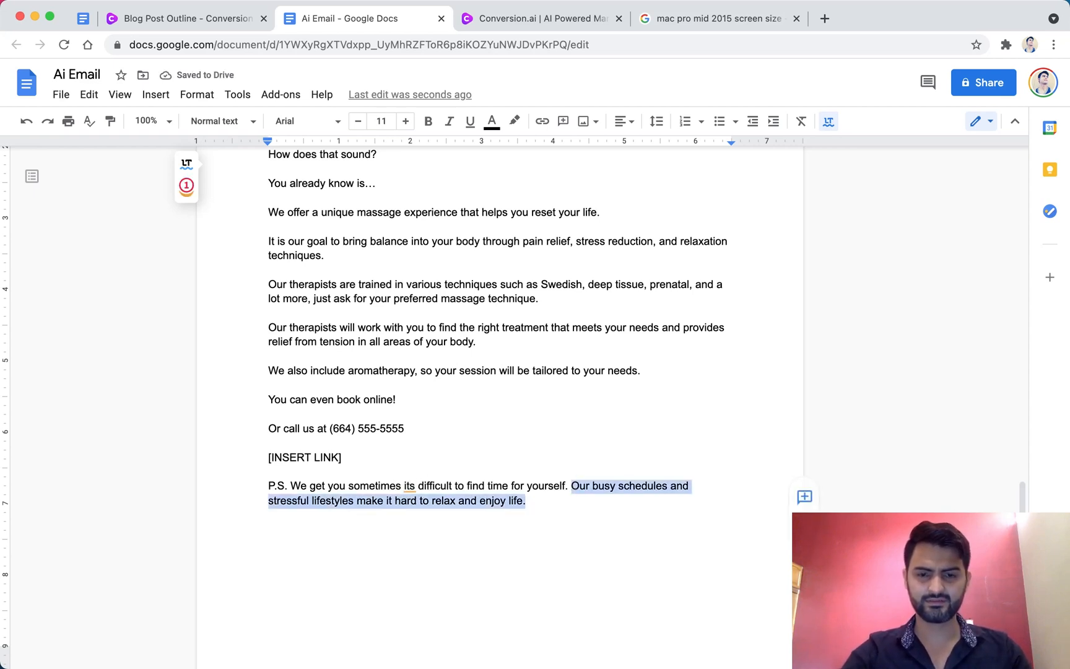
key(backspace)
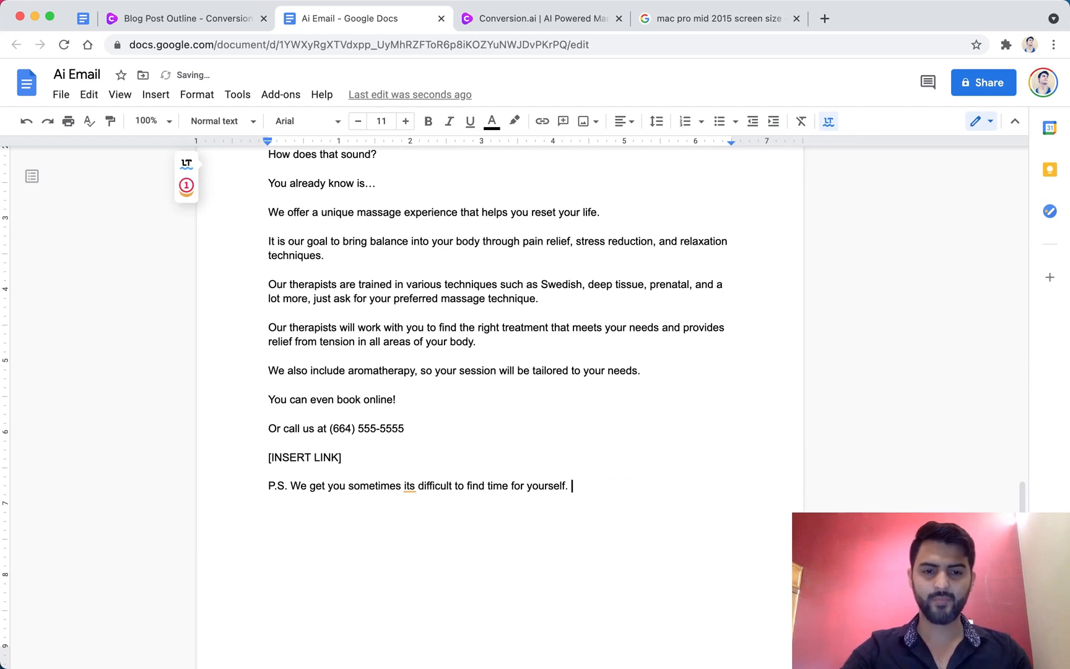
text(To helo)
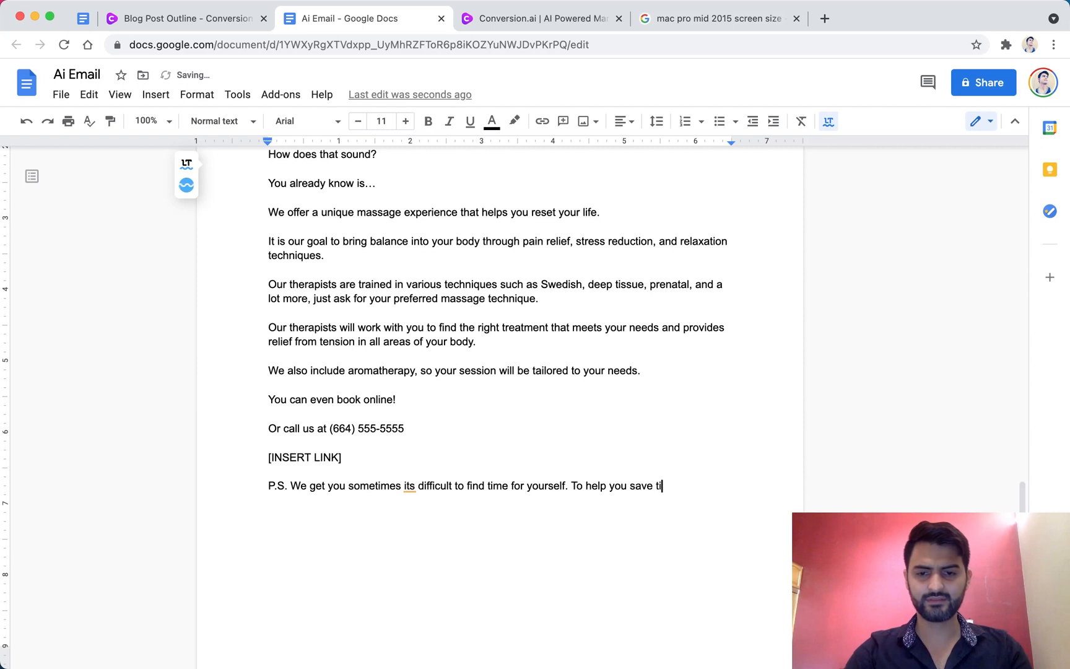
text(me you cann)
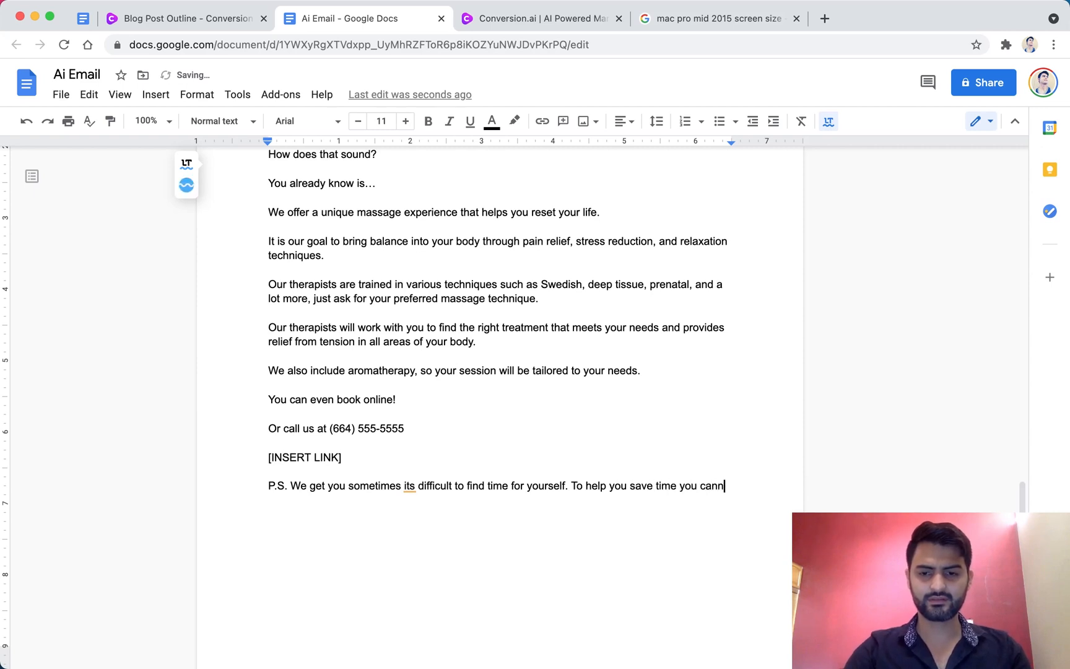
text(book a massage therapy onl)
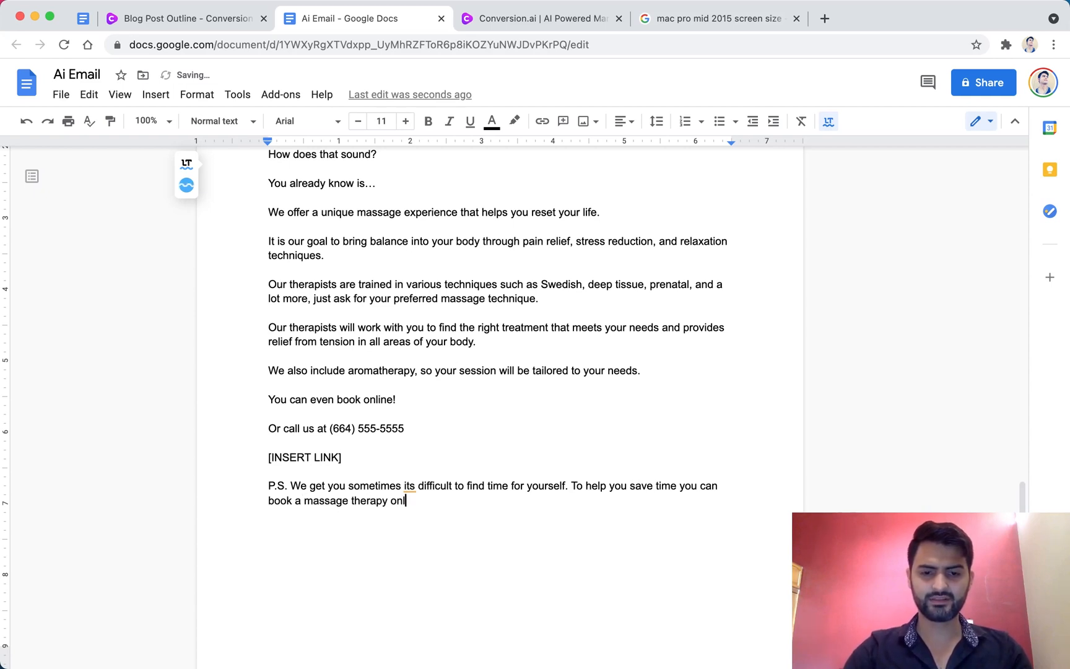
text(ine.)
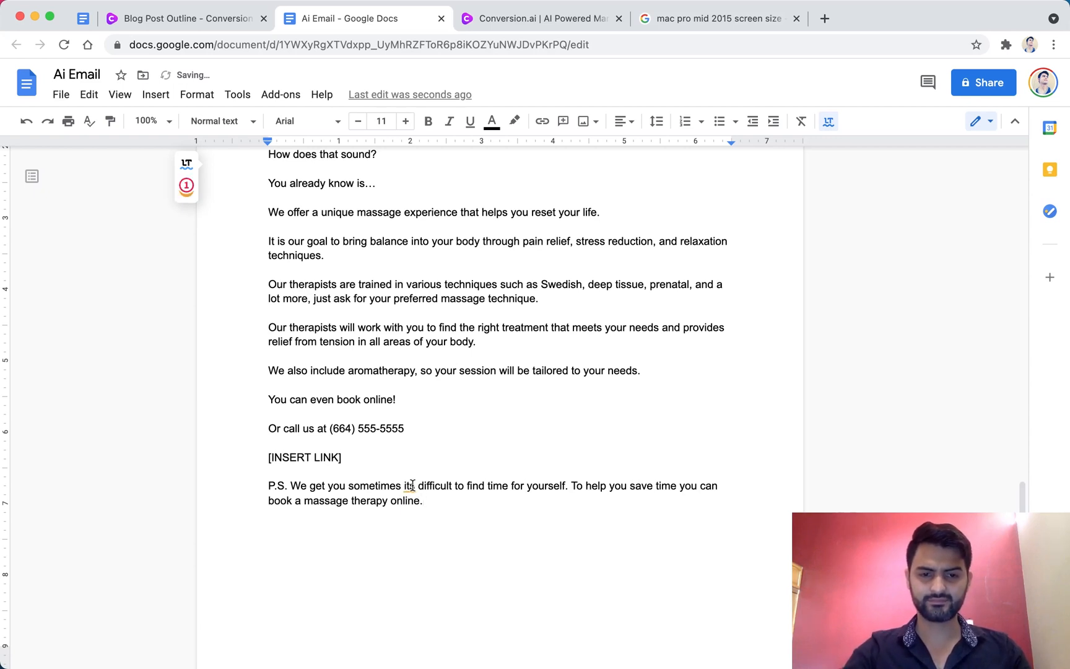
text('s)
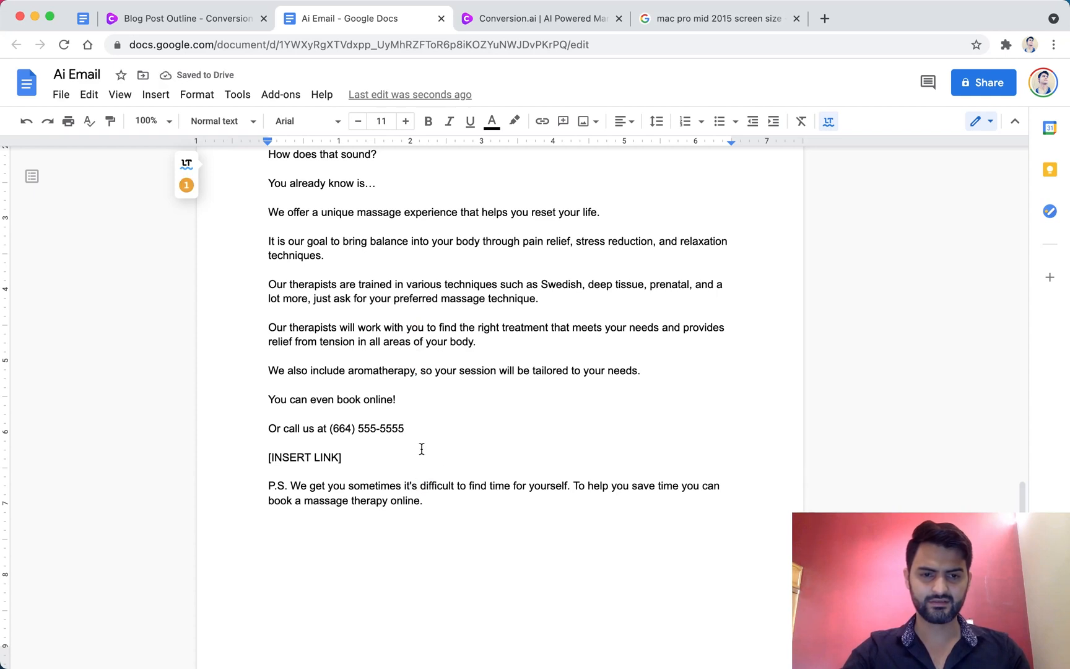
double_click(305, 457)
text(, just use the link above)
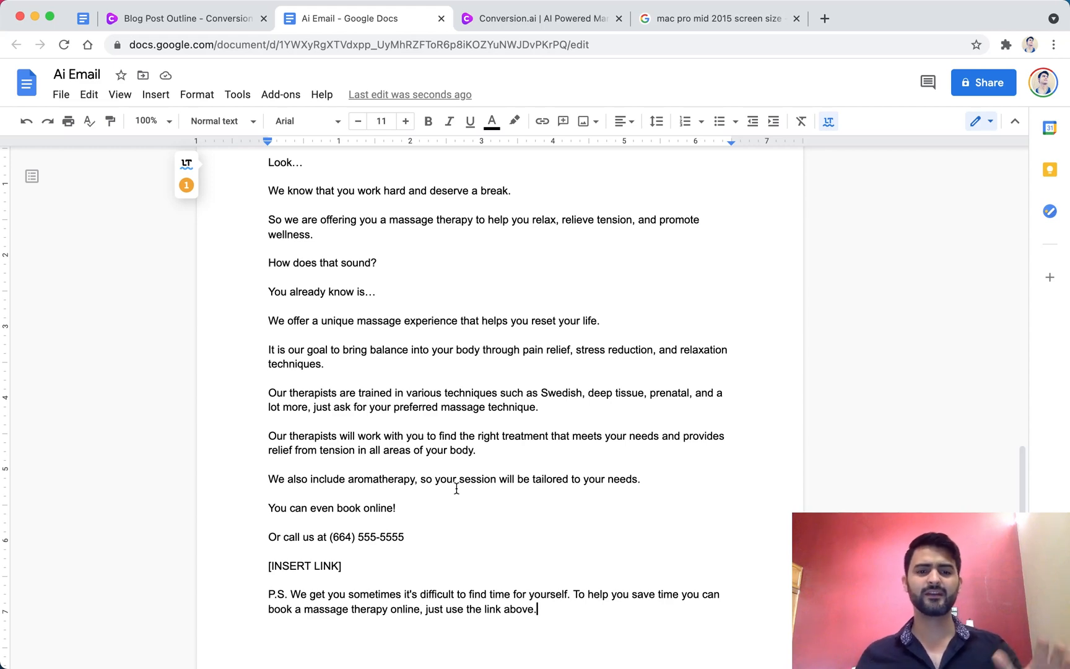
Scroll through the finished email to review it from the greeting to the P.S.
scroll(down, 3)
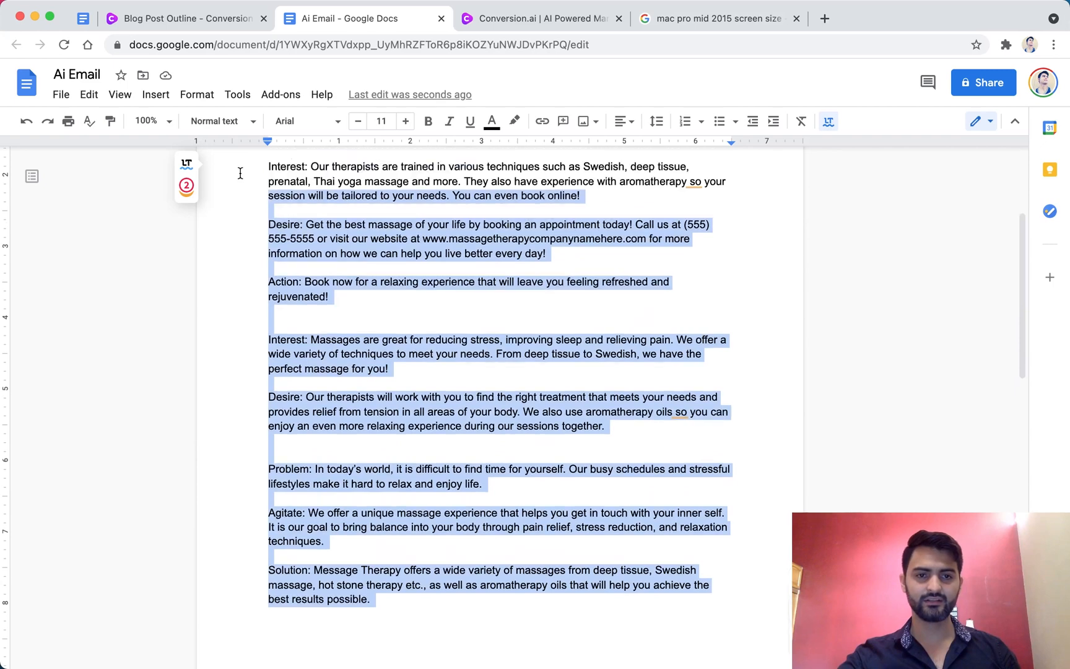
scroll(down, 3)
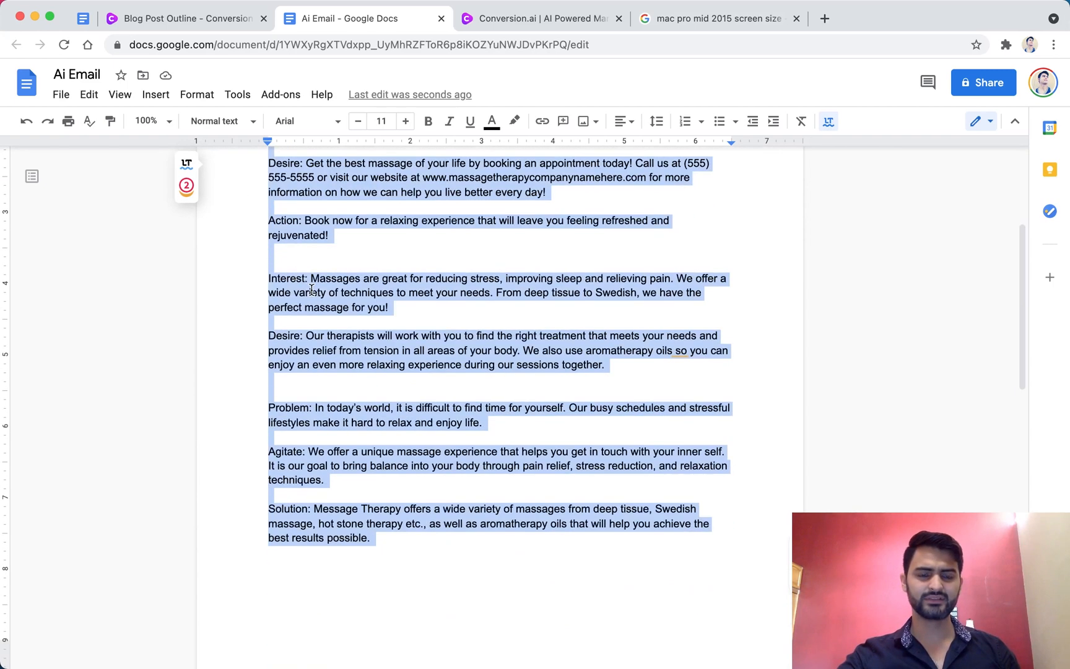
scroll(down, 3)
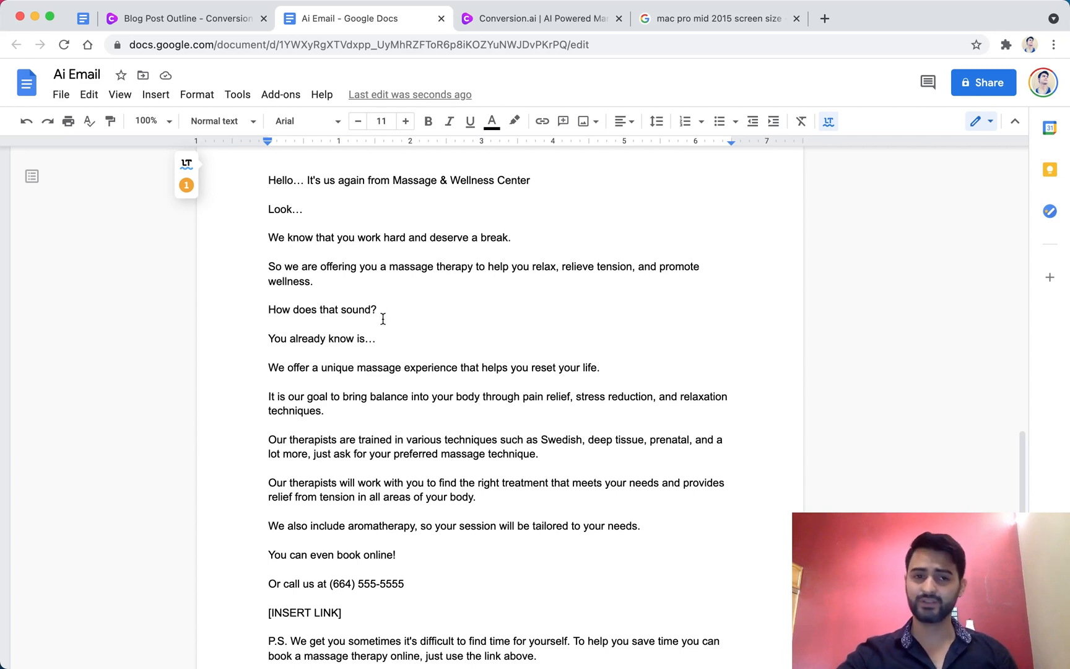
scroll(down, 3)
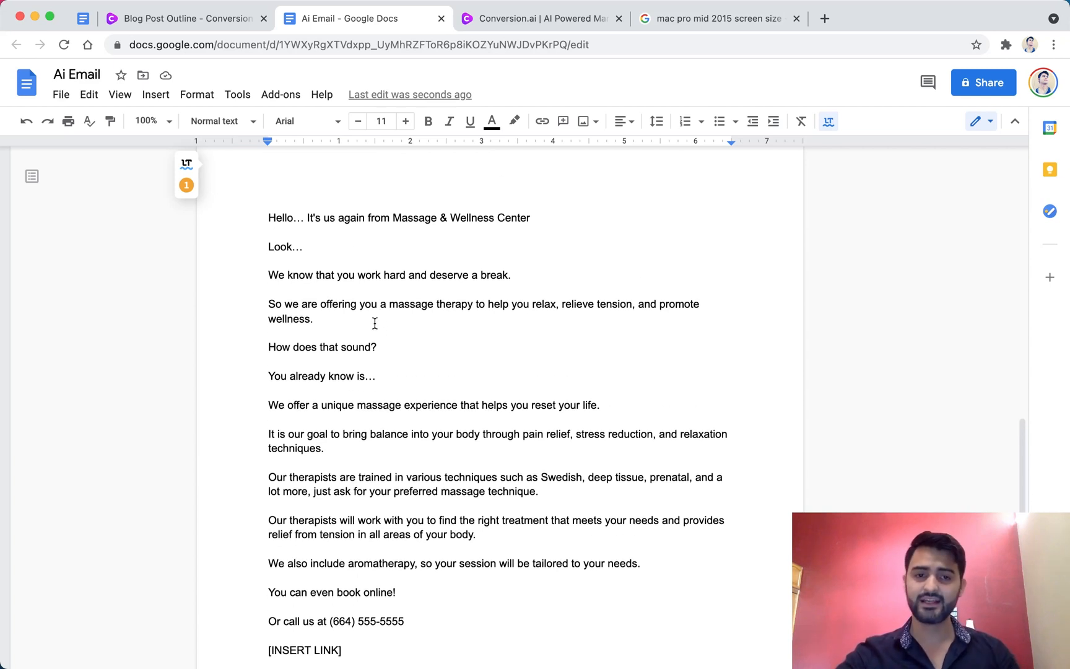